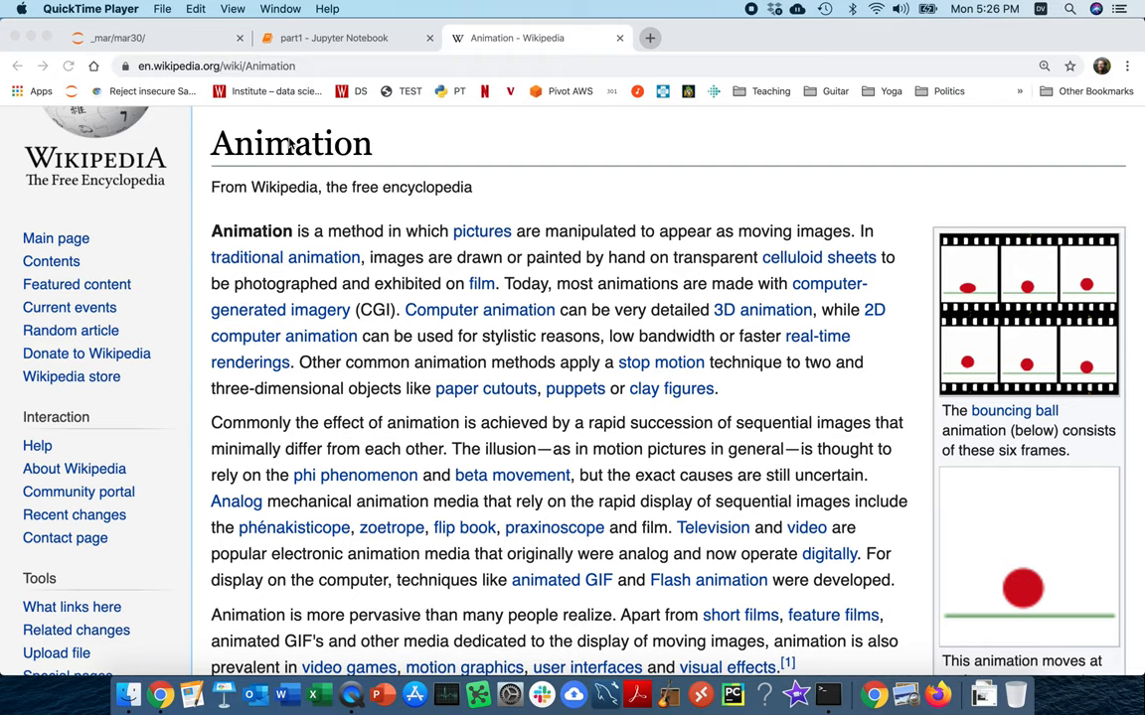
Search Google for 'funcanimation' and open the matplotlib FuncAnimation documentation page
double_click(290, 143)
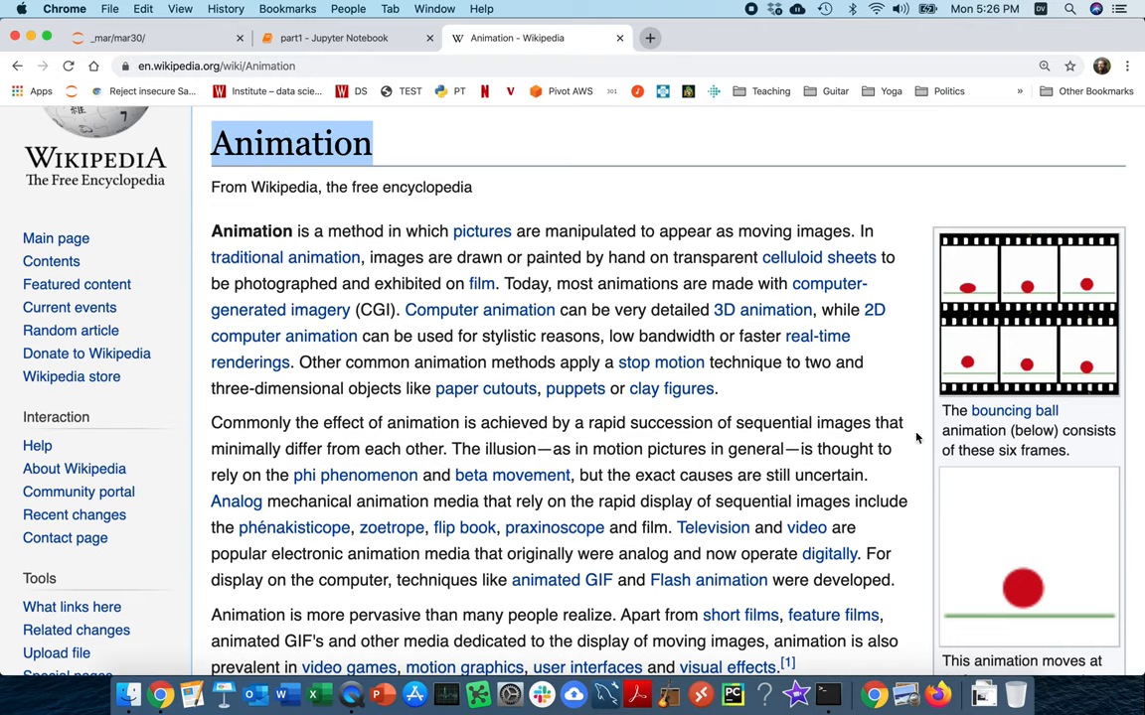
mouse_move(1010, 525)
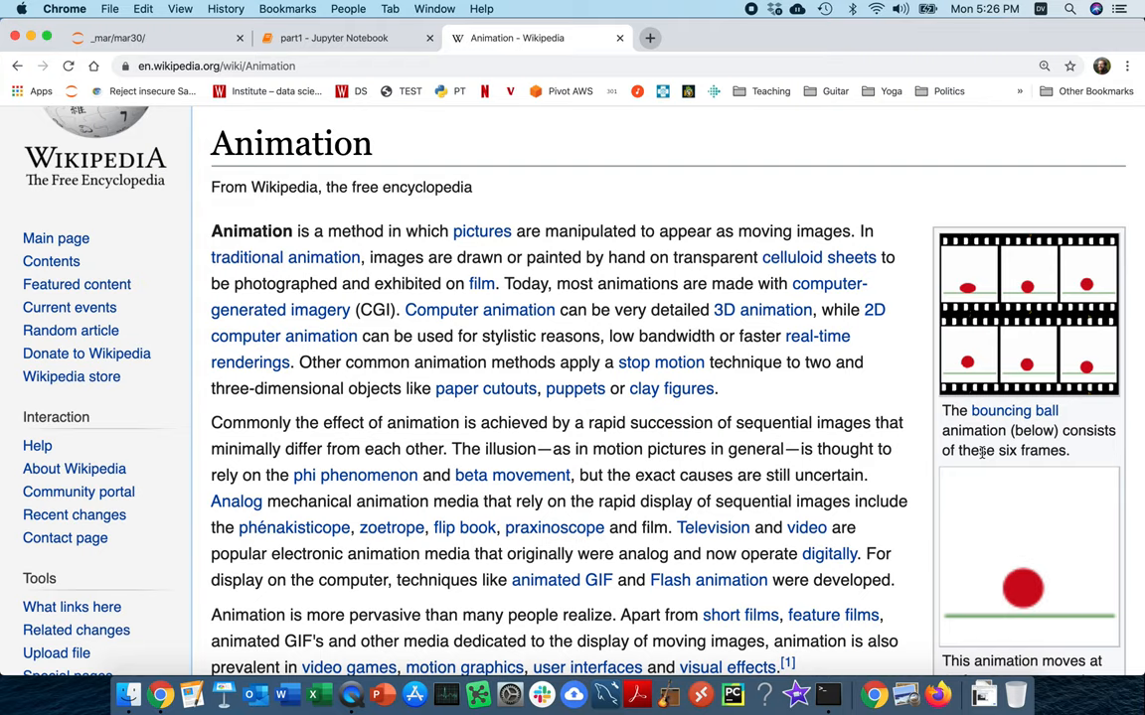
mouse_move(968, 288)
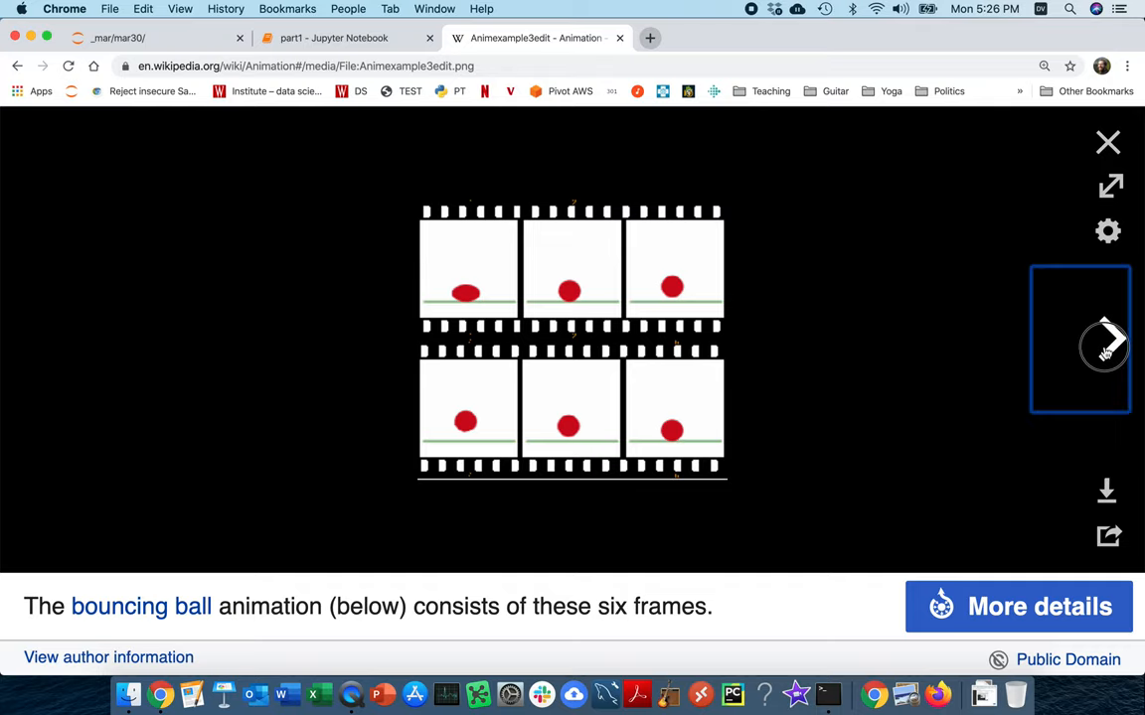
click(1105, 350)
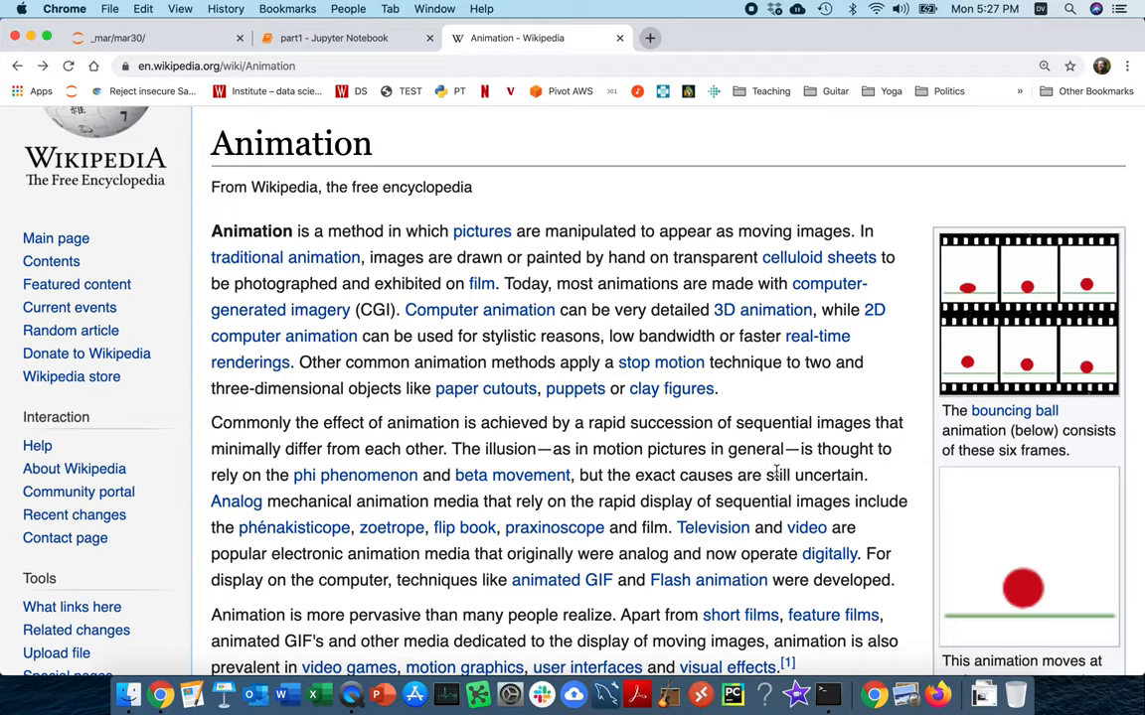
text(funcanimation)
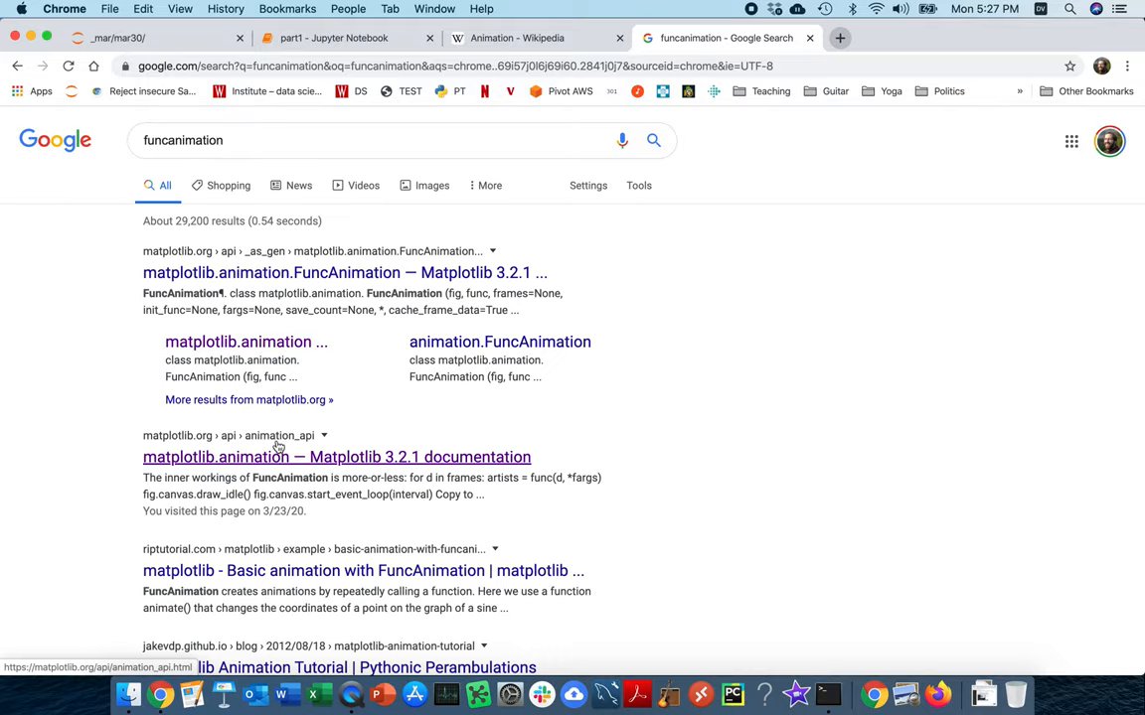
click(336, 457)
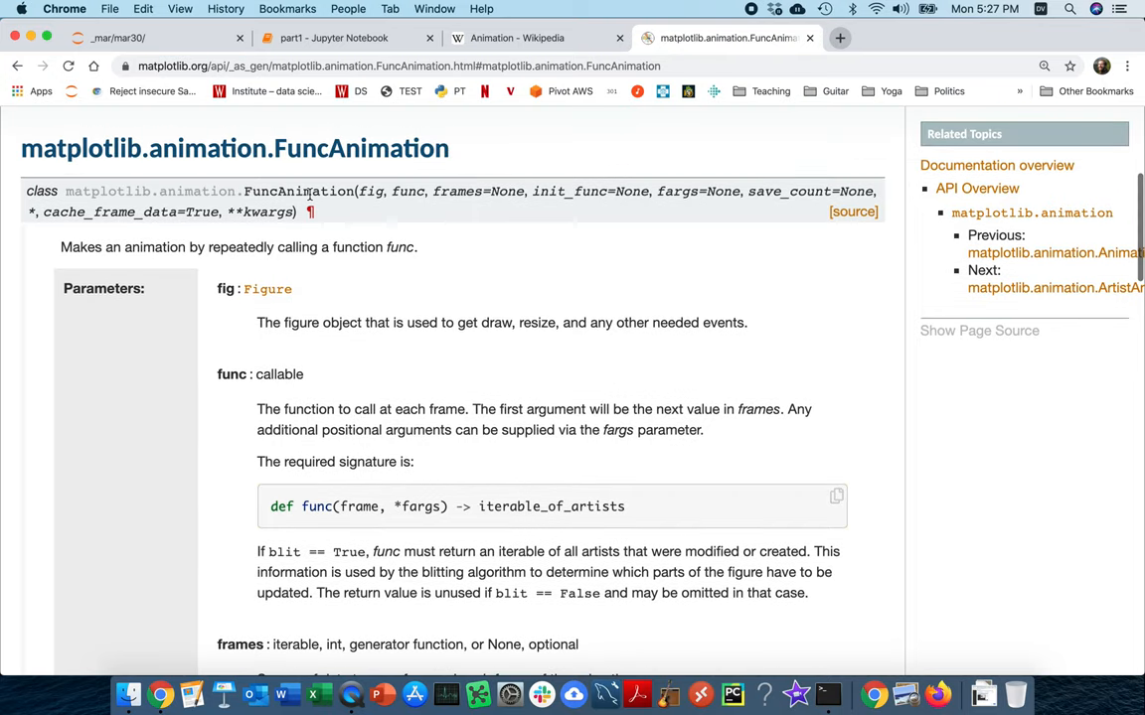
Look over the fig and func parameters in the signature, then return to the part1 notebook
double_click(298, 191)
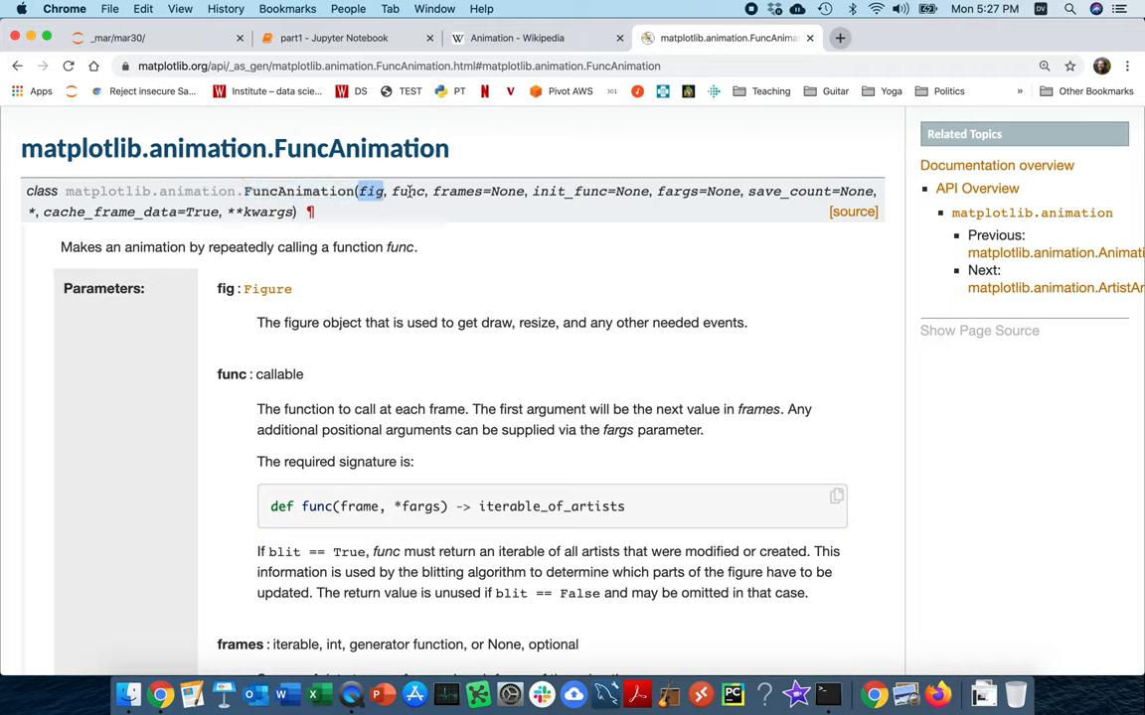
double_click(408, 191)
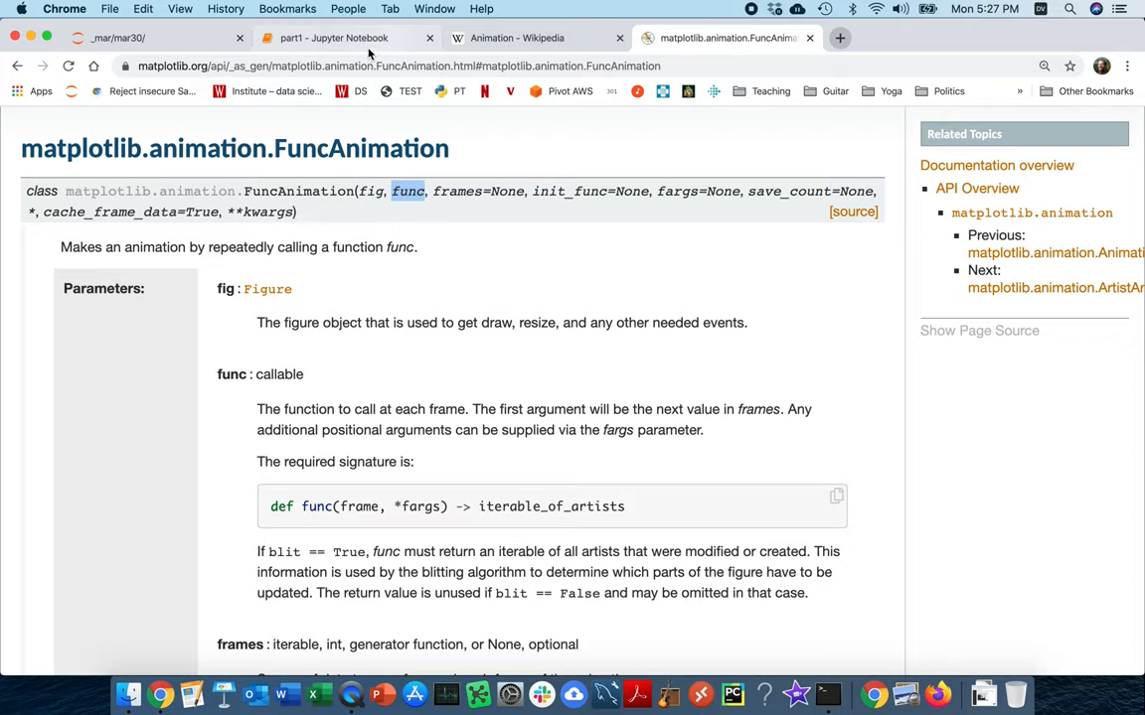
click(348, 38)
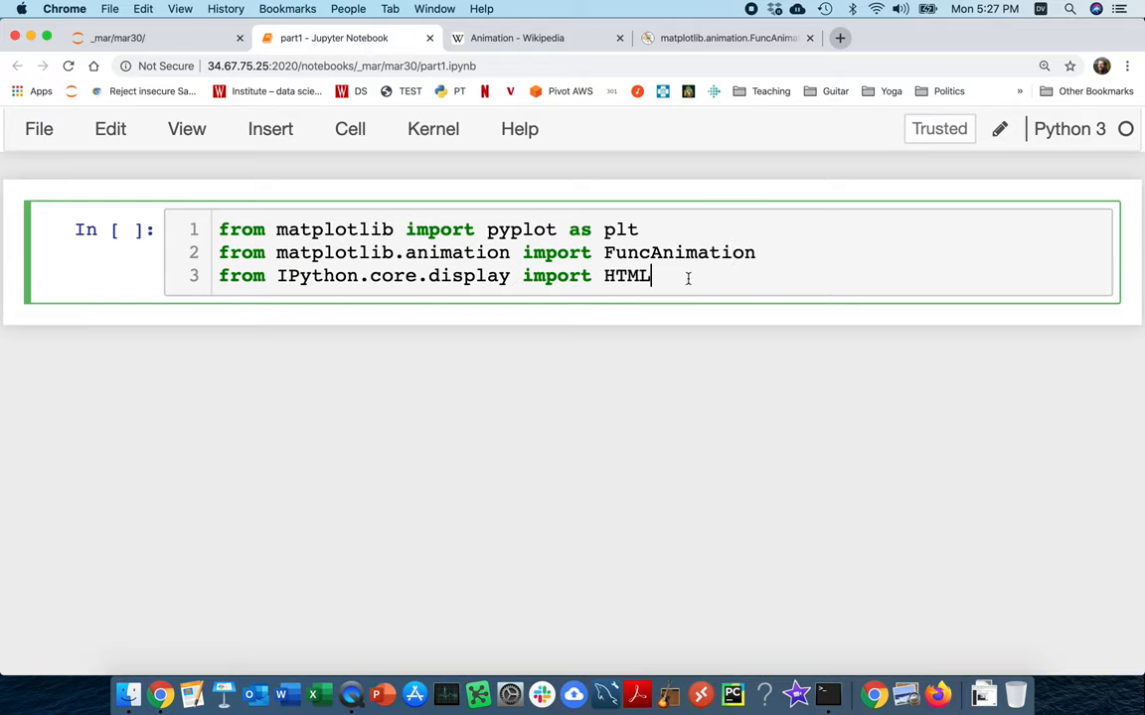
Review the import cell's plt alias and HTML import
click(620, 231)
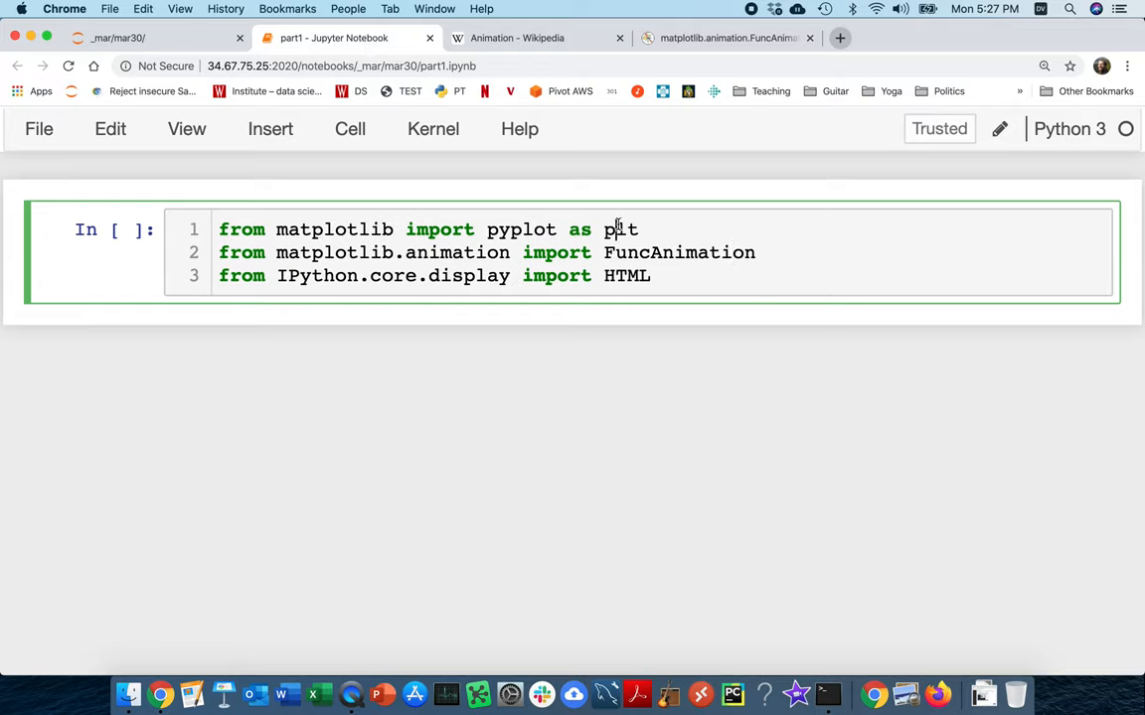
double_click(680, 252)
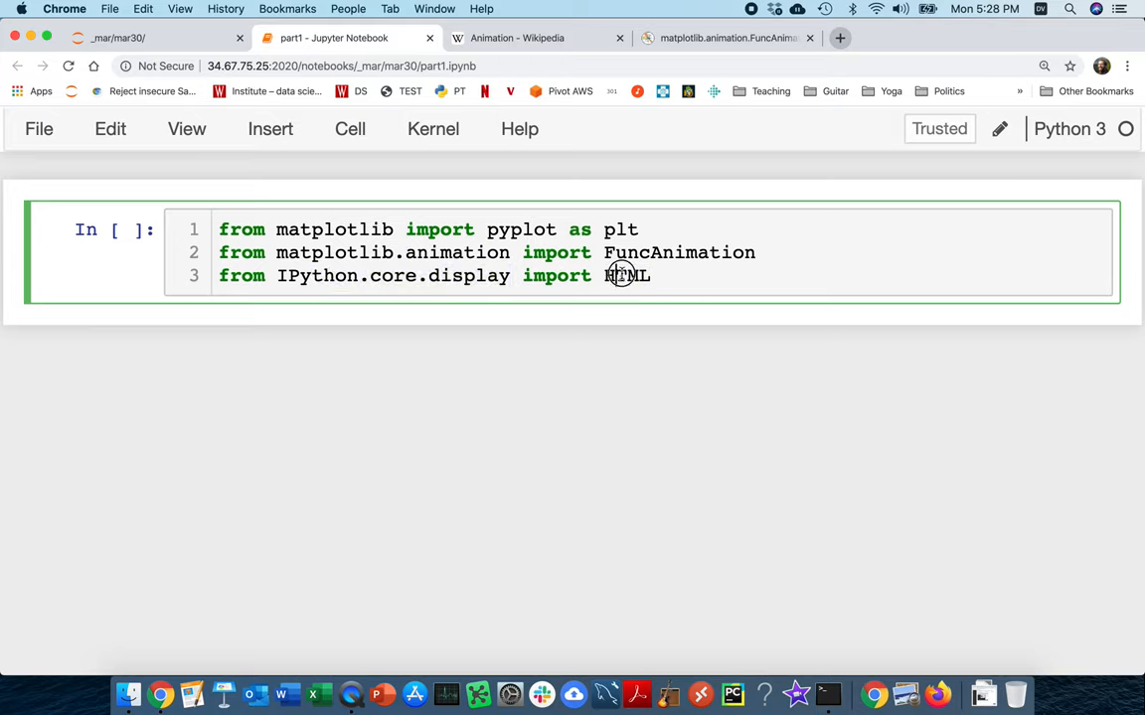
double_click(624, 274)
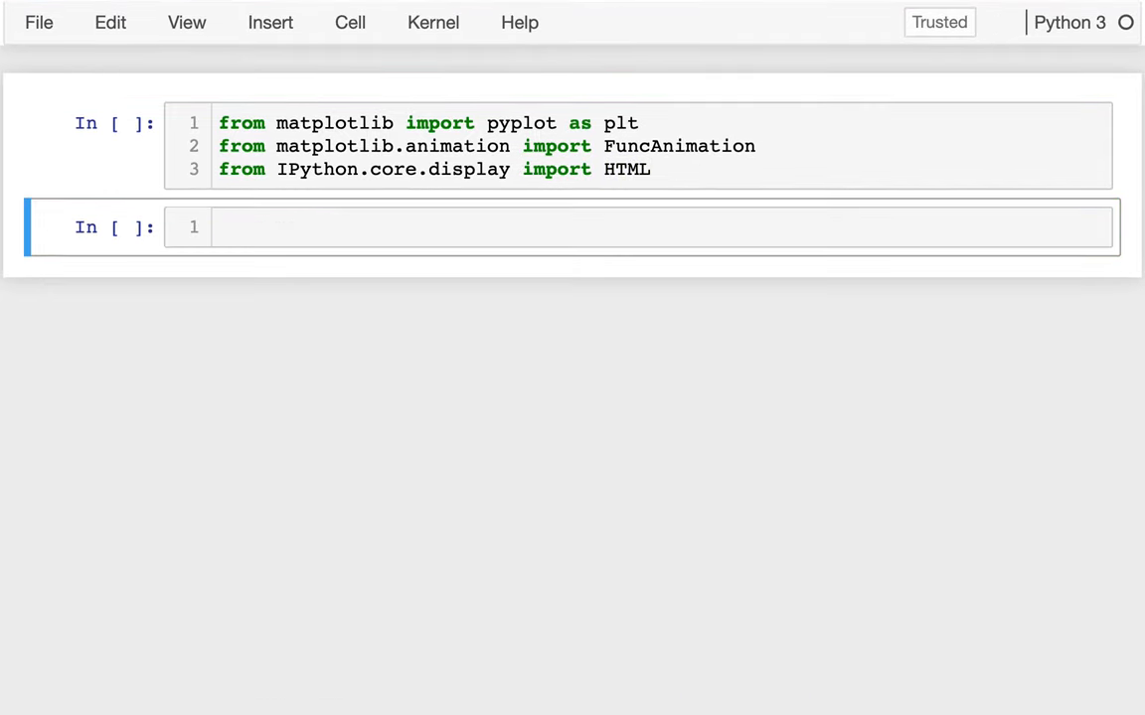
Enter plt.subplots() in a new cell to produce an empty figure with one axes
click(636, 238)
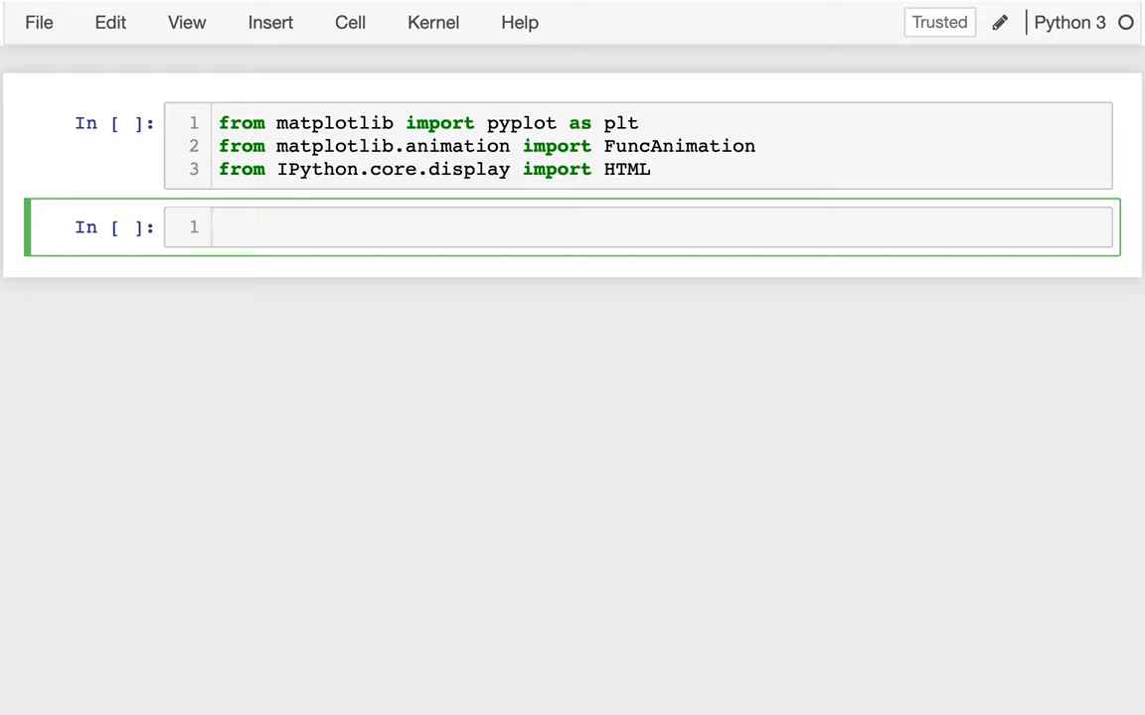
text(plt)
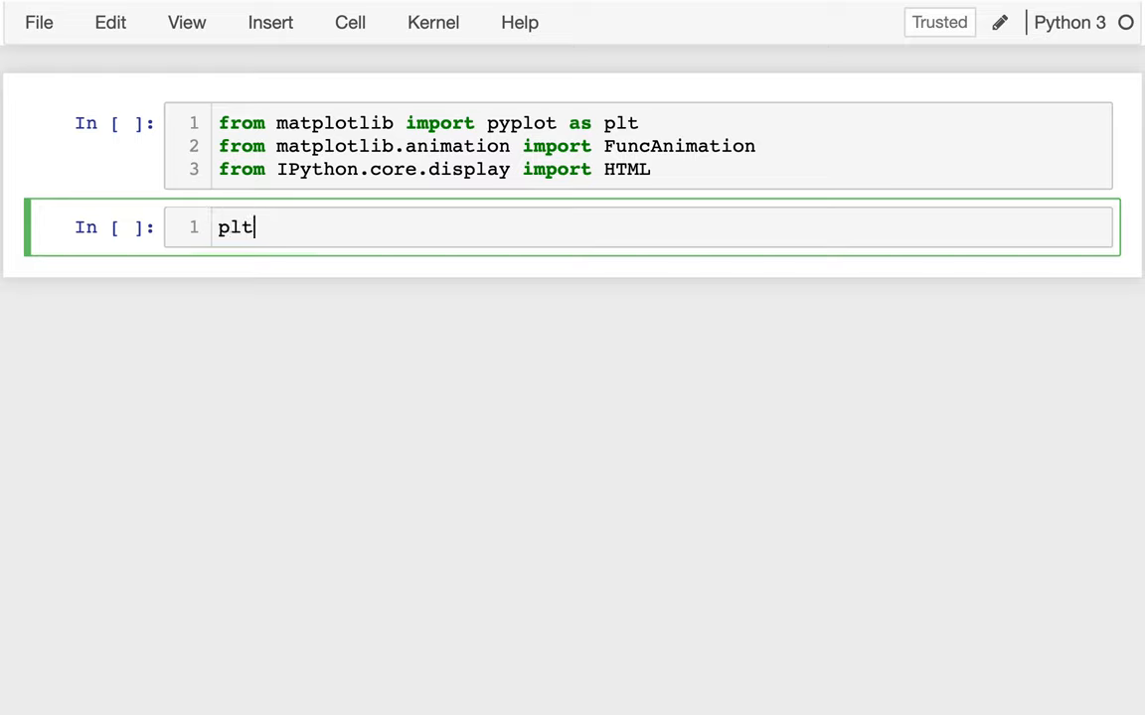
text(.)
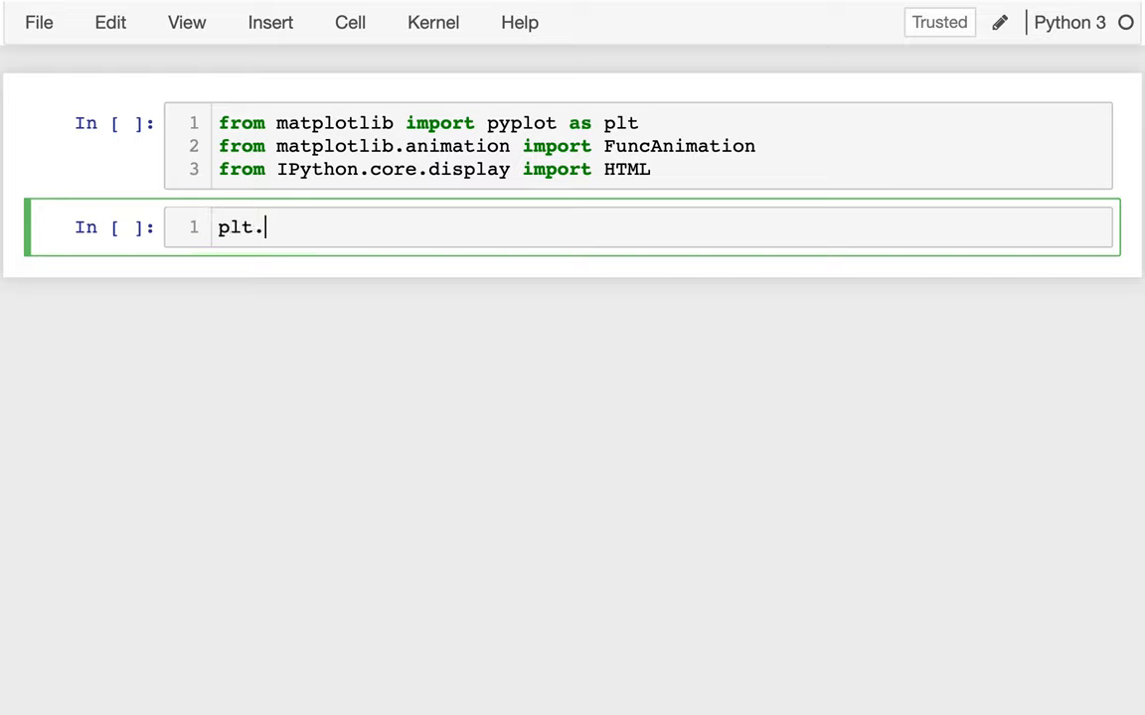
text(subplots())
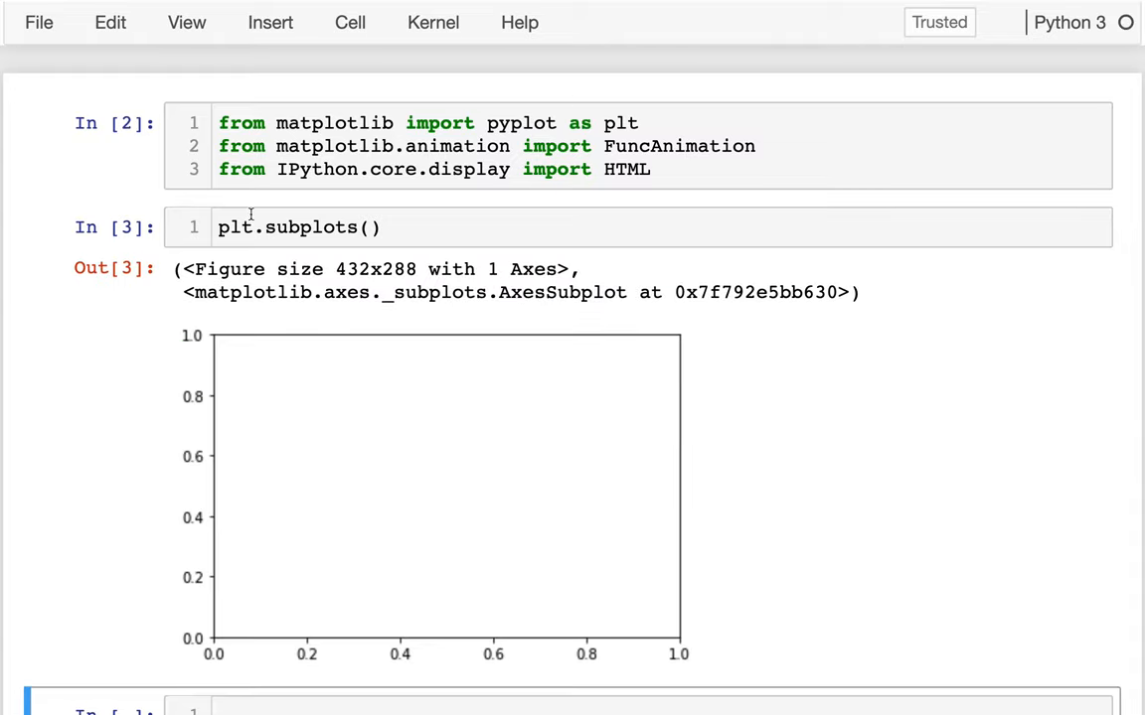
Assign fig, ax = plt.subplots() and begin def draw_frame(frame_num): with an empty body
text(fig,)
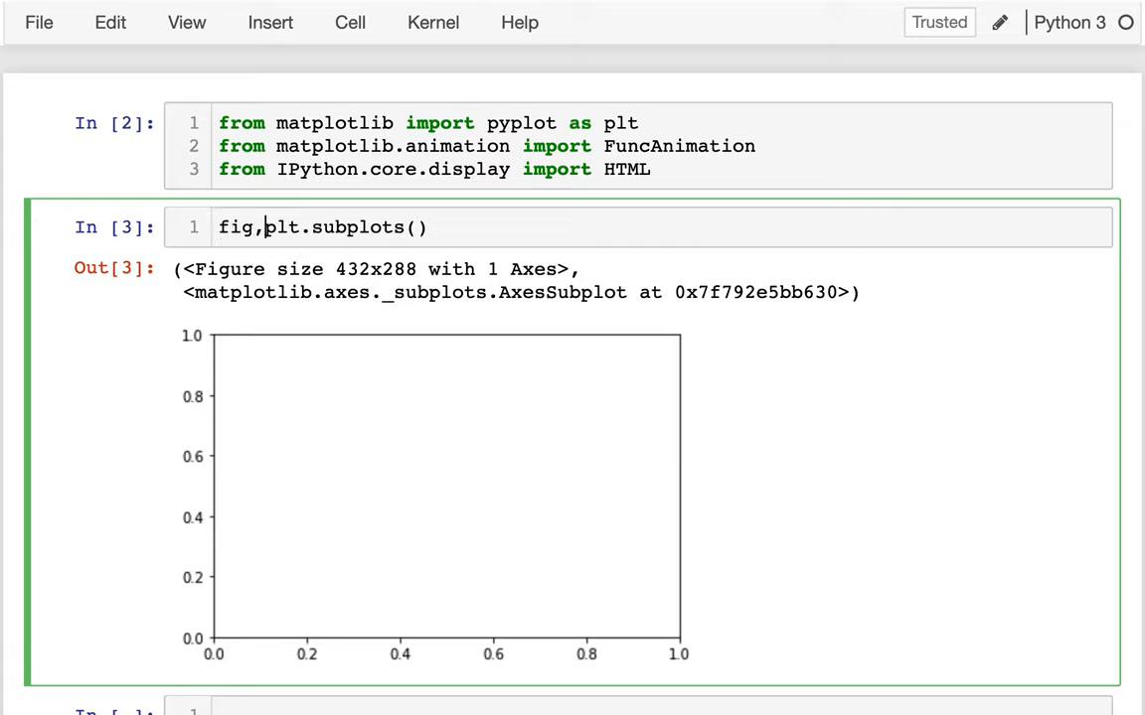
text(ax =)
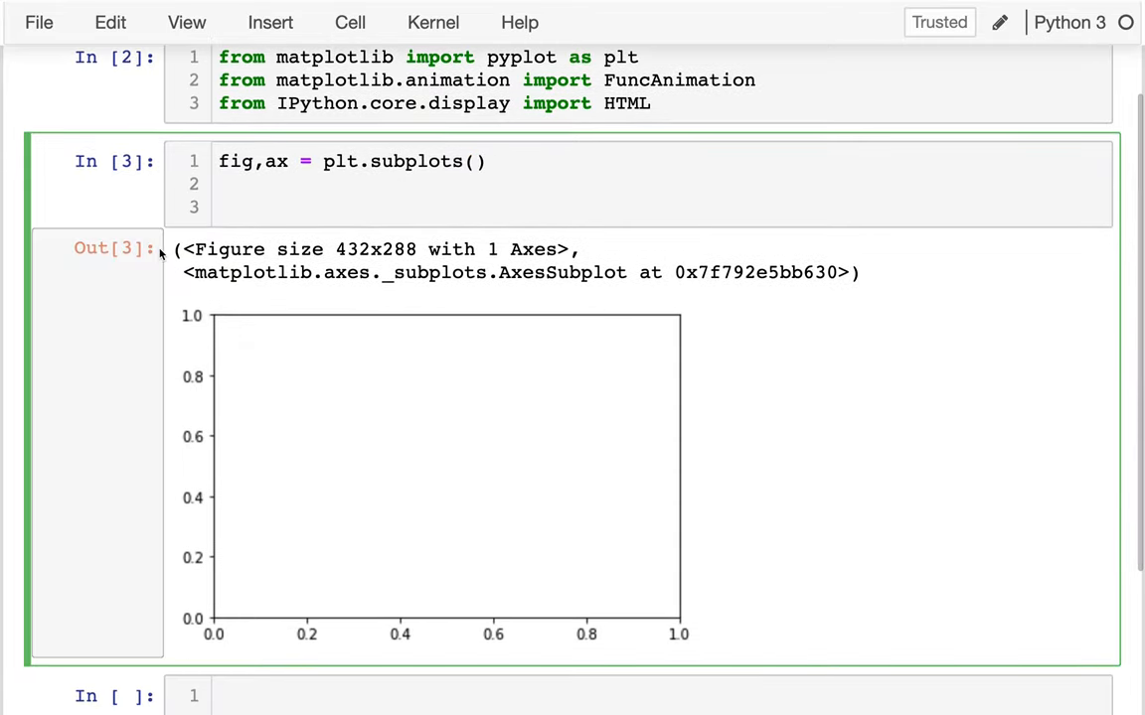
text(d)
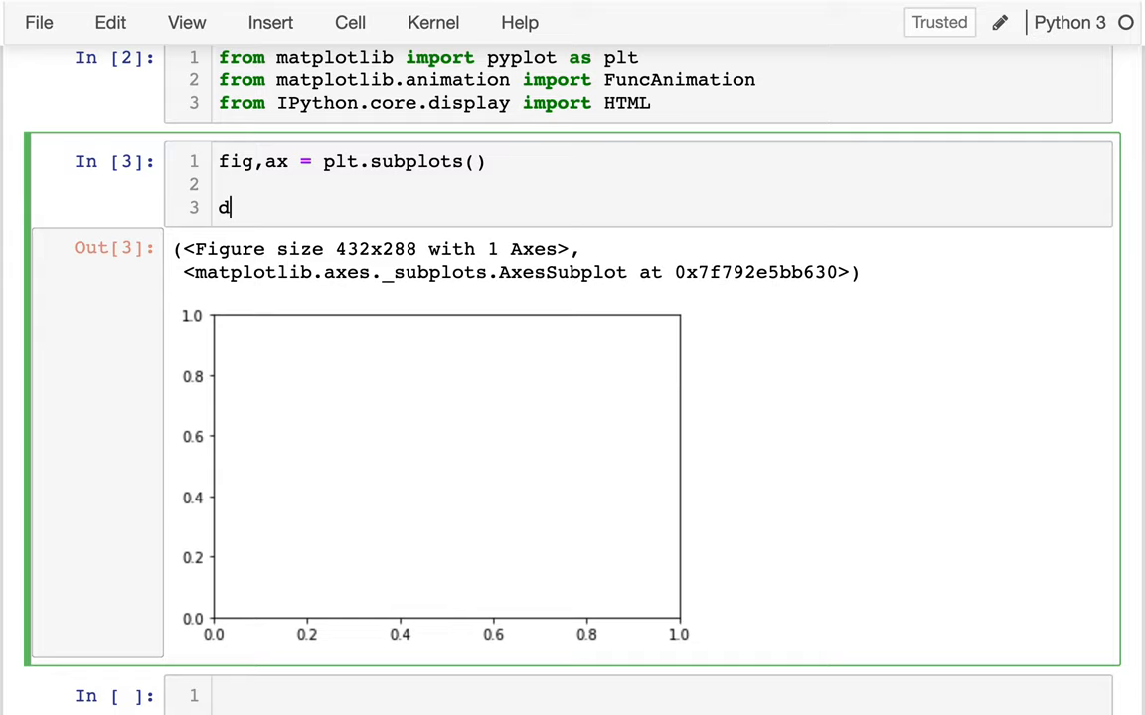
text(ef draw_frame()
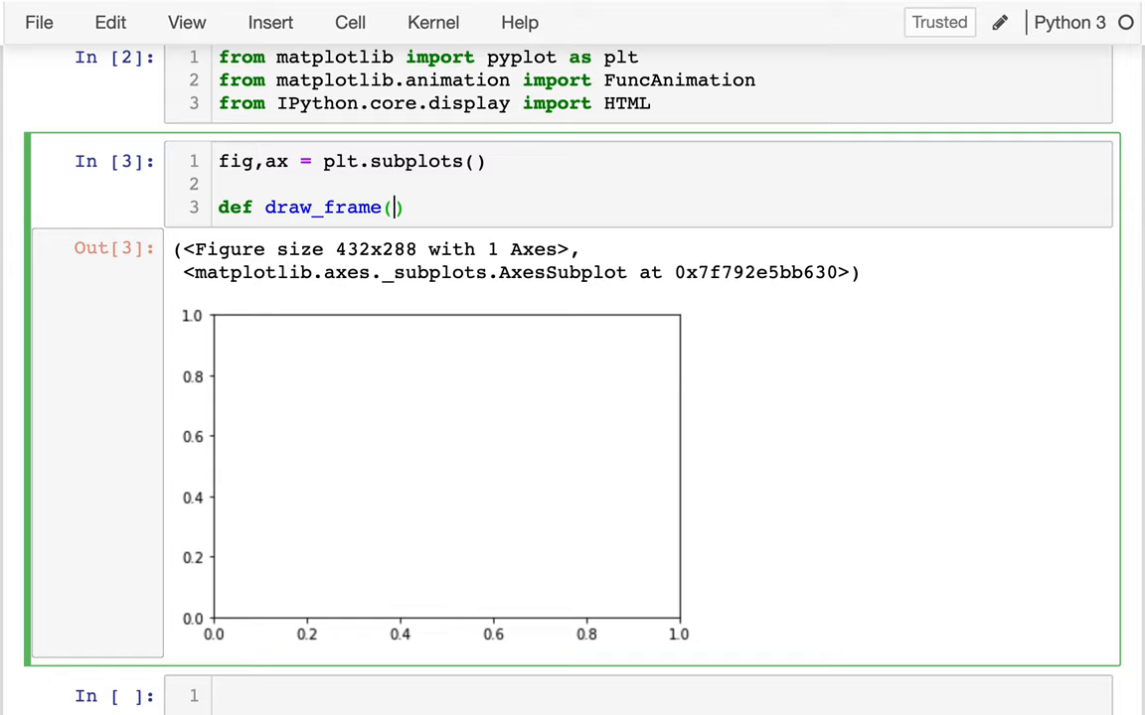
text(frm)
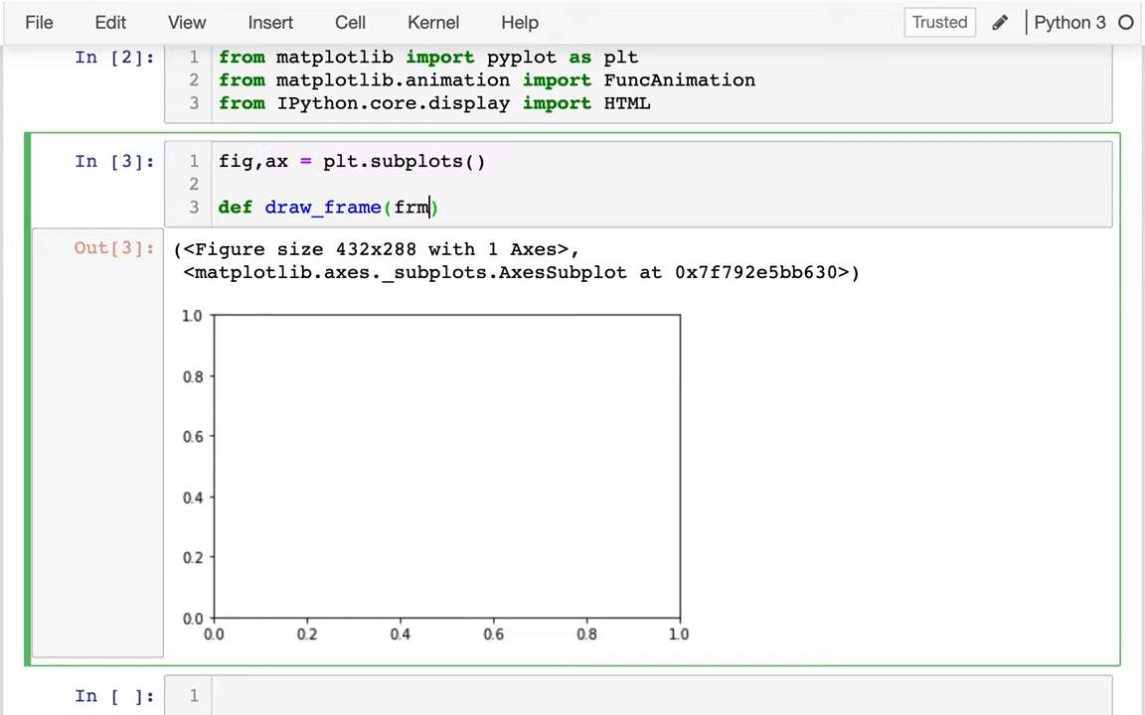
text(ame_)
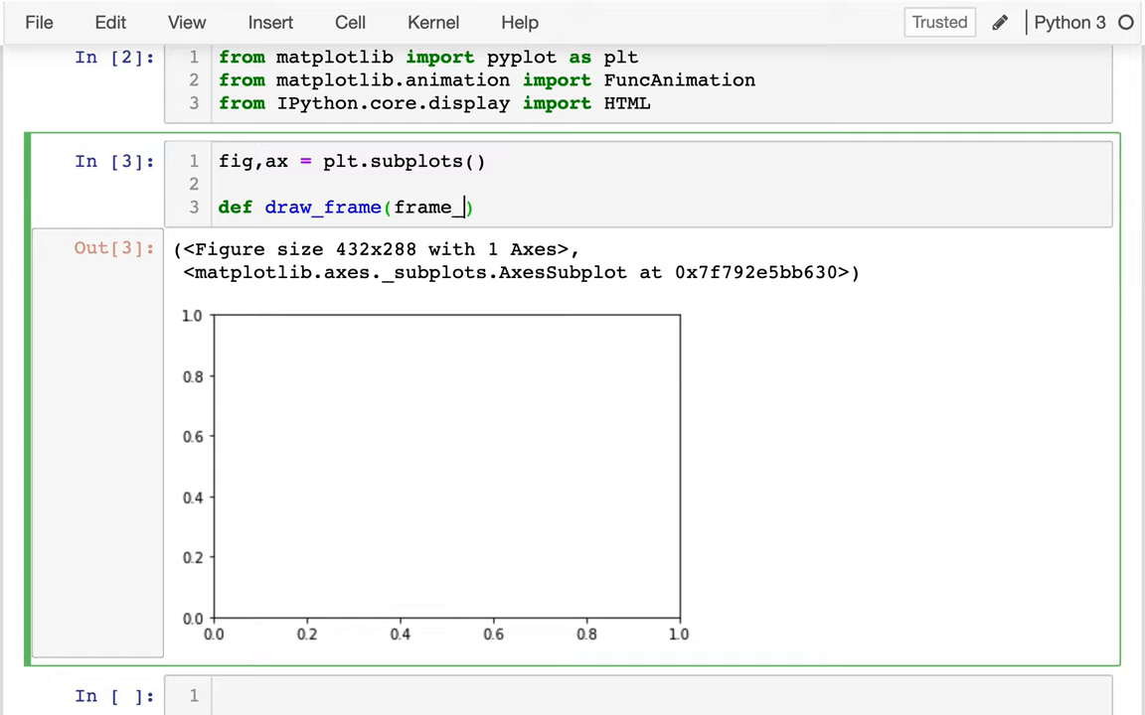
text(num)
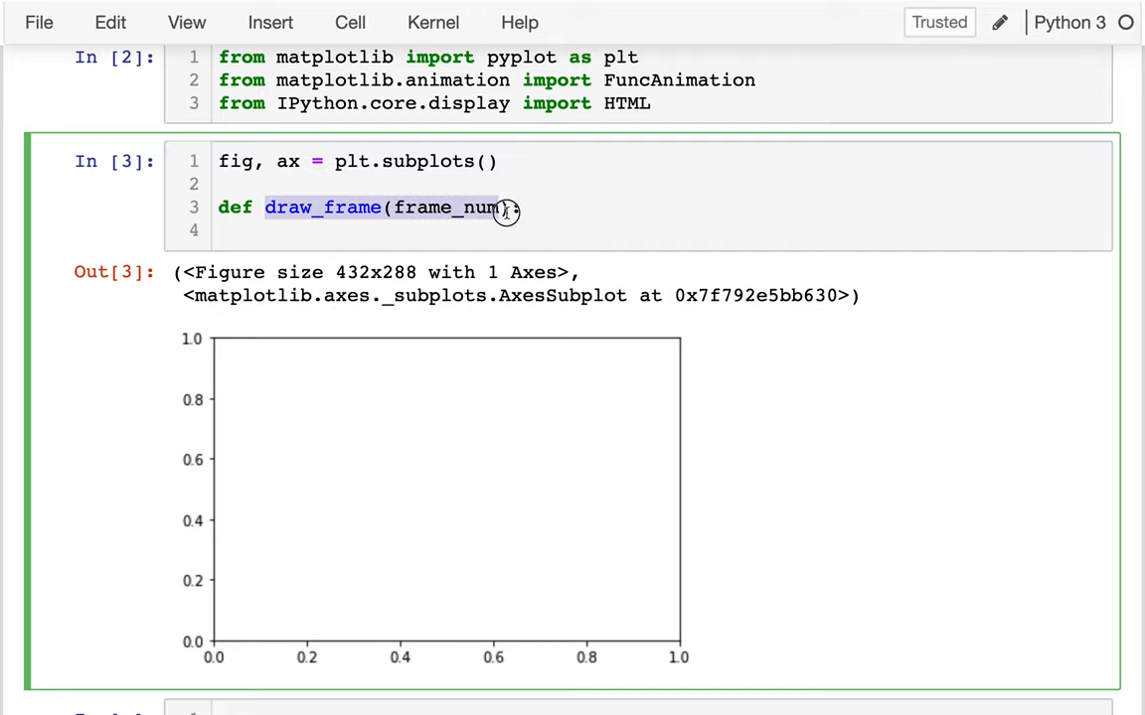
text():)
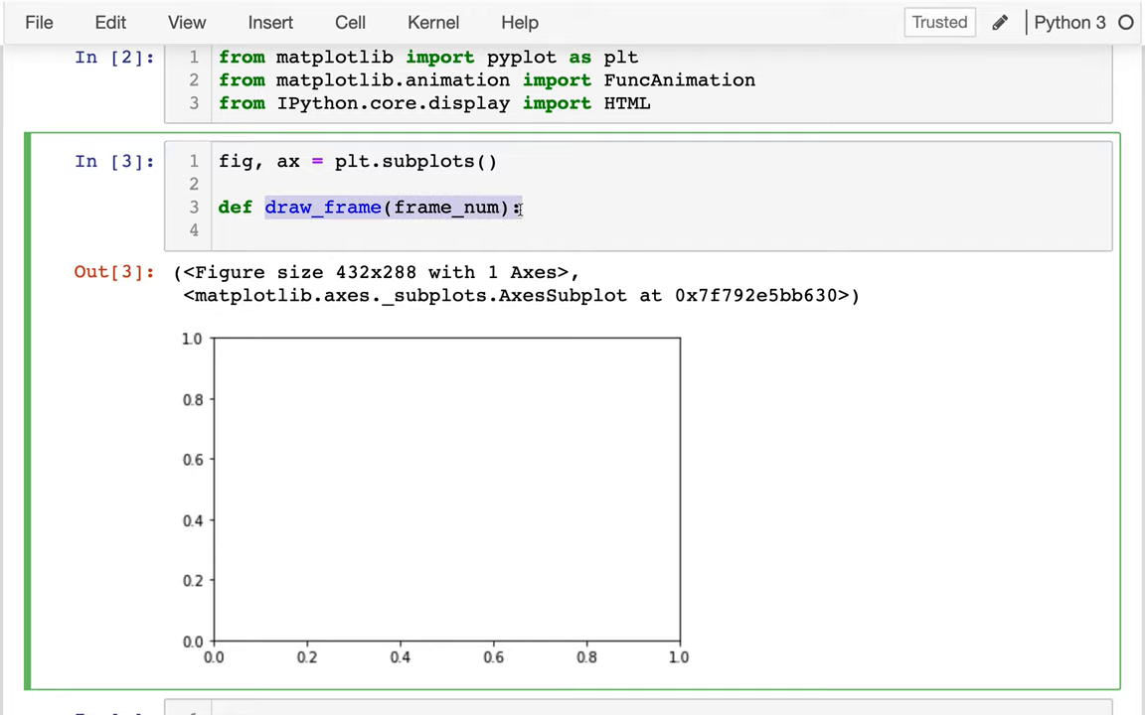
click(421, 238)
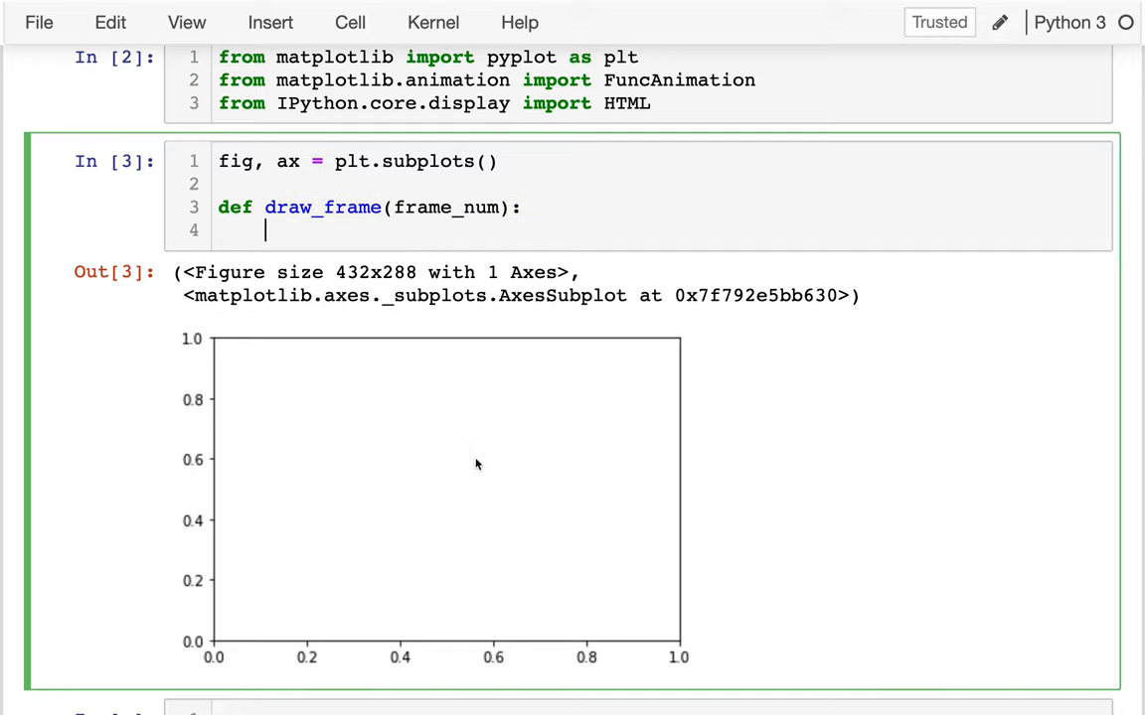
mouse_move(445, 485)
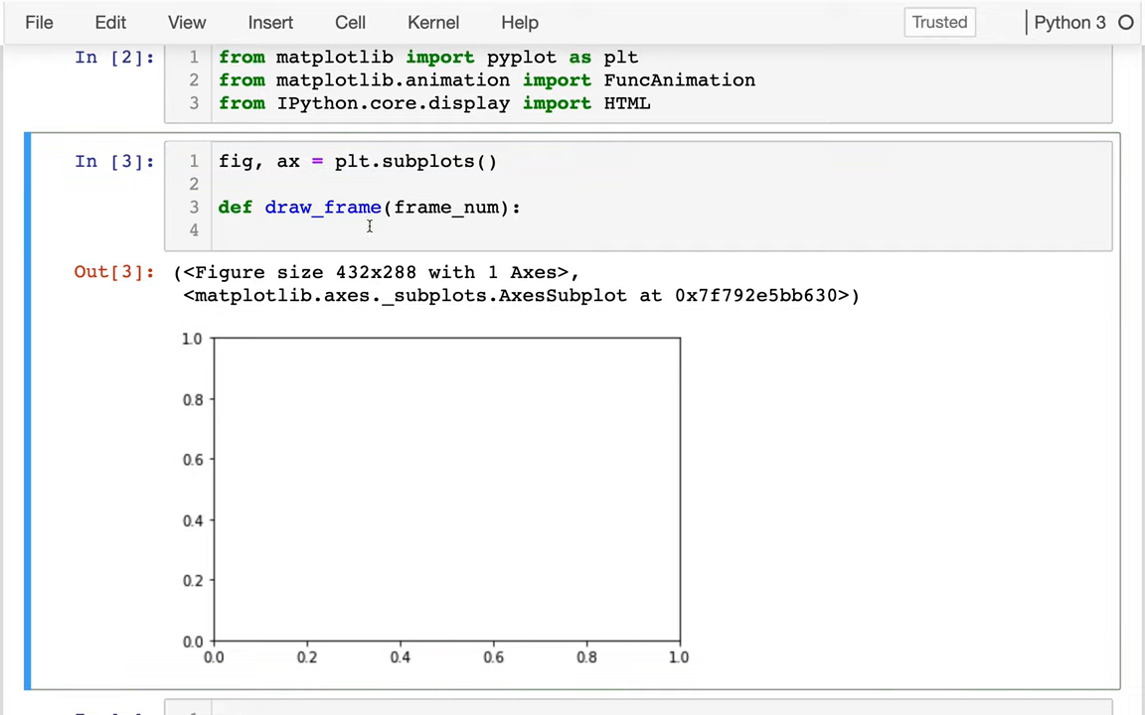
click(368, 227)
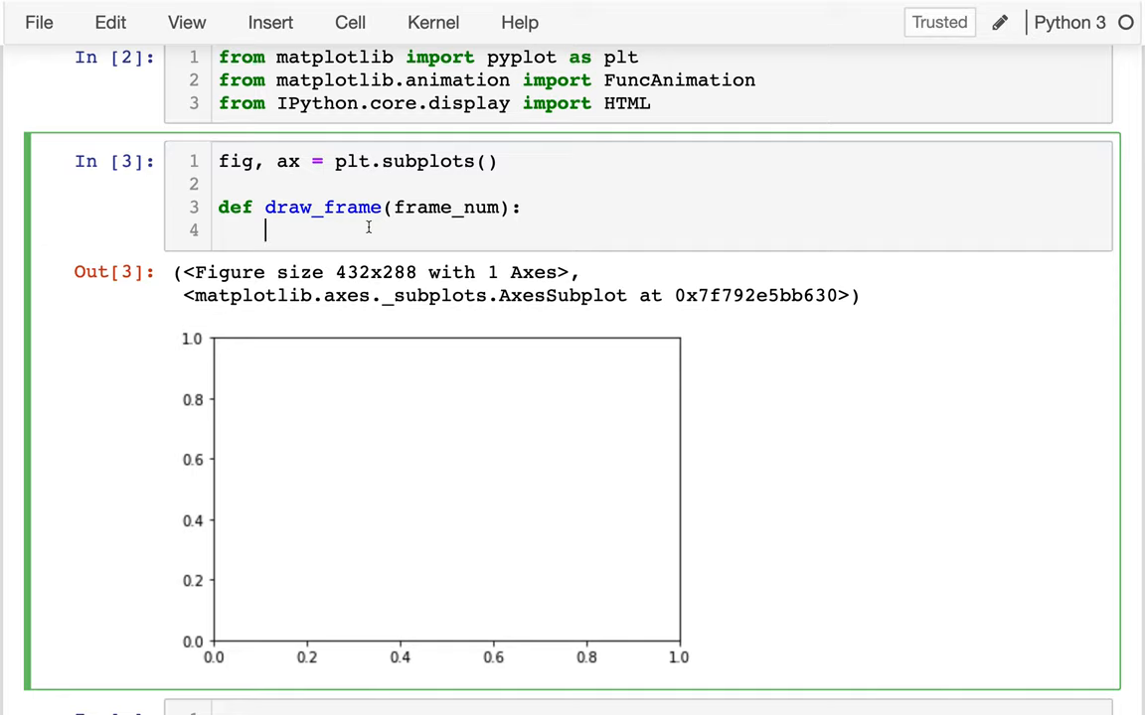
Save the notebook and start ax.text(X, Y, STRING) in draw_frame with X and Y set to 0.5
key(ctrl+s)
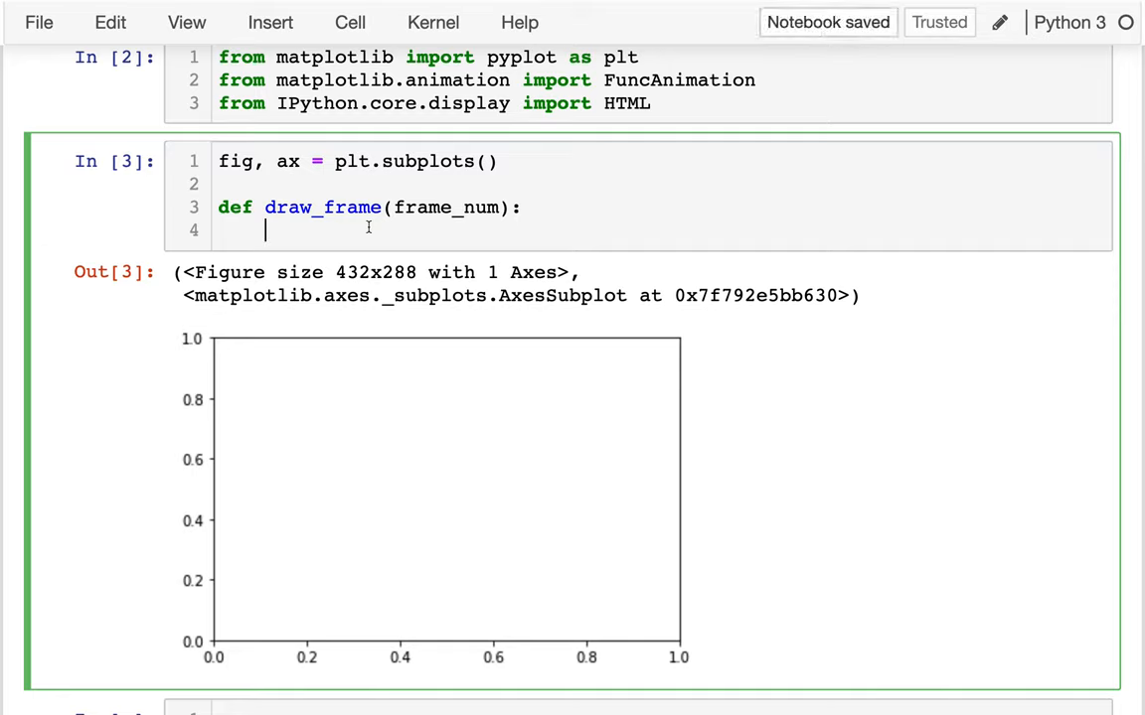
text(ax.)
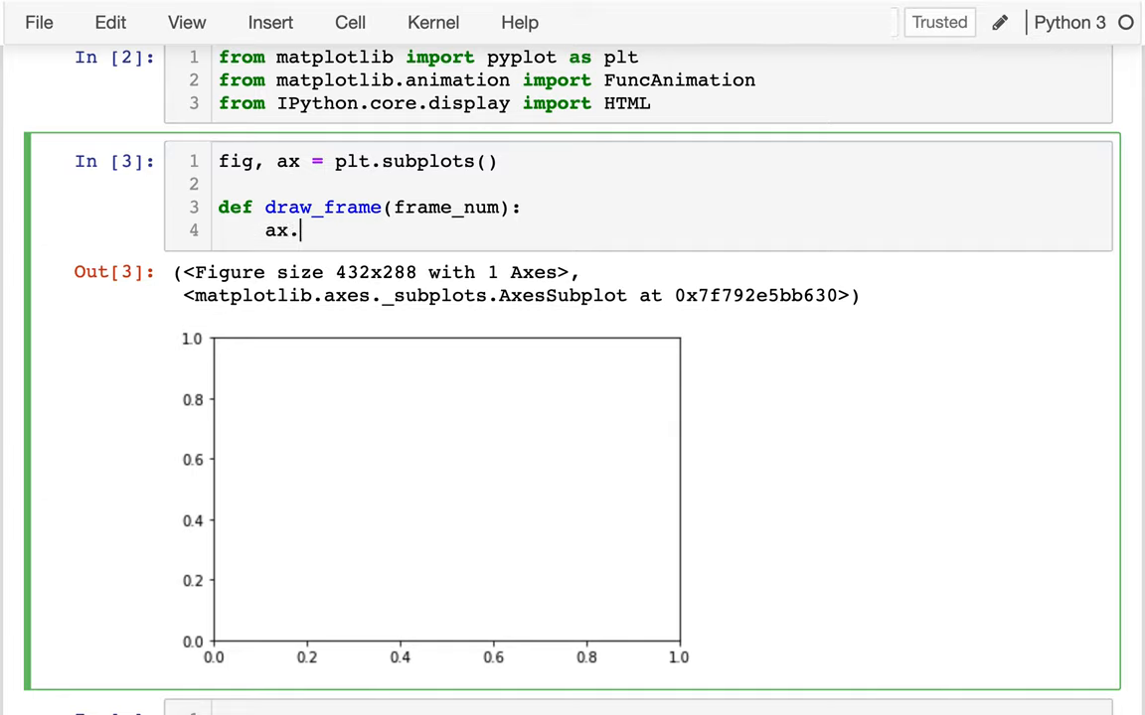
text(text())
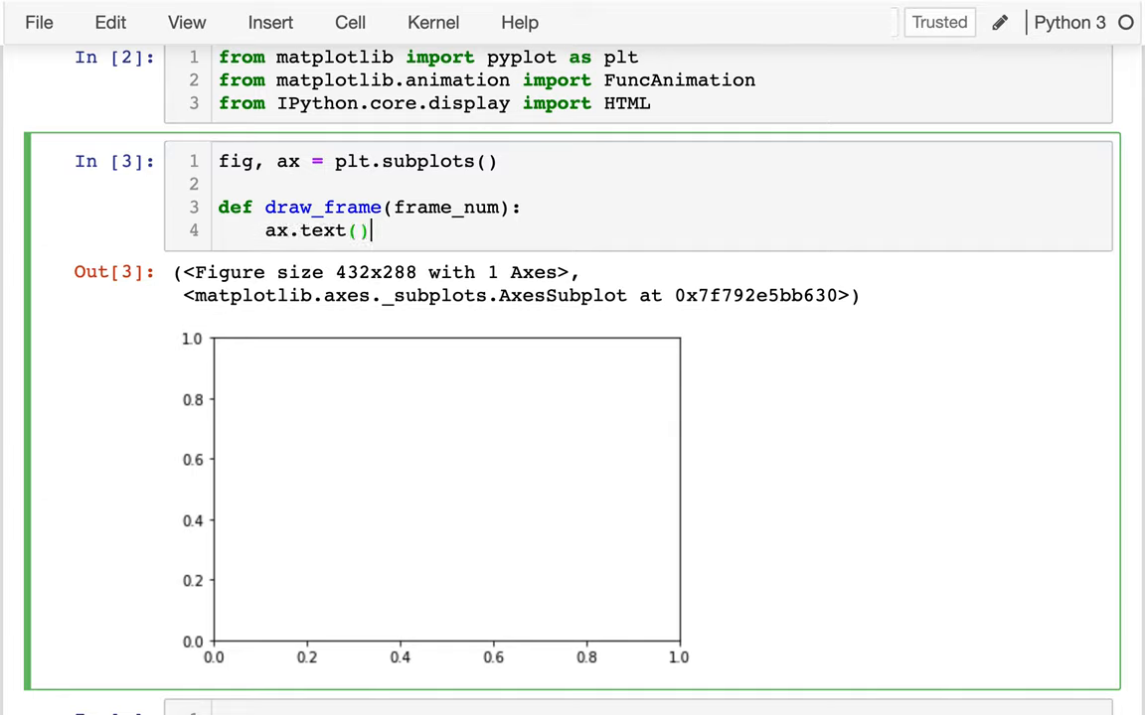
text(X,)
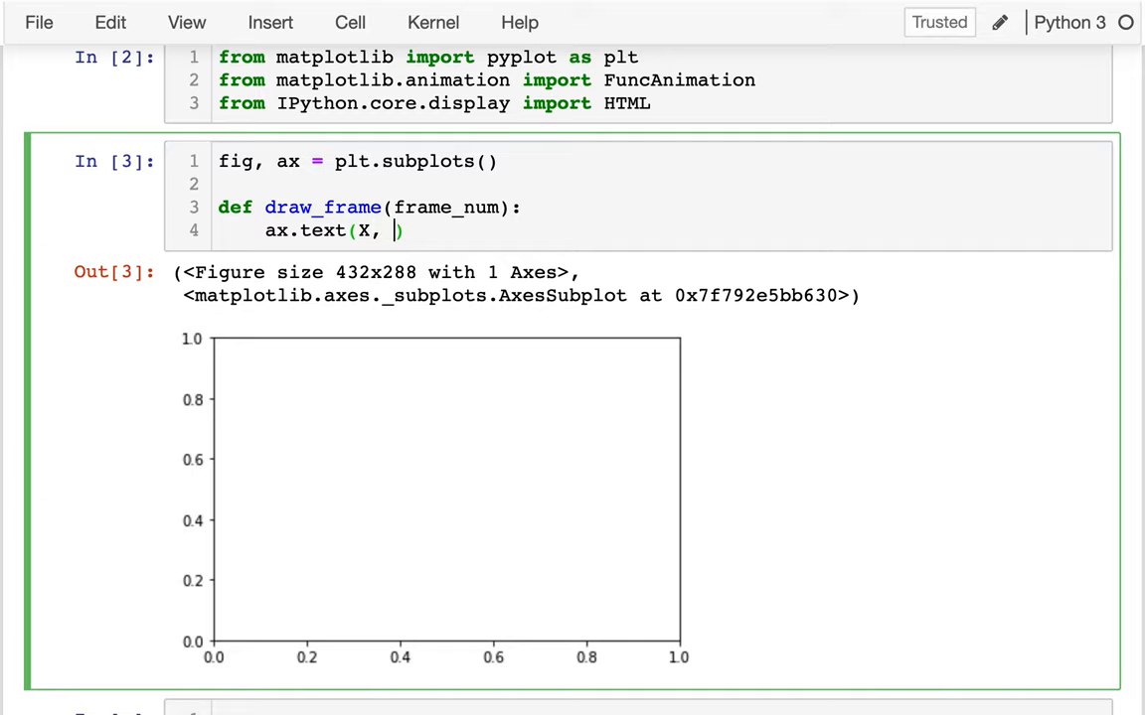
text(Y, STRING)
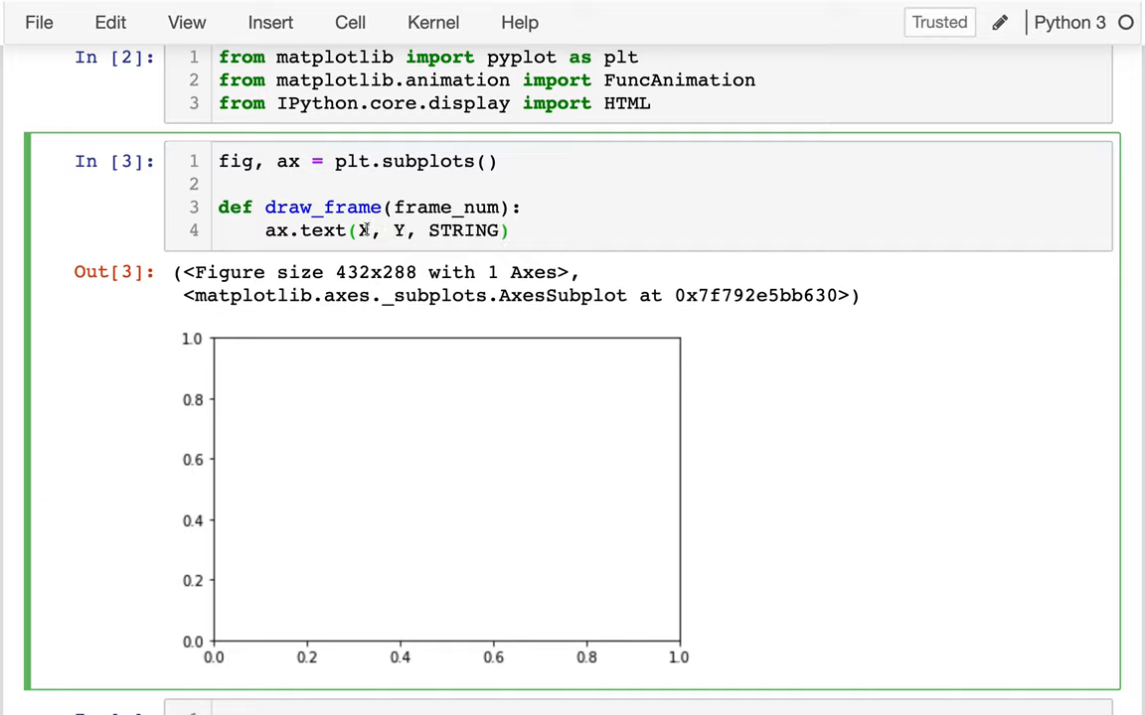
text(0.5)
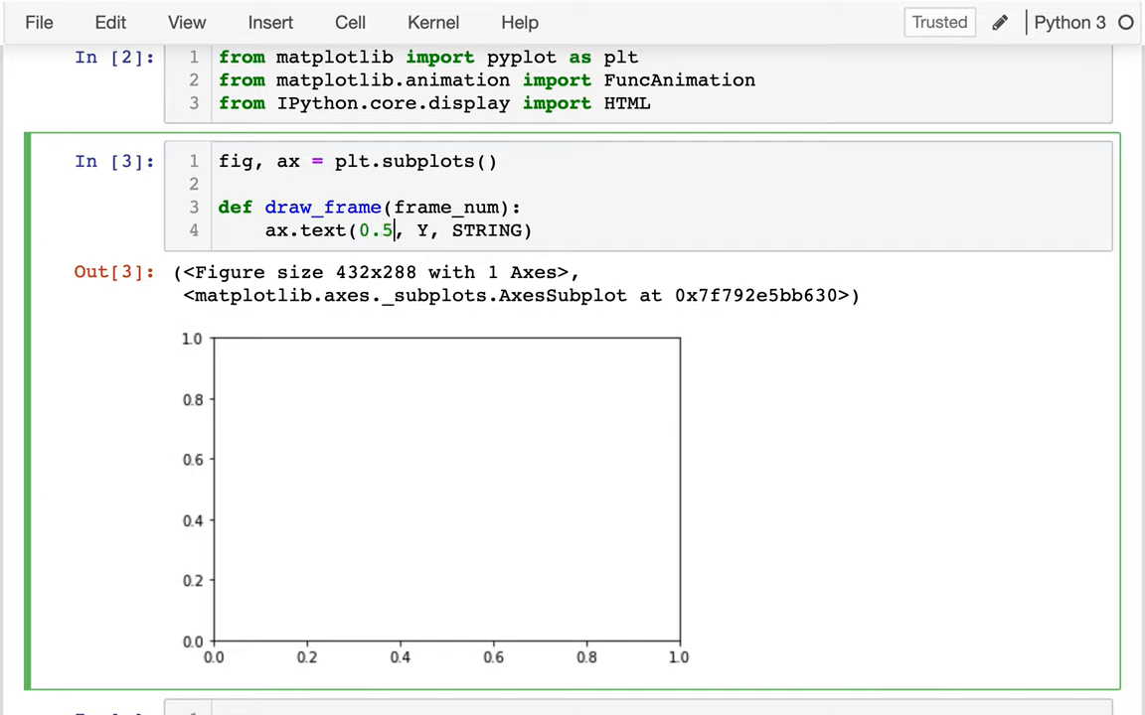
text(0.5)
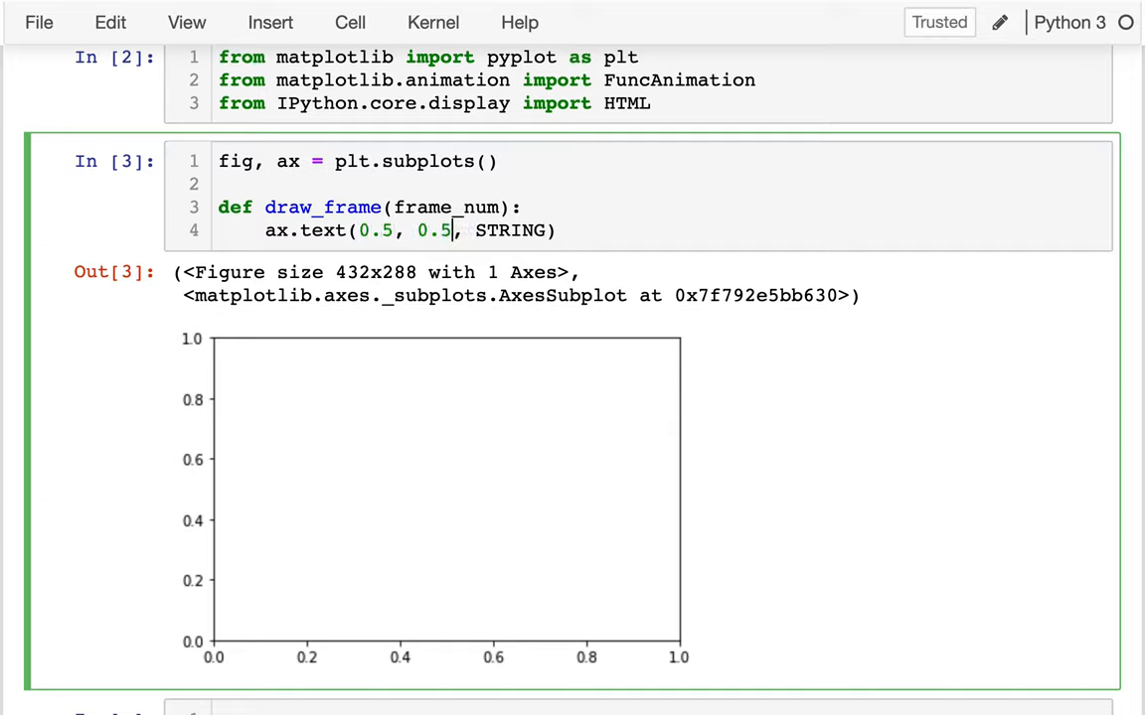
Replace STRING with str(frame_num) and add size=72 to the ax.text call
double_click(513, 231)
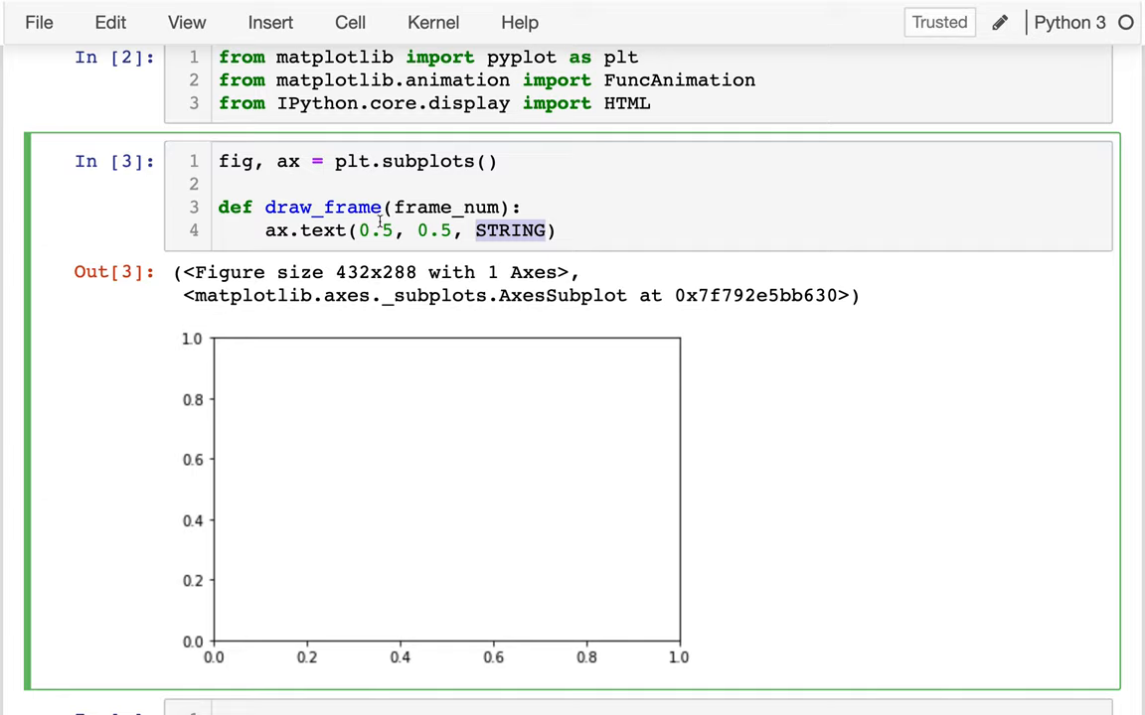
double_click(447, 207)
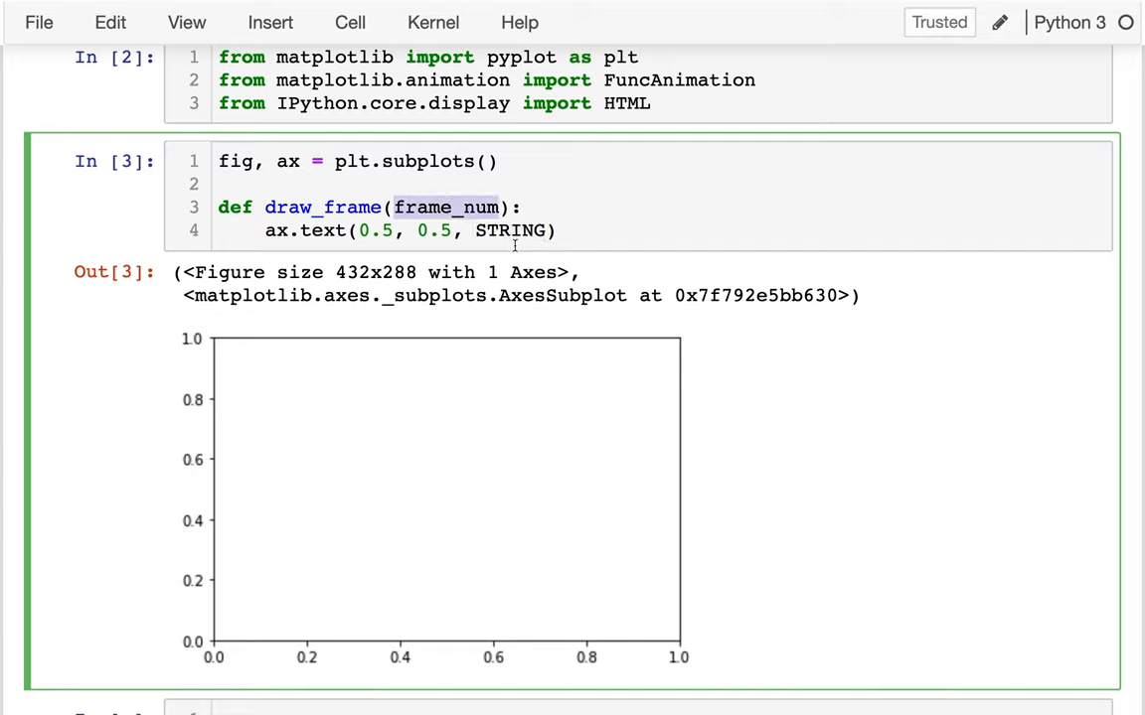
text(str(frame_num)
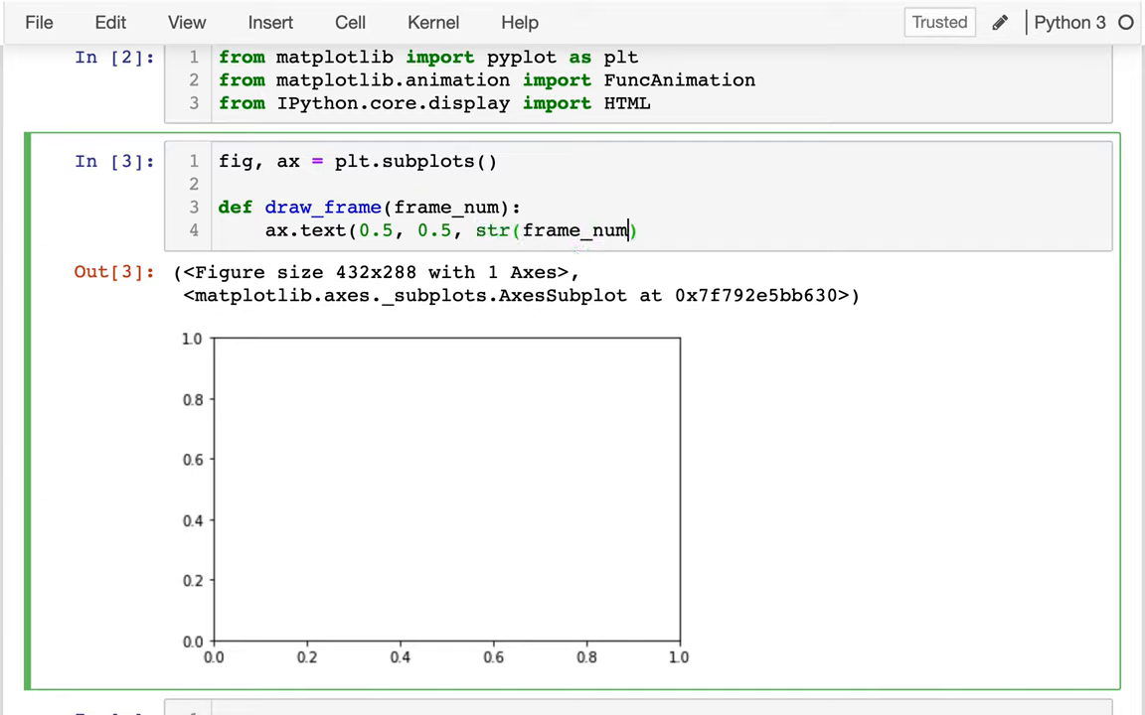
text(), ))
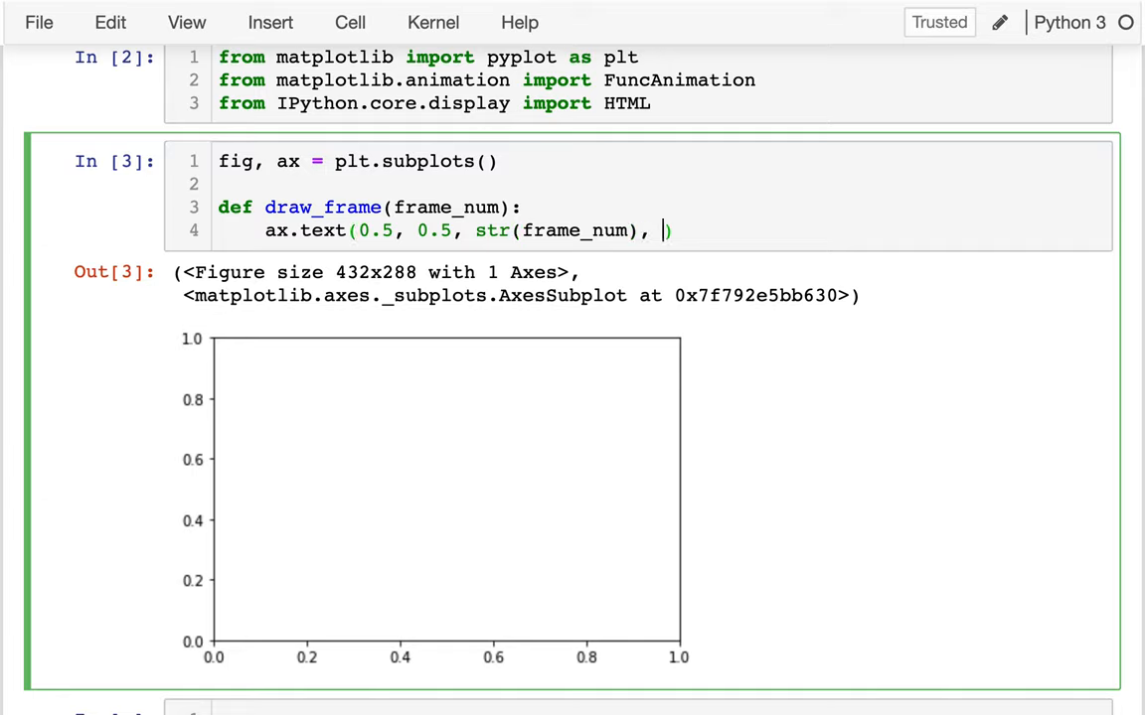
text(size=72)
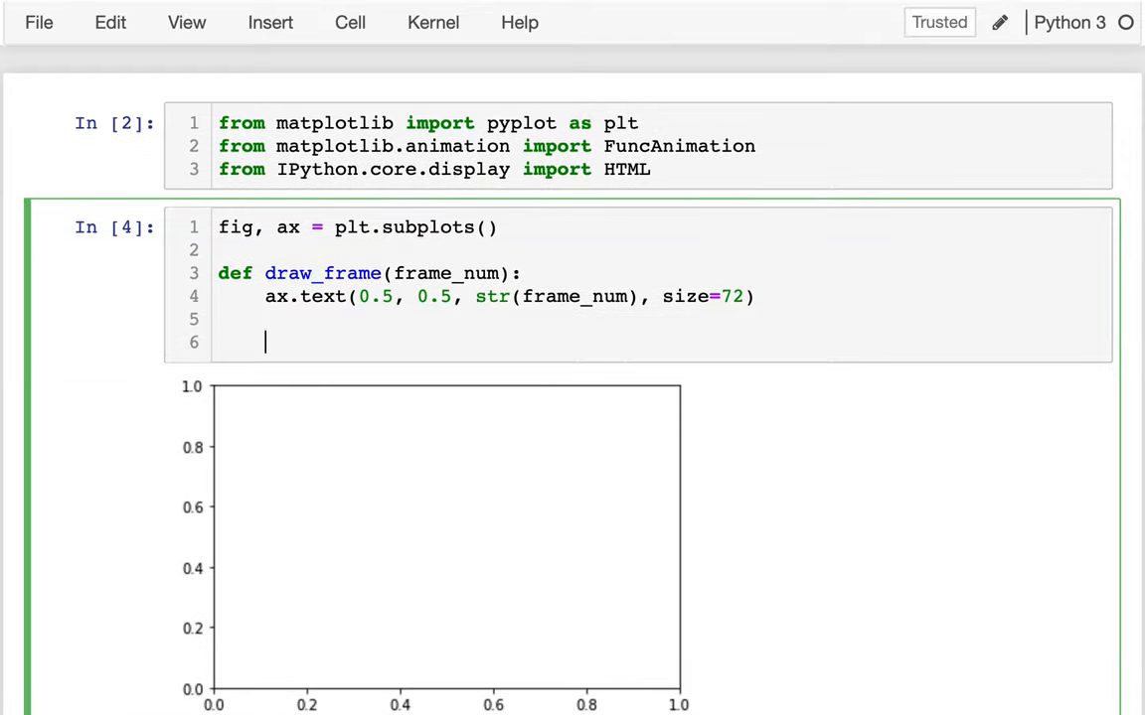
Call draw_frame(0), add va="center" to ax.text, then retest with draw_frame(1) and draw_frame(2)
text(dra)
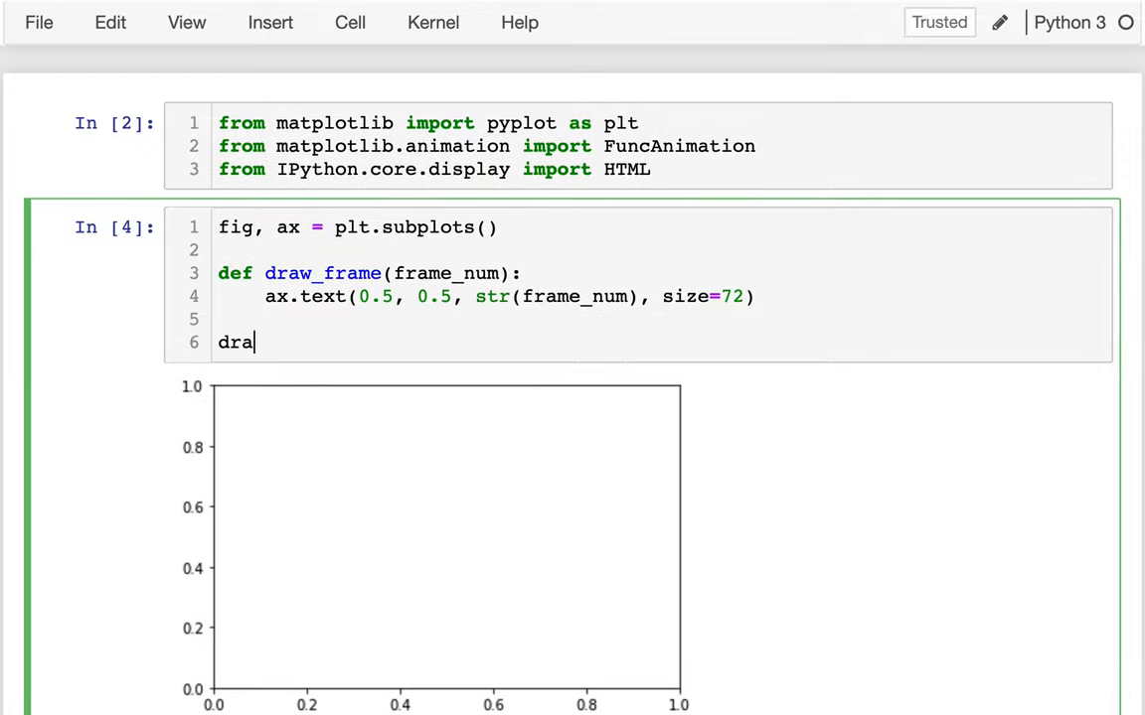
text(w_frame())
click(491, 296)
text(,)
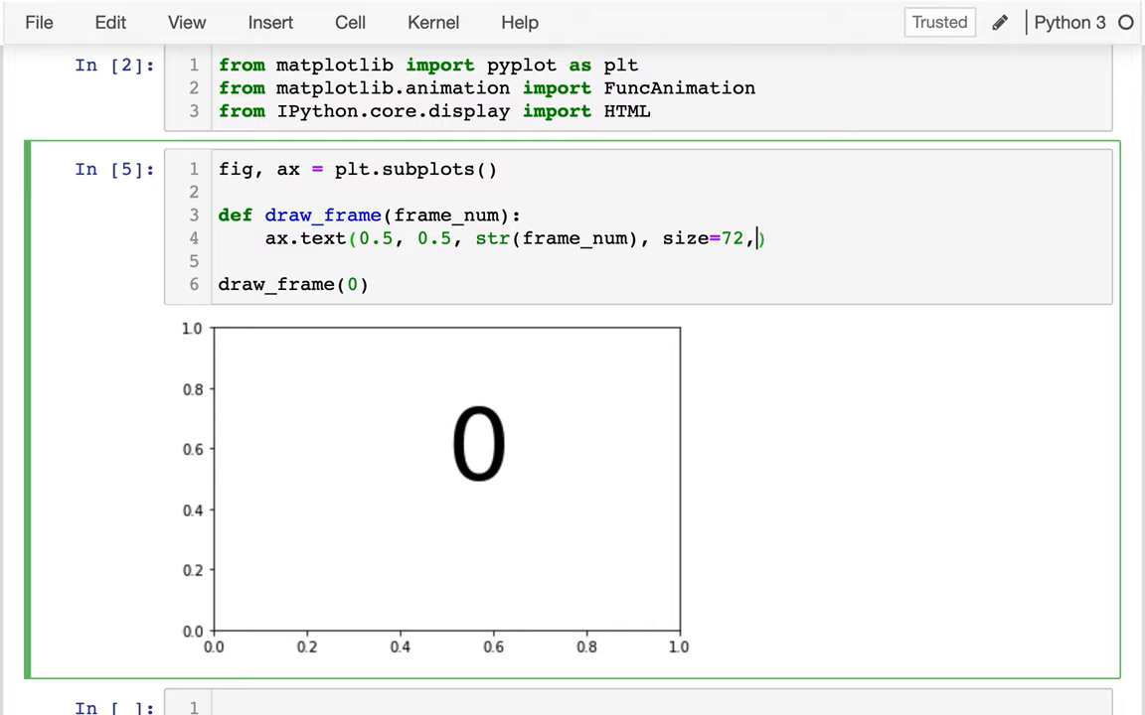
text(va=)
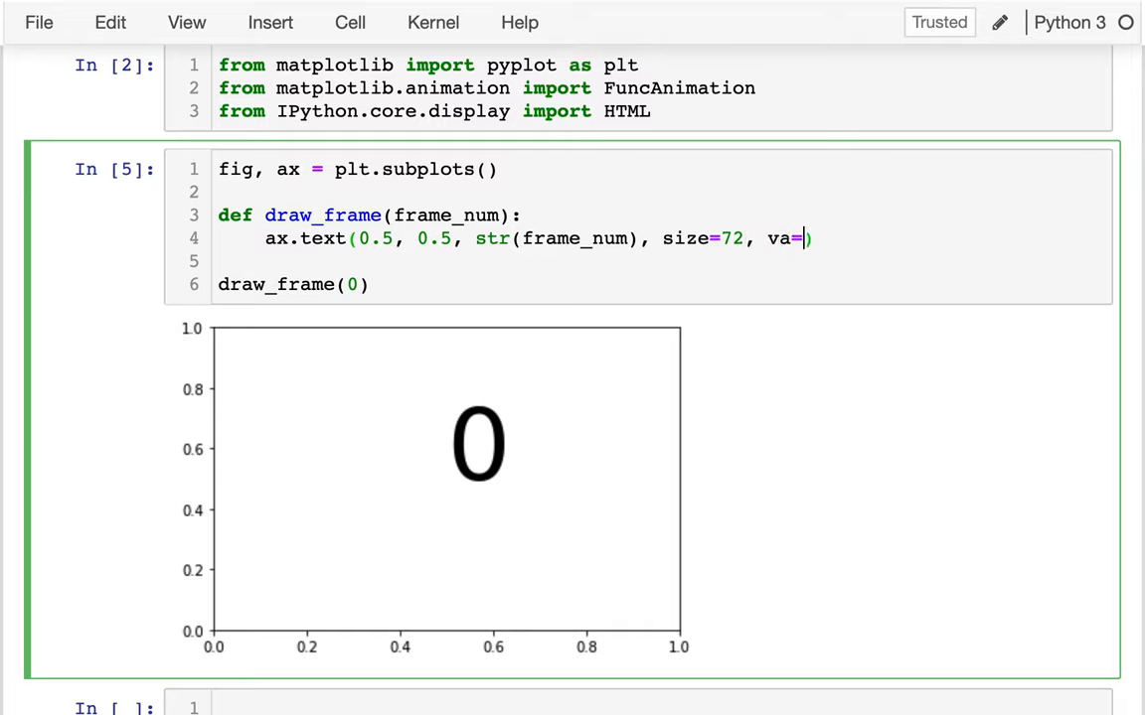
text("center", ha="center)
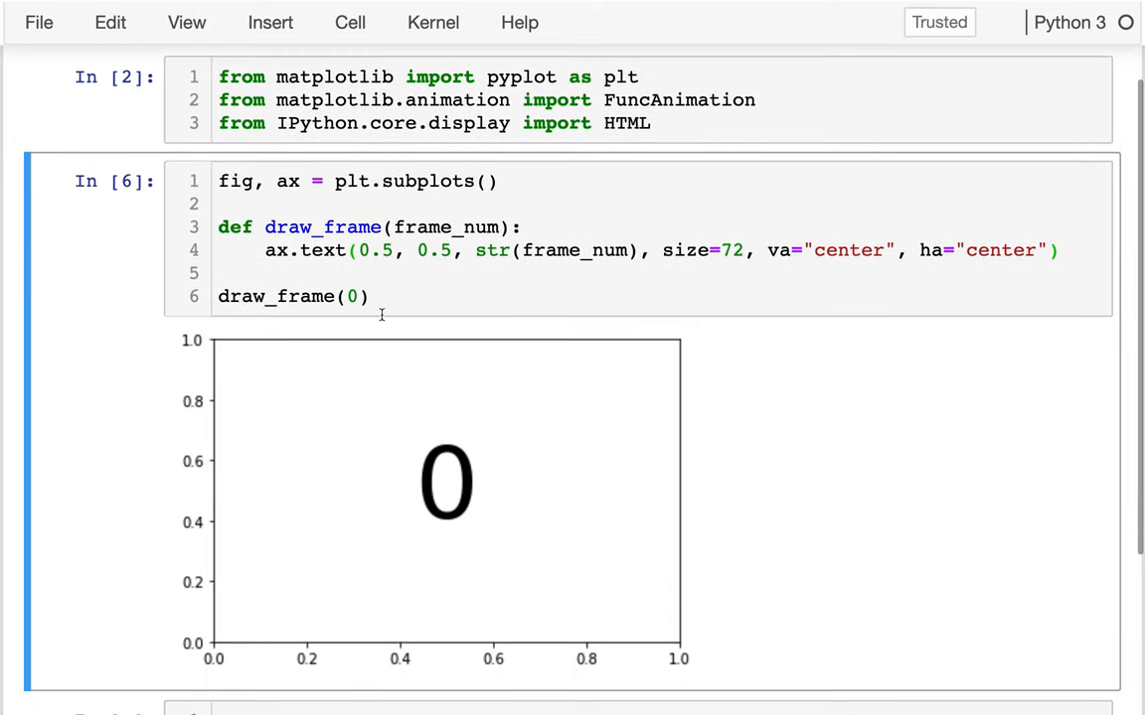
text(1)
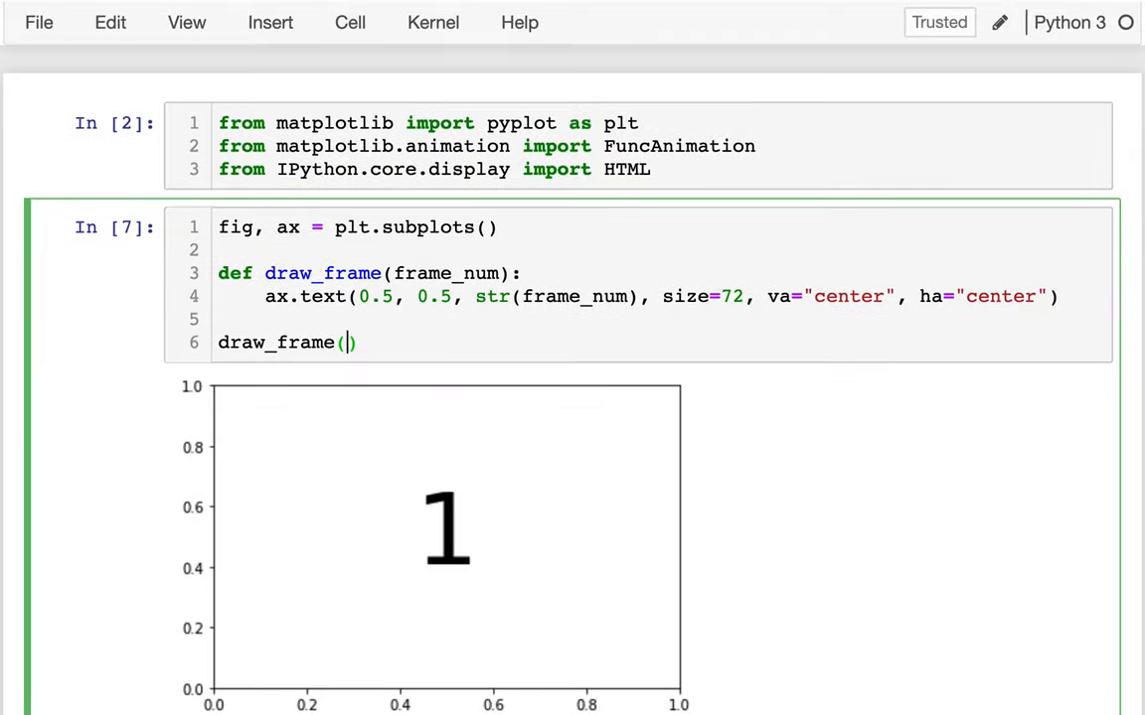
text(2)
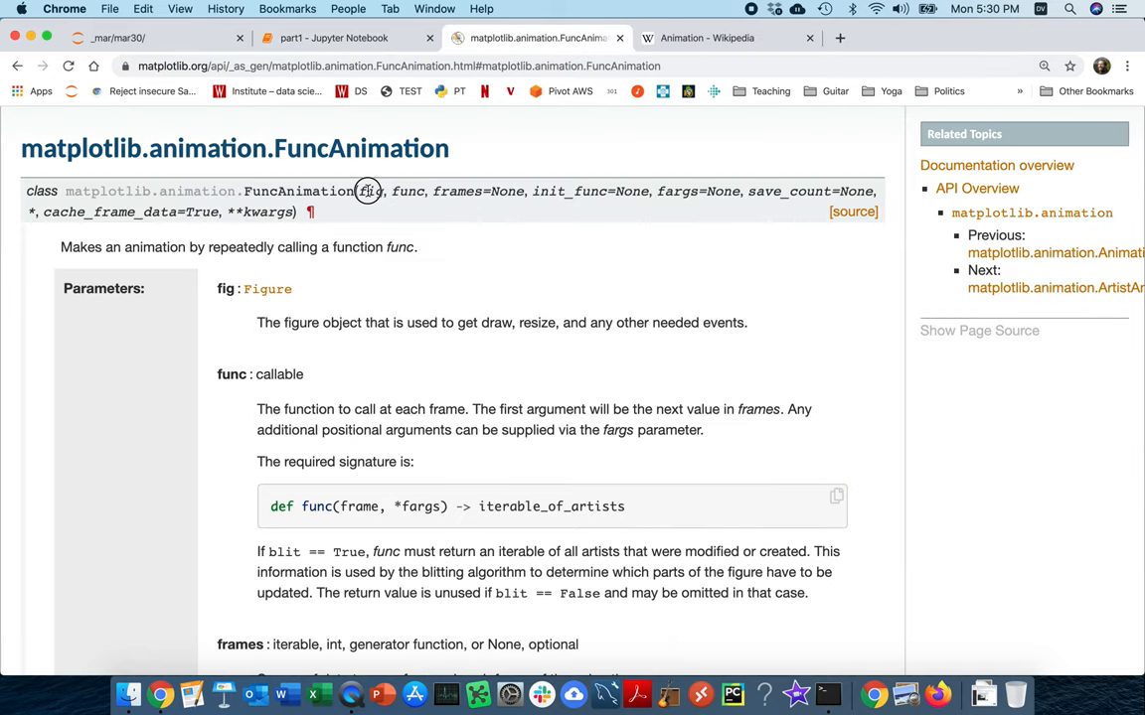
Highlight the fig parameter in the FuncAnimation signature and return to the part1 notebook
double_click(406, 191)
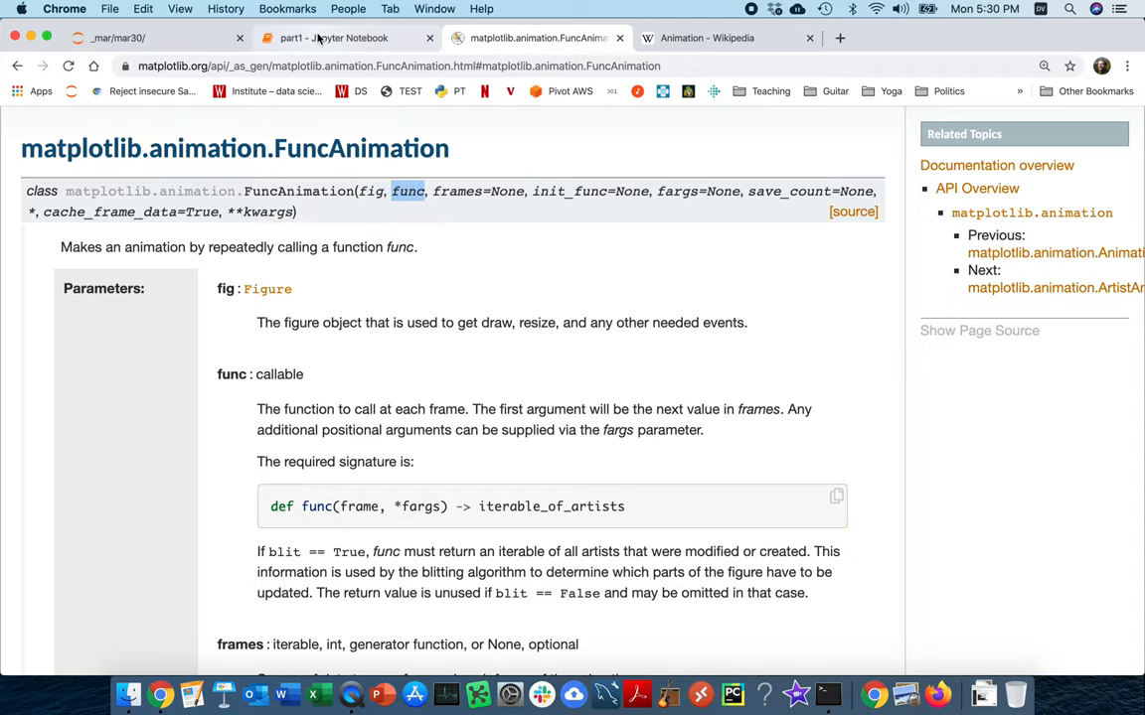
click(347, 38)
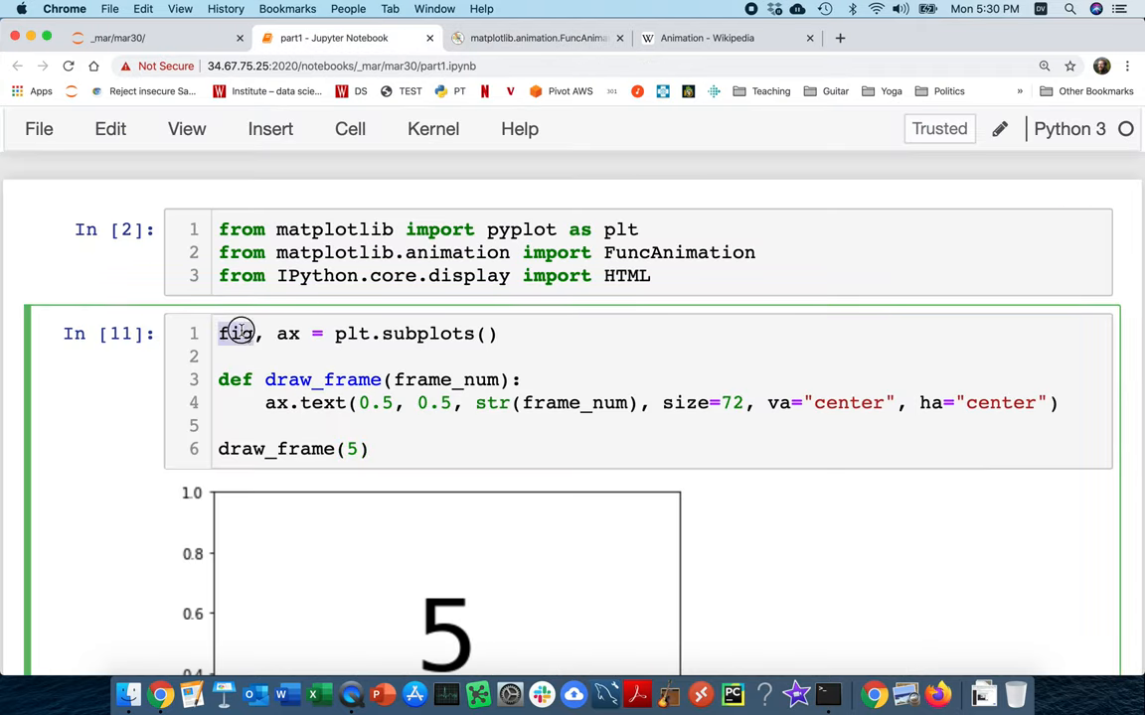
Replace the test call with FuncAnimation(fig, draw_frame, frames=10)
double_click(322, 380)
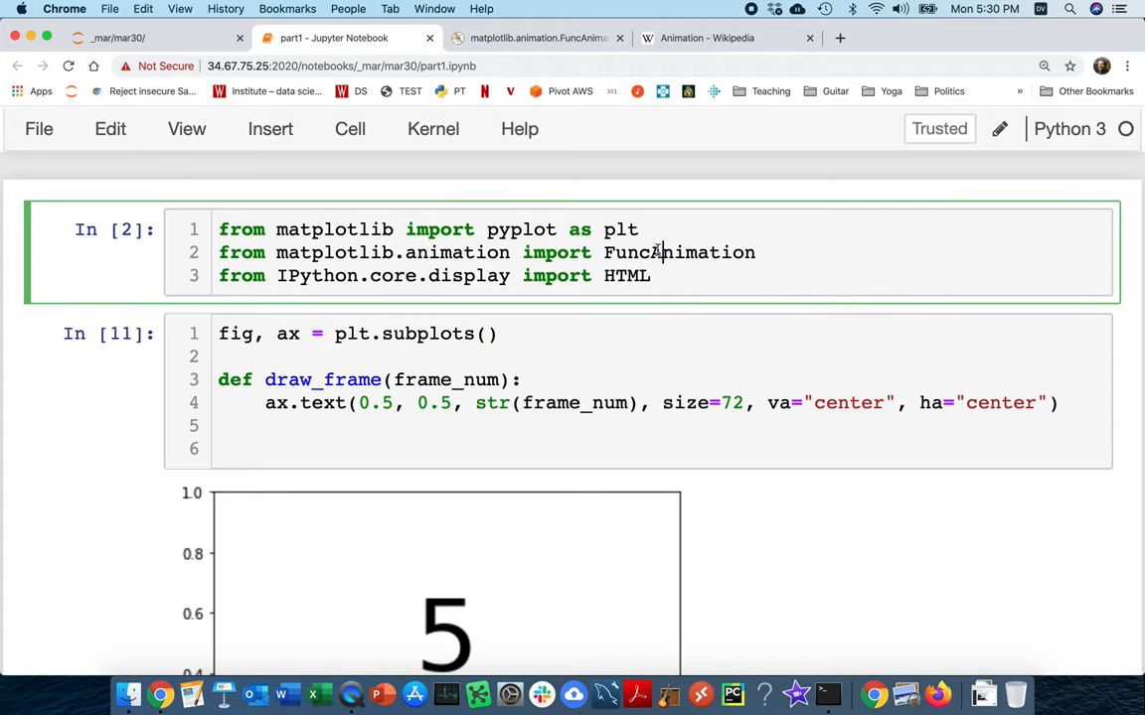
click(264, 425)
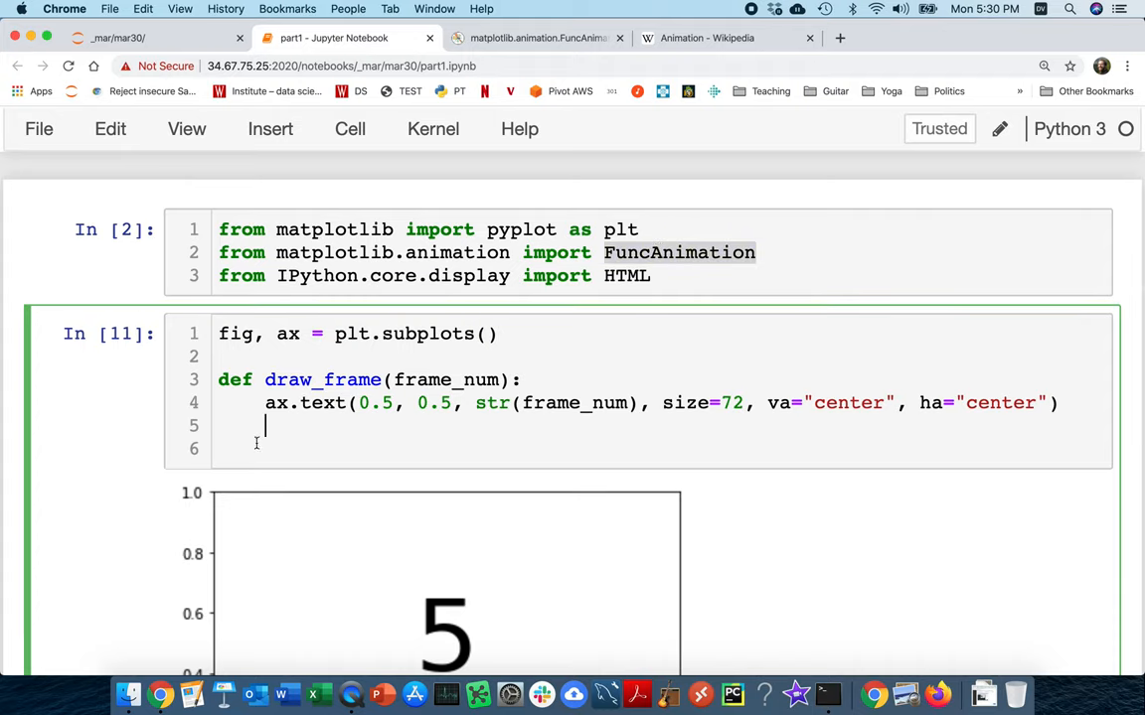
text(FuncAnimation)
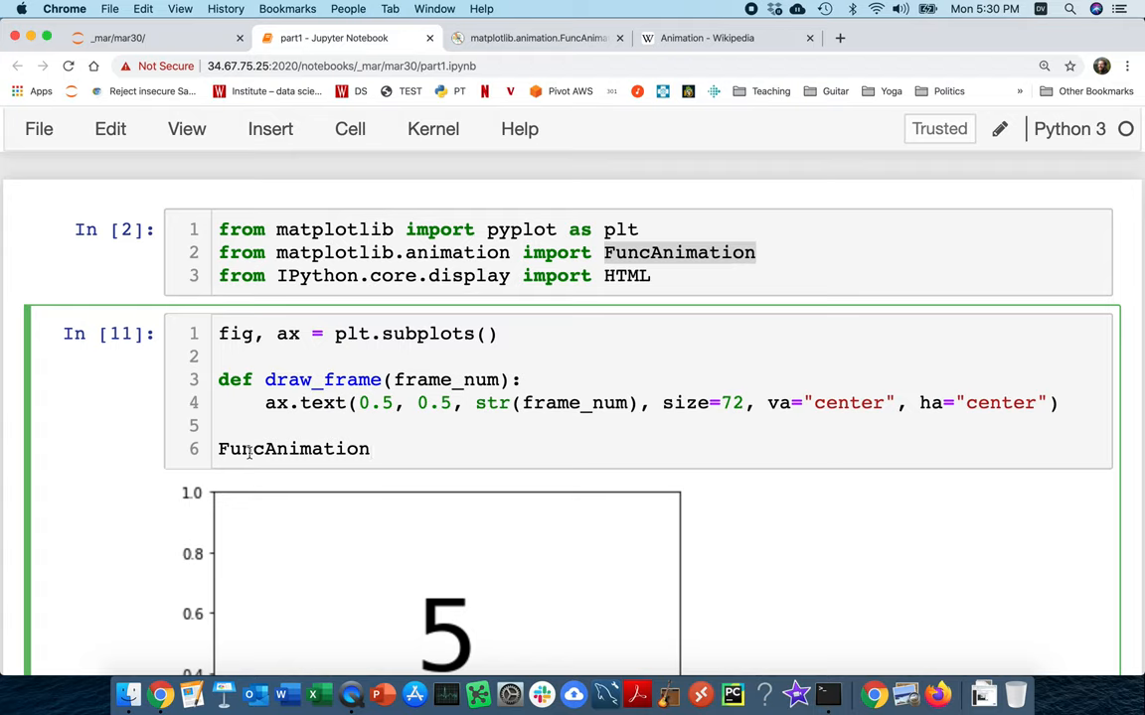
text(())
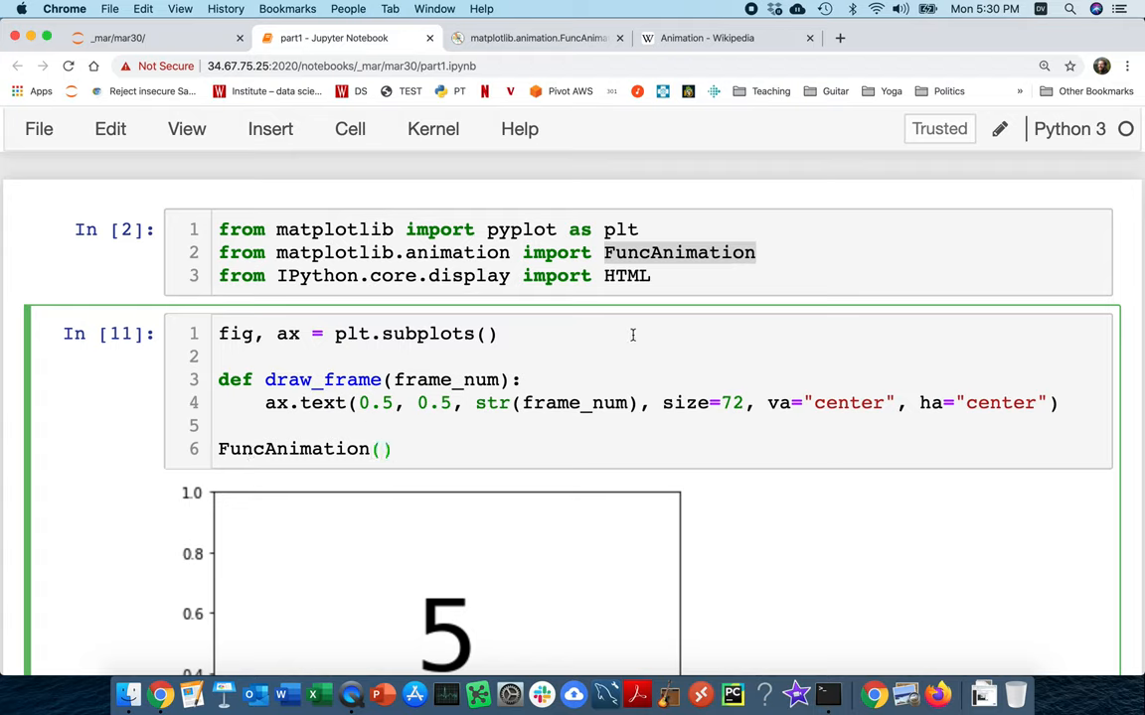
text(fig)
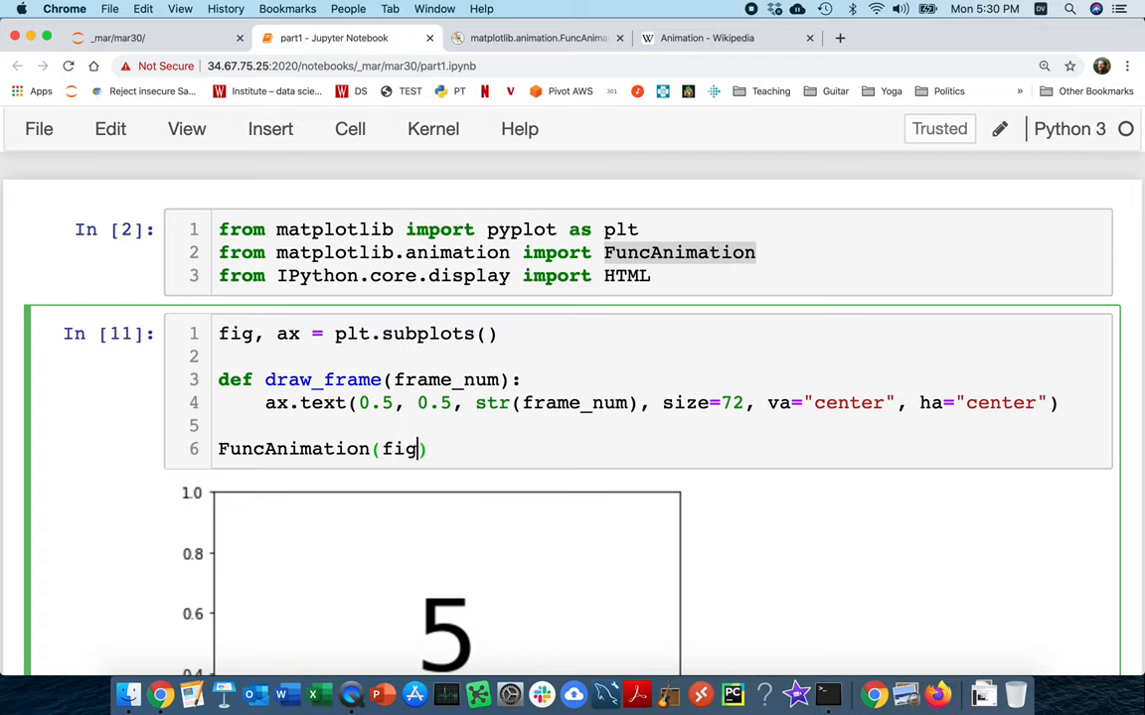
text(,)
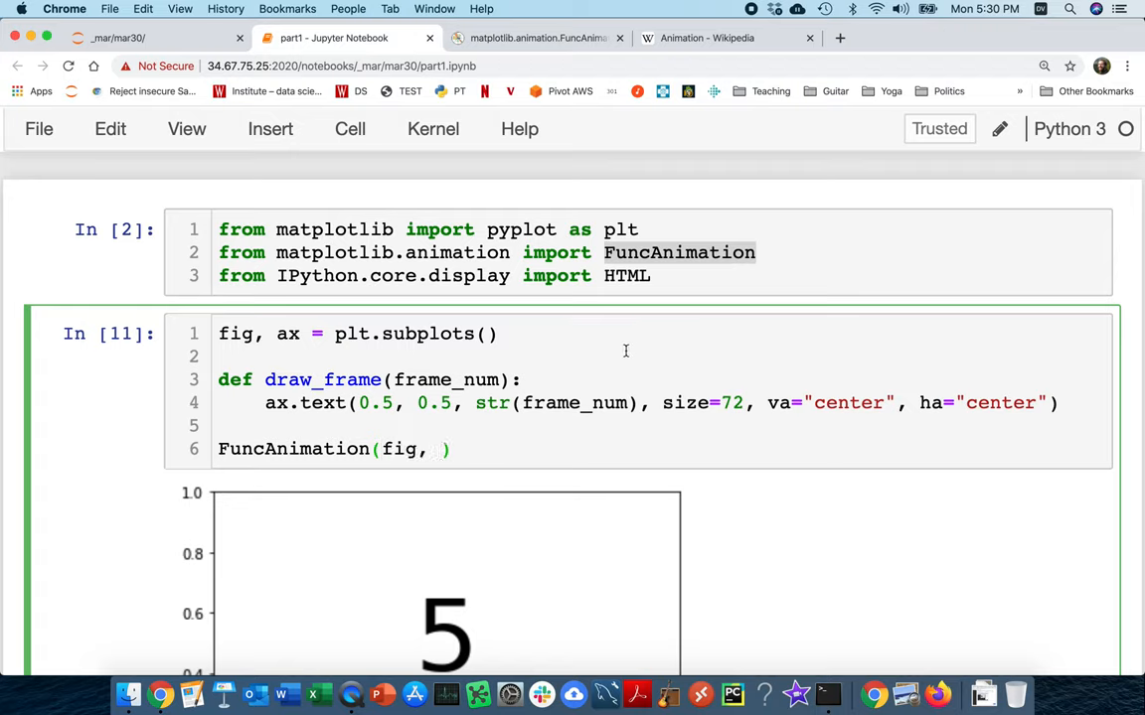
double_click(322, 380)
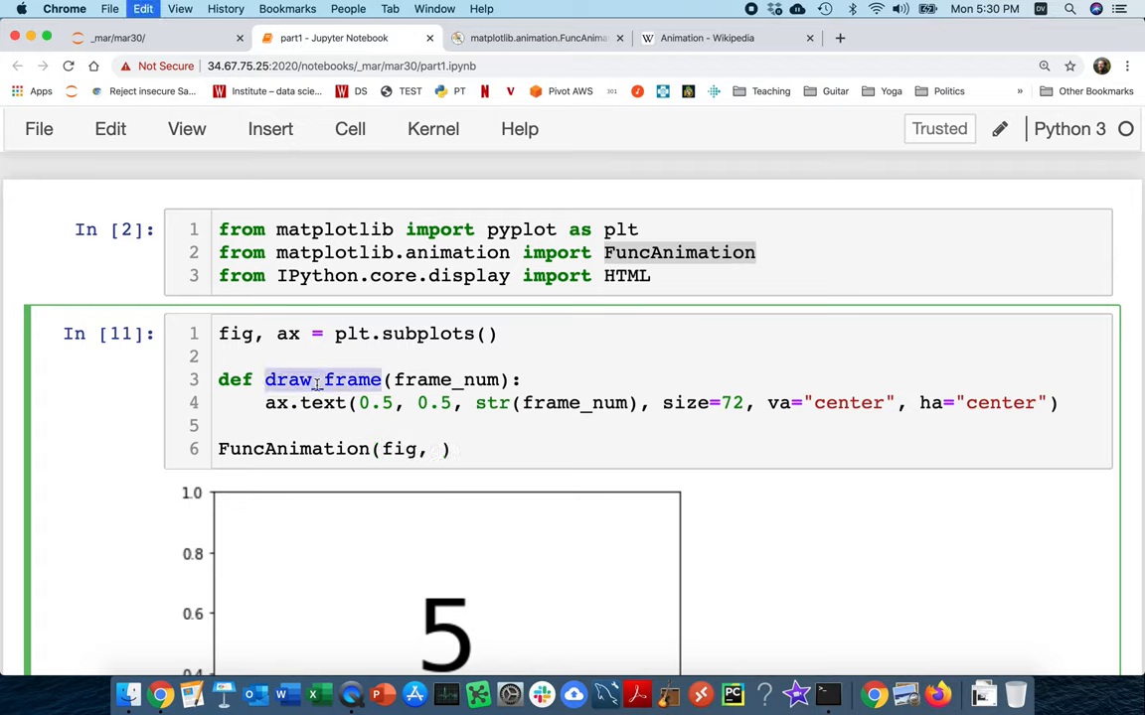
text(draw_frame)
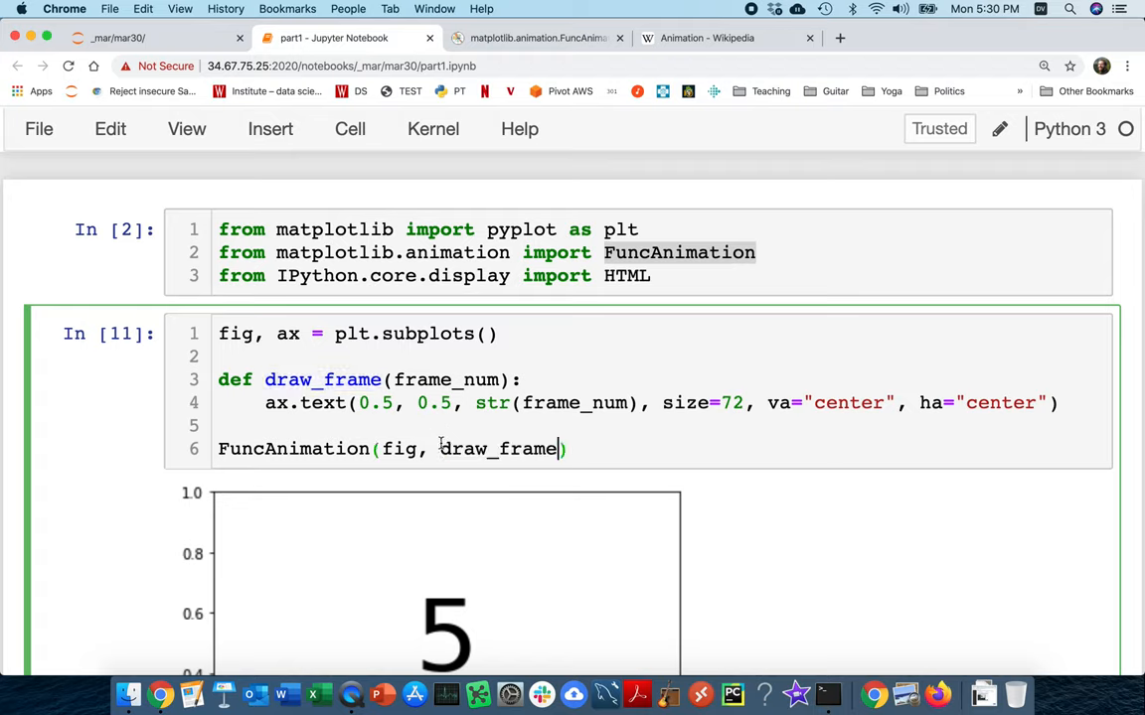
double_click(294, 449)
text(, )
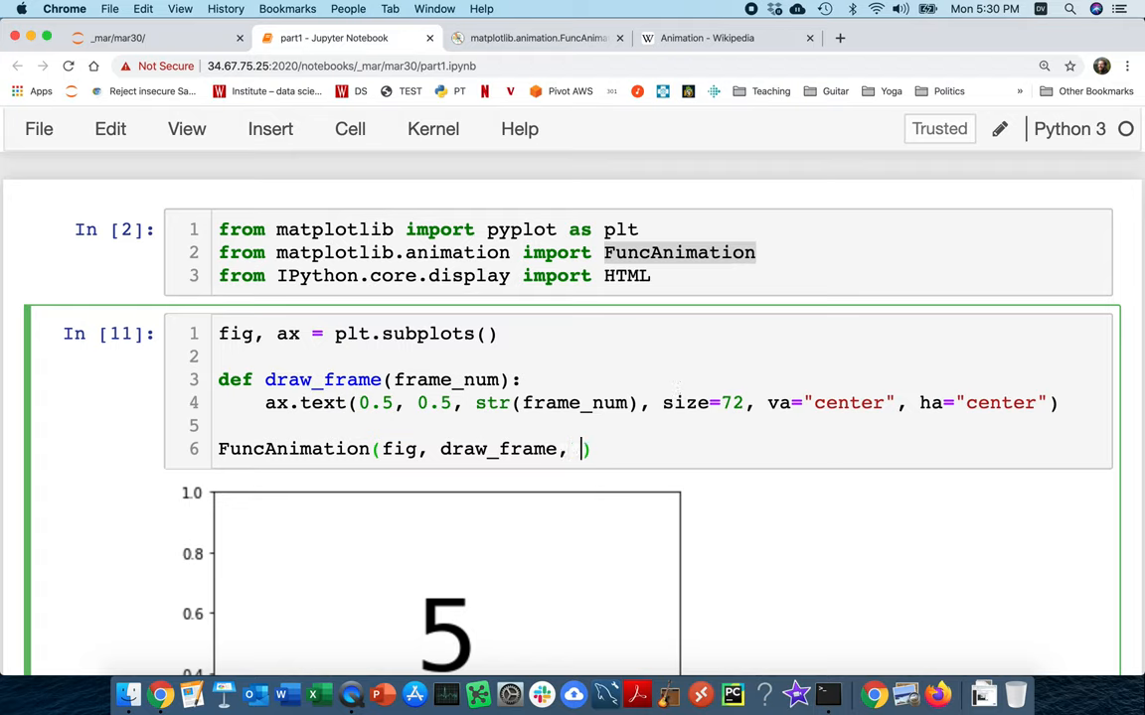
text(frames=)
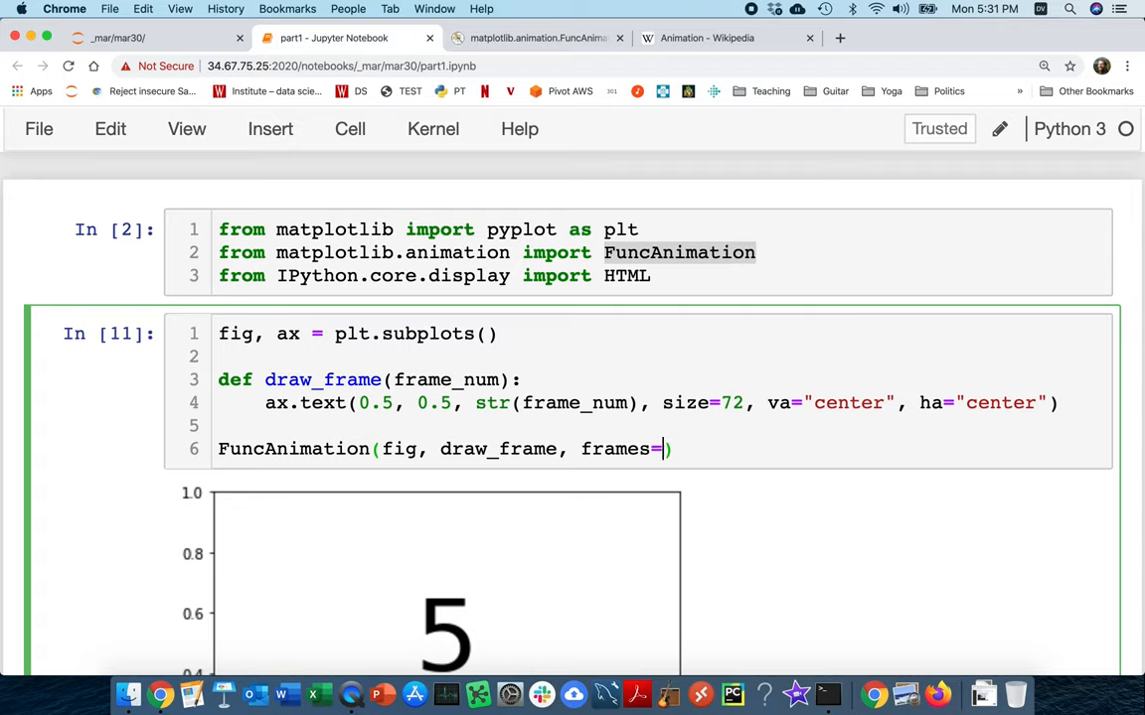
text(10)
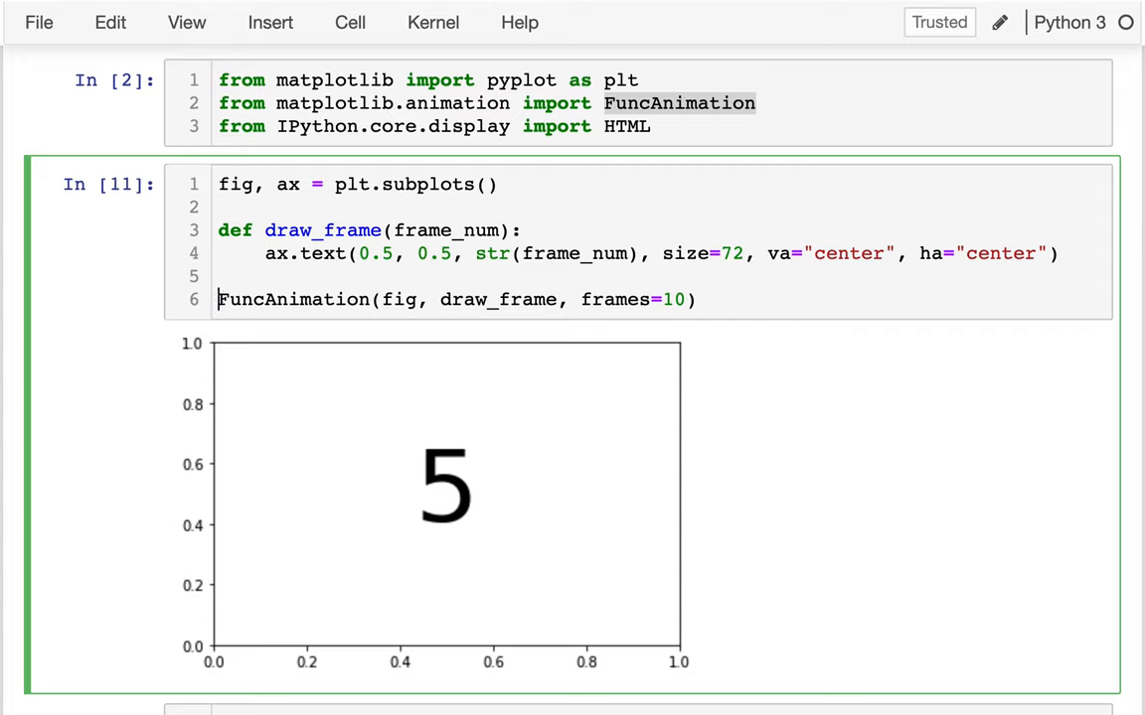
Store the animation as anim and add print("DEBUG") as draw_frame's first line, then rerun
text(anim =)
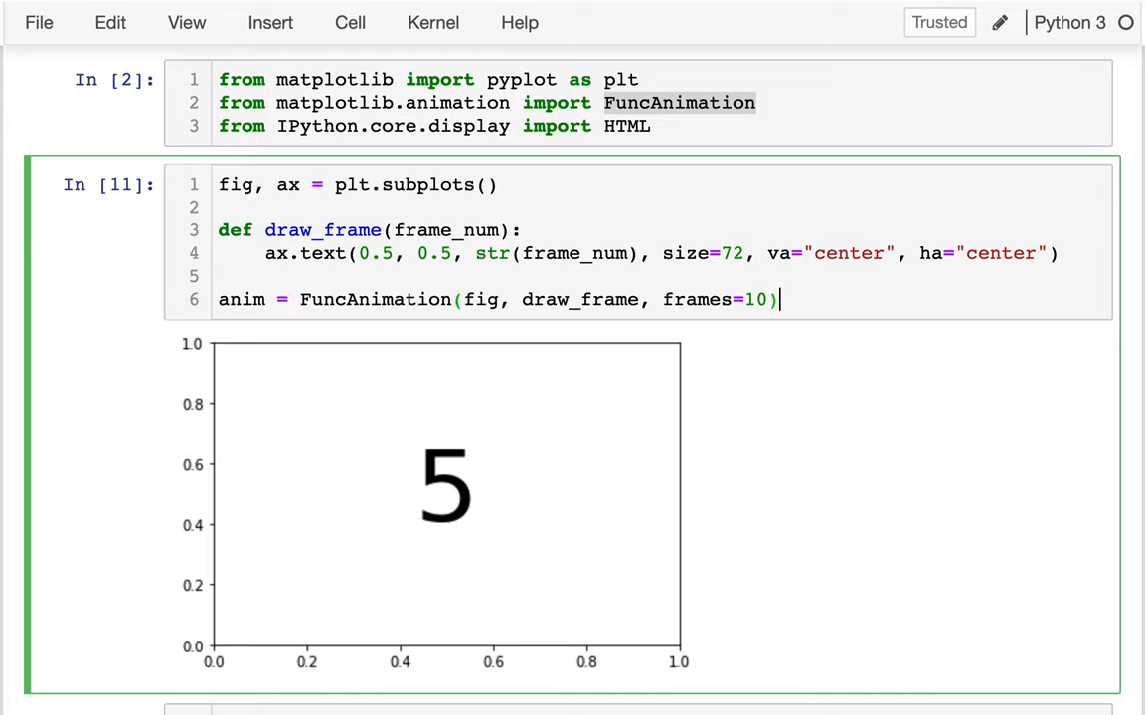
mouse_move(263, 221)
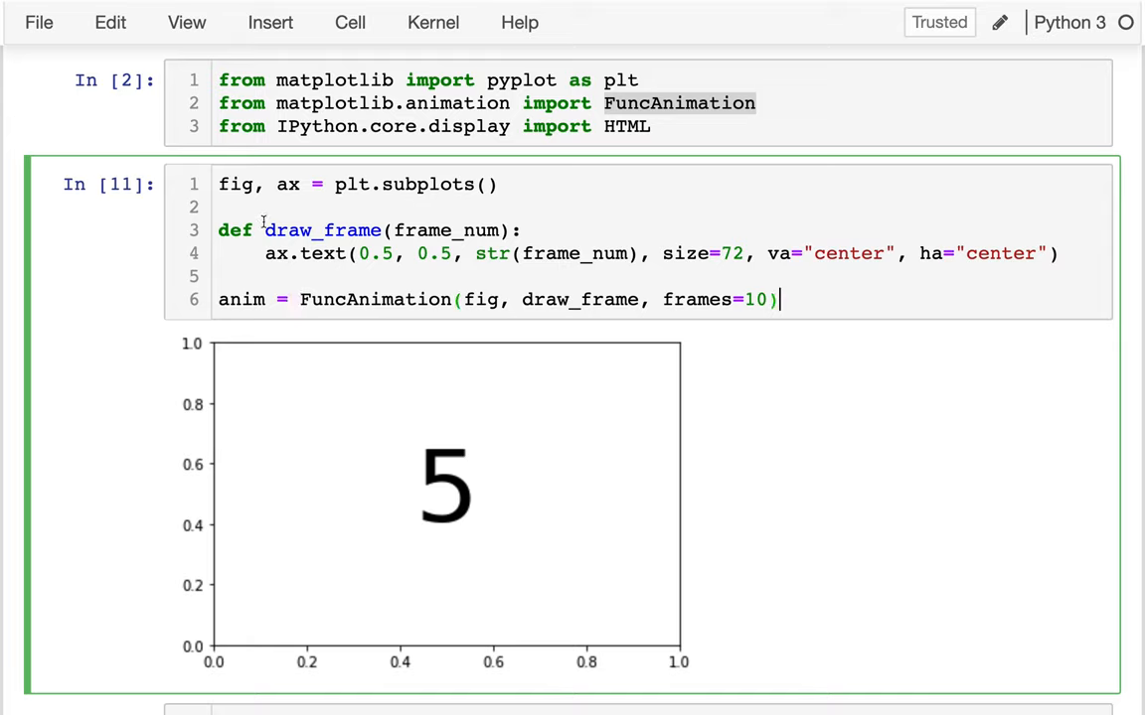
key(Enter)
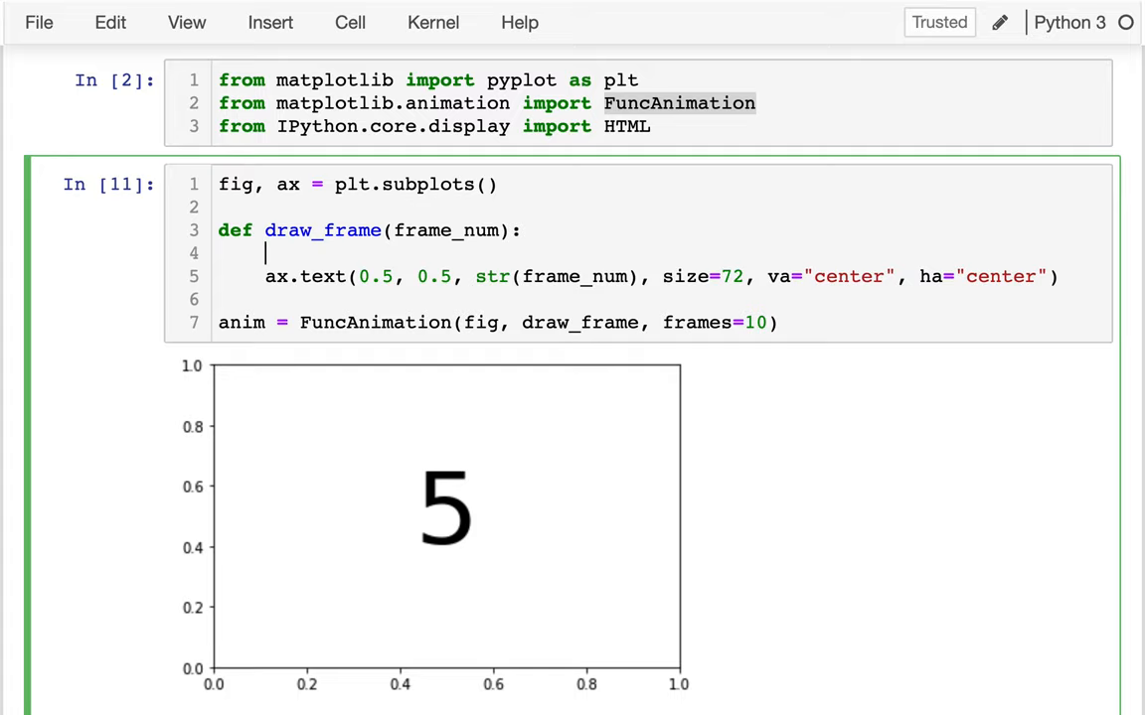
text(print(")
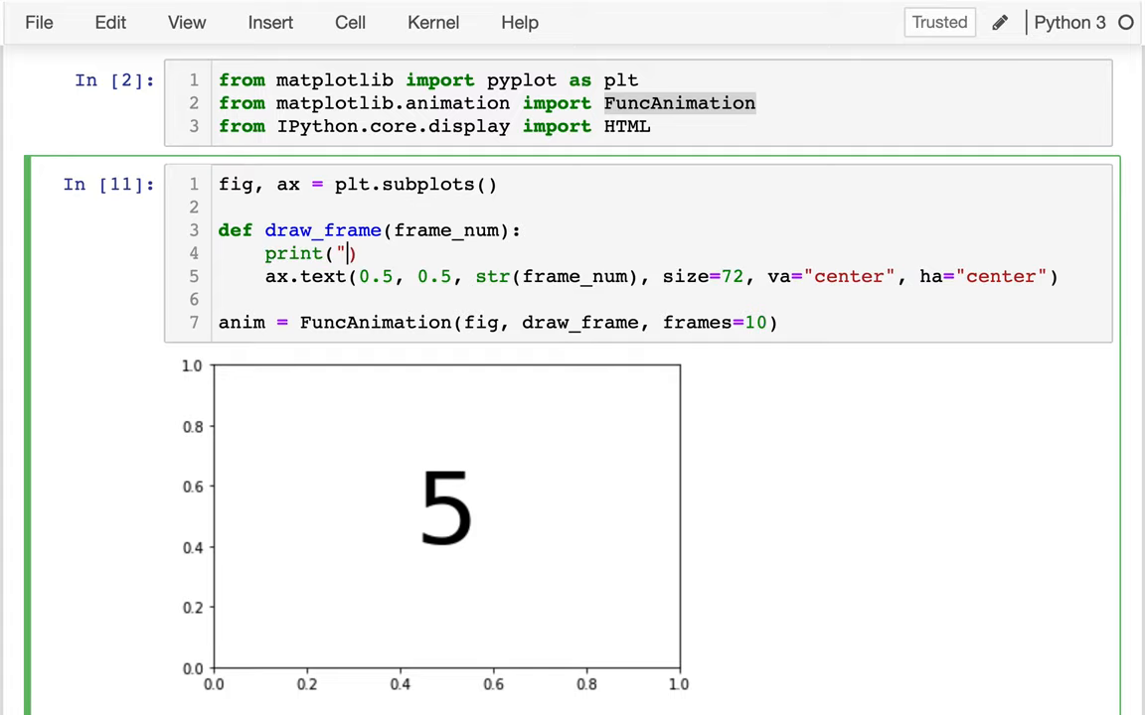
text(DEBUG)
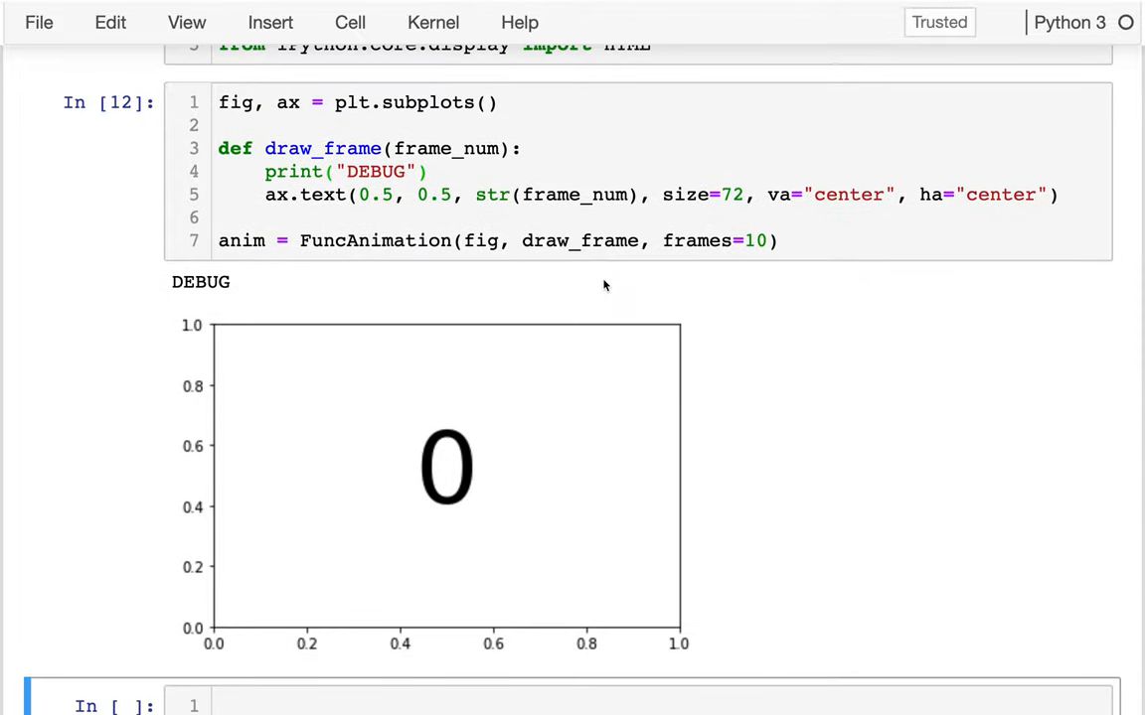
mouse_move(588, 278)
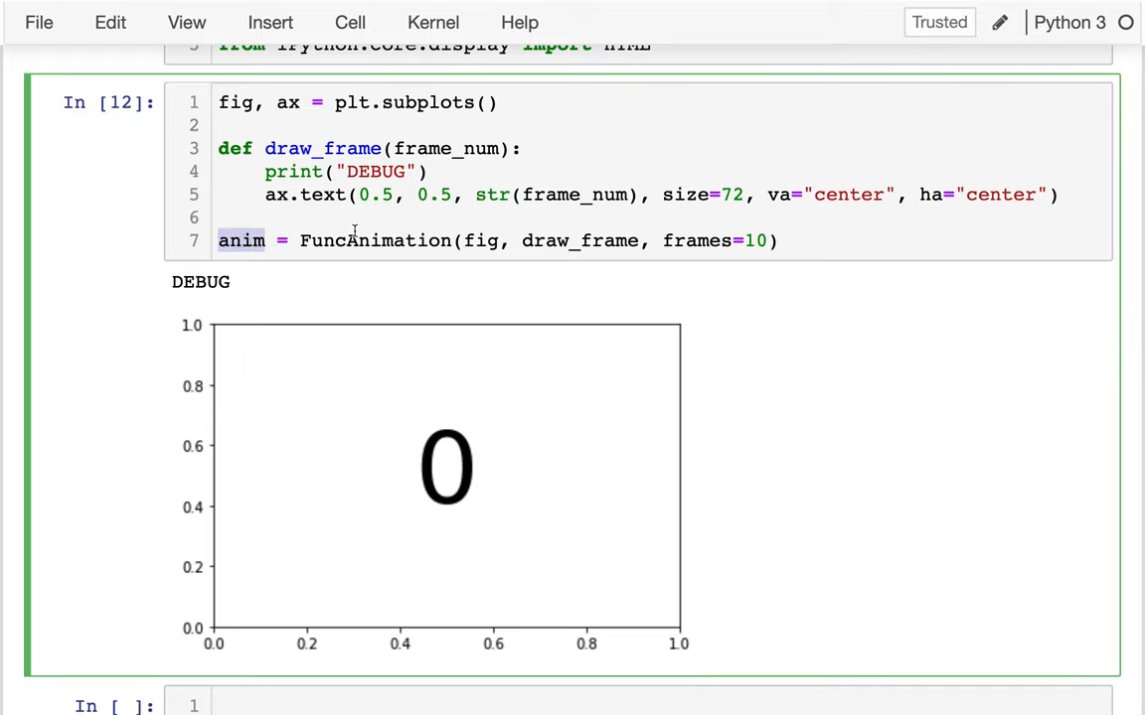
double_click(322, 147)
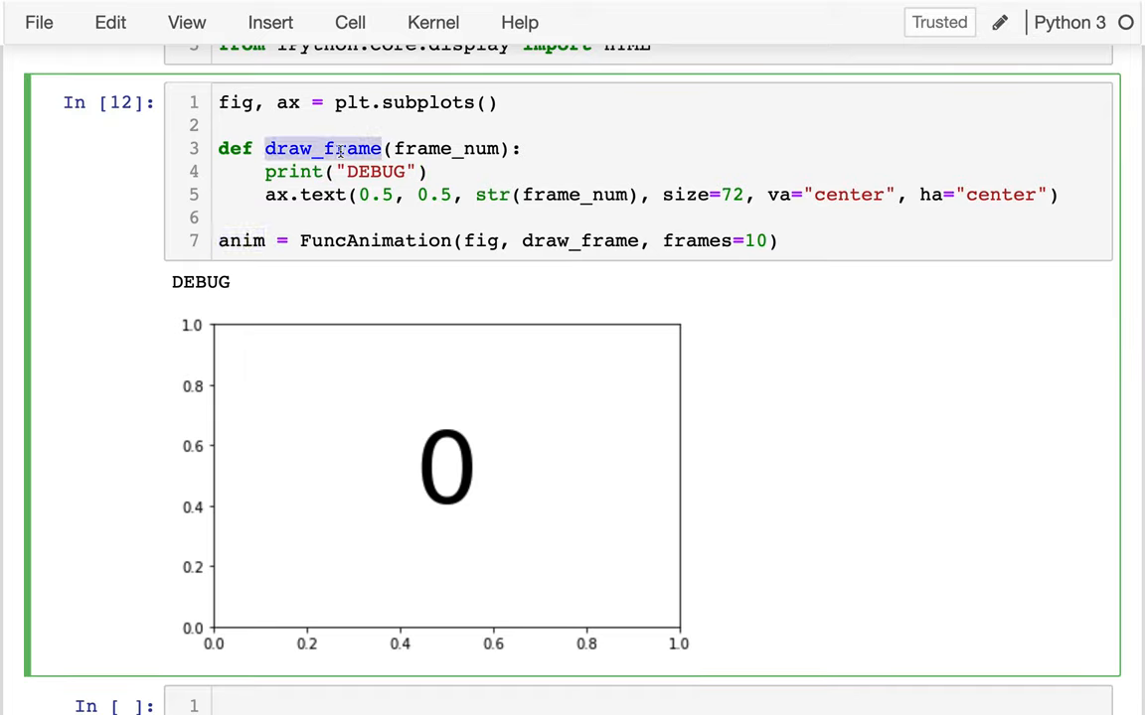
click(299, 147)
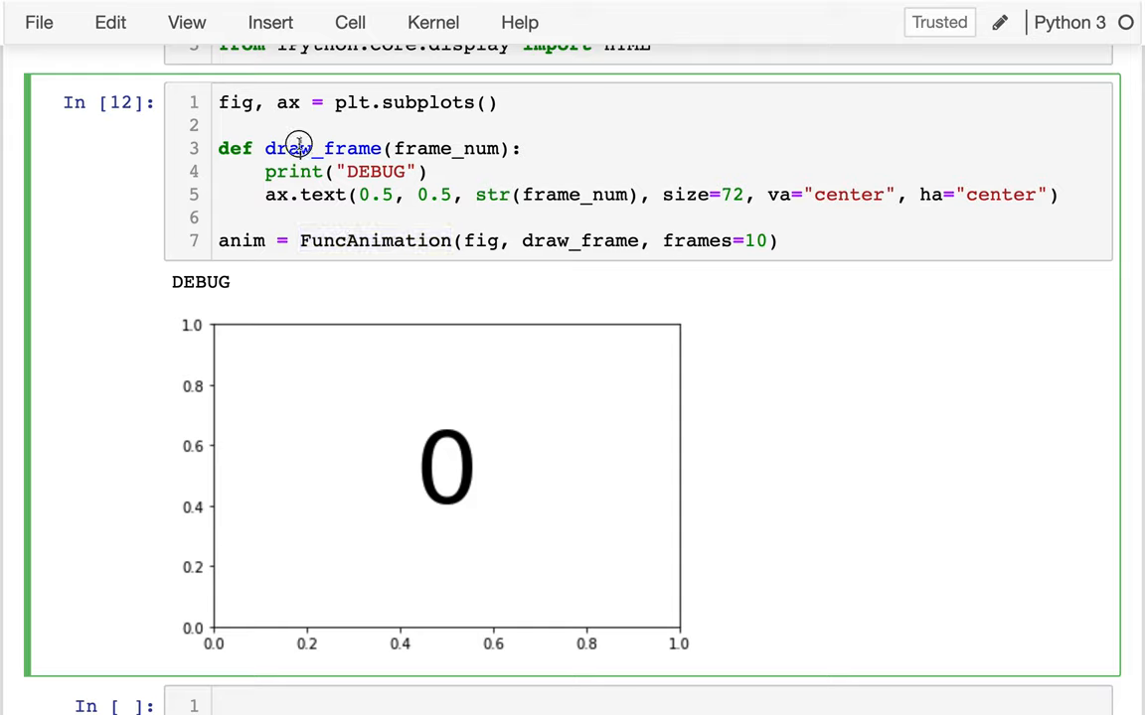
double_click(242, 240)
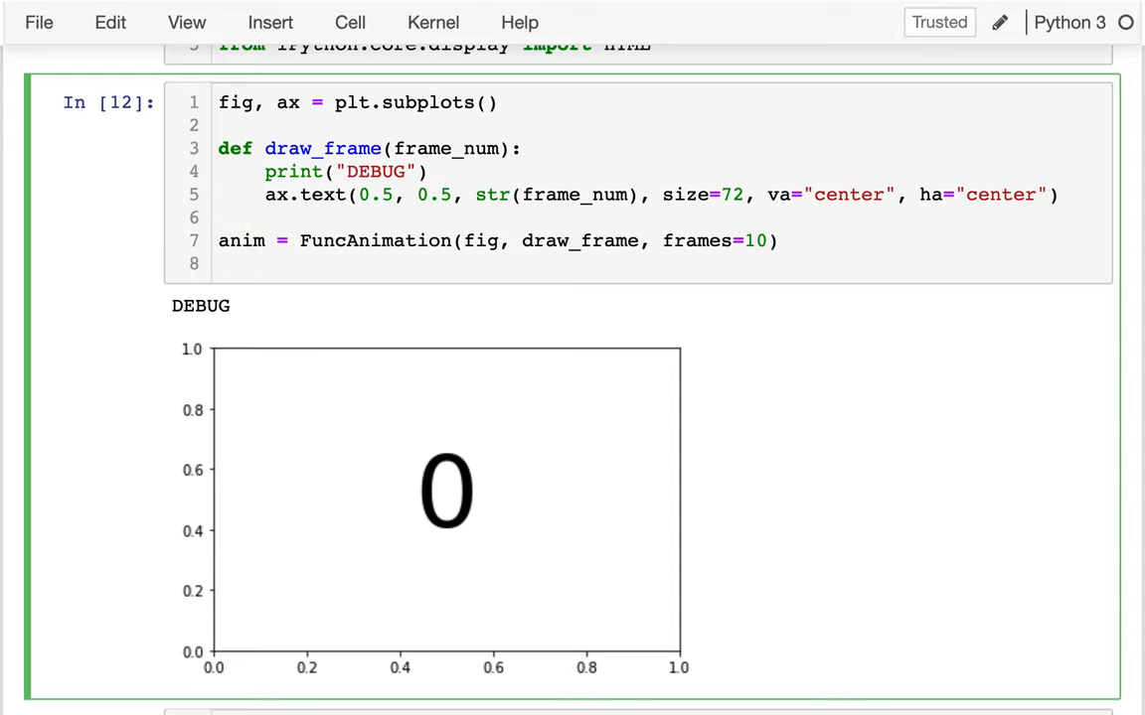
Add anim.to_html5_video()[:4000] to output the first 4000 characters of the video HTML
text(an)
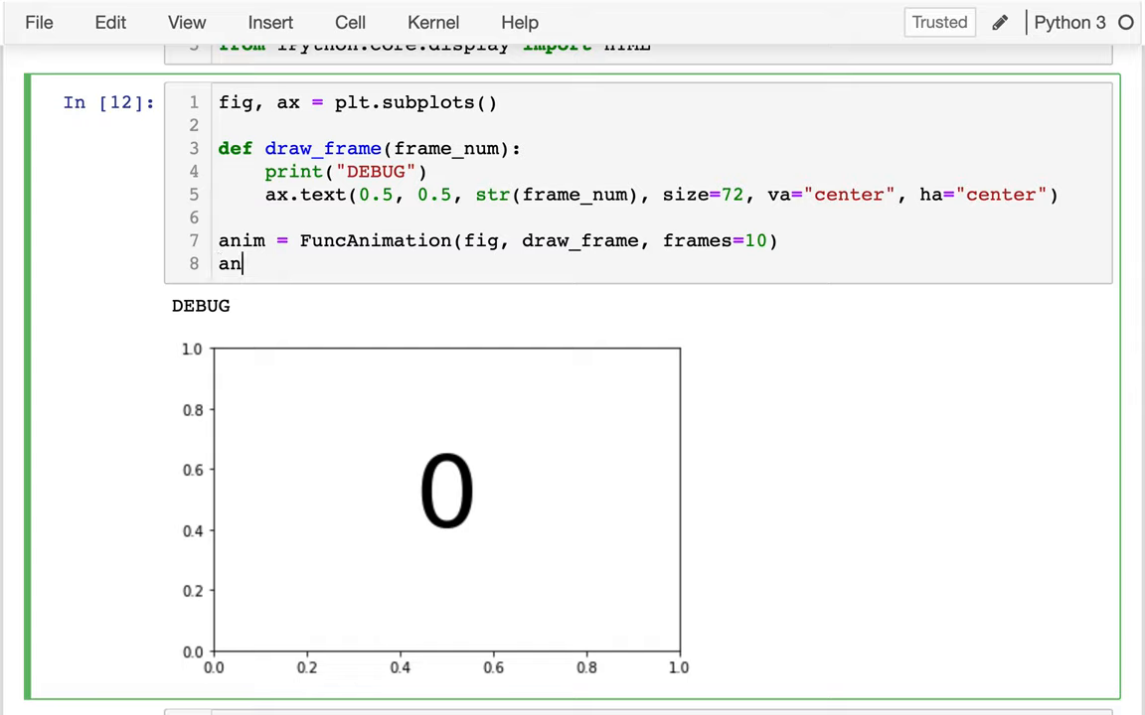
text(.to)
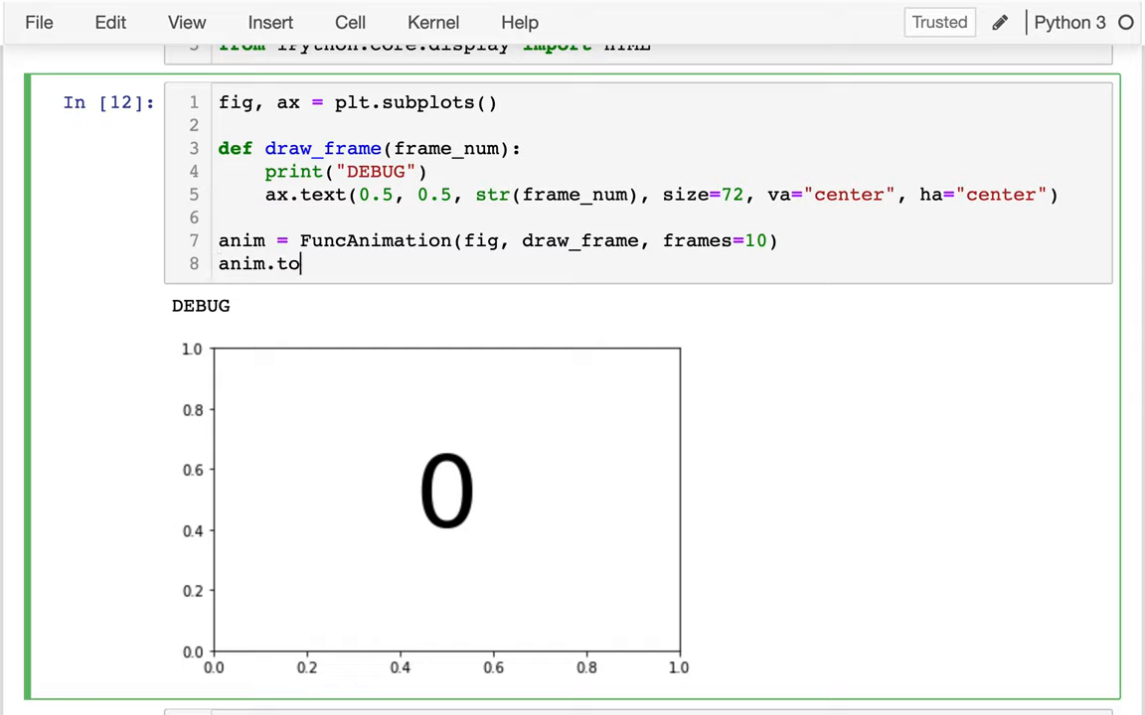
text(_html5_)
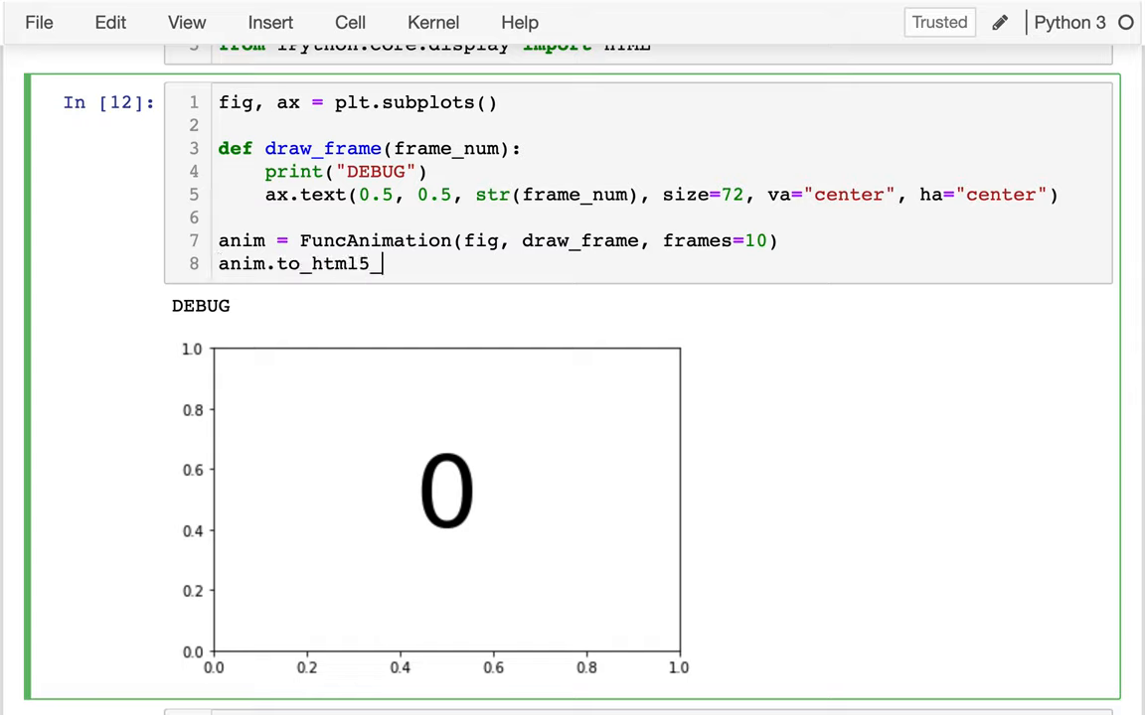
text(video())
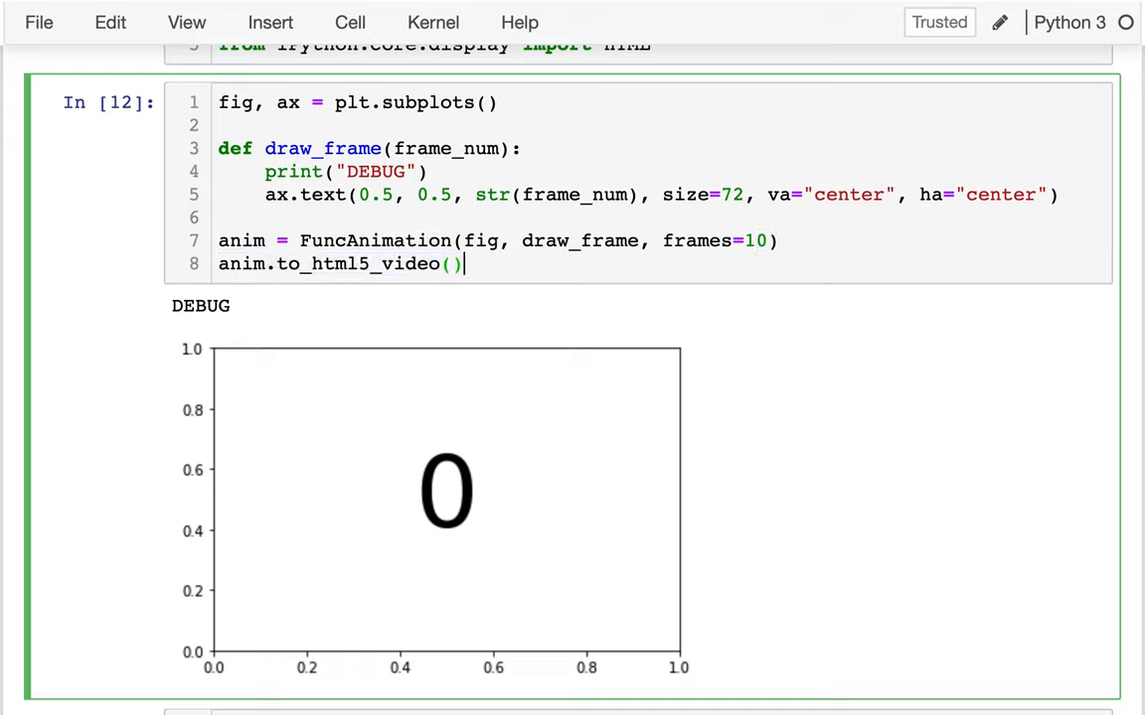
text([])
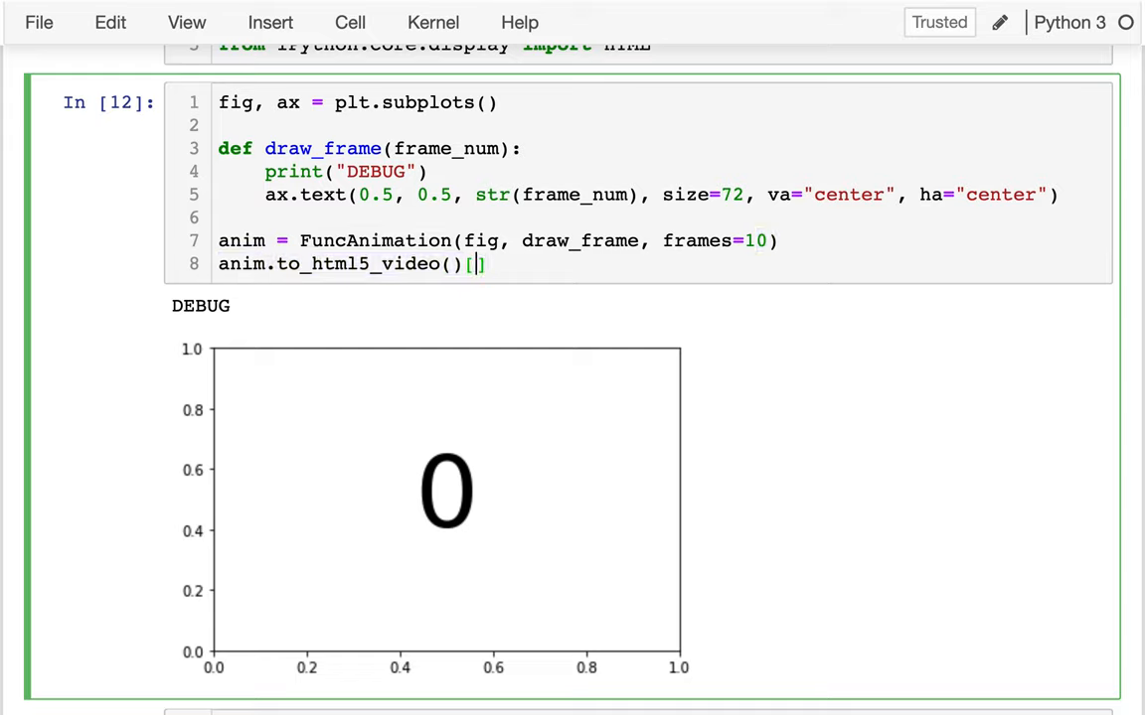
text(:4)
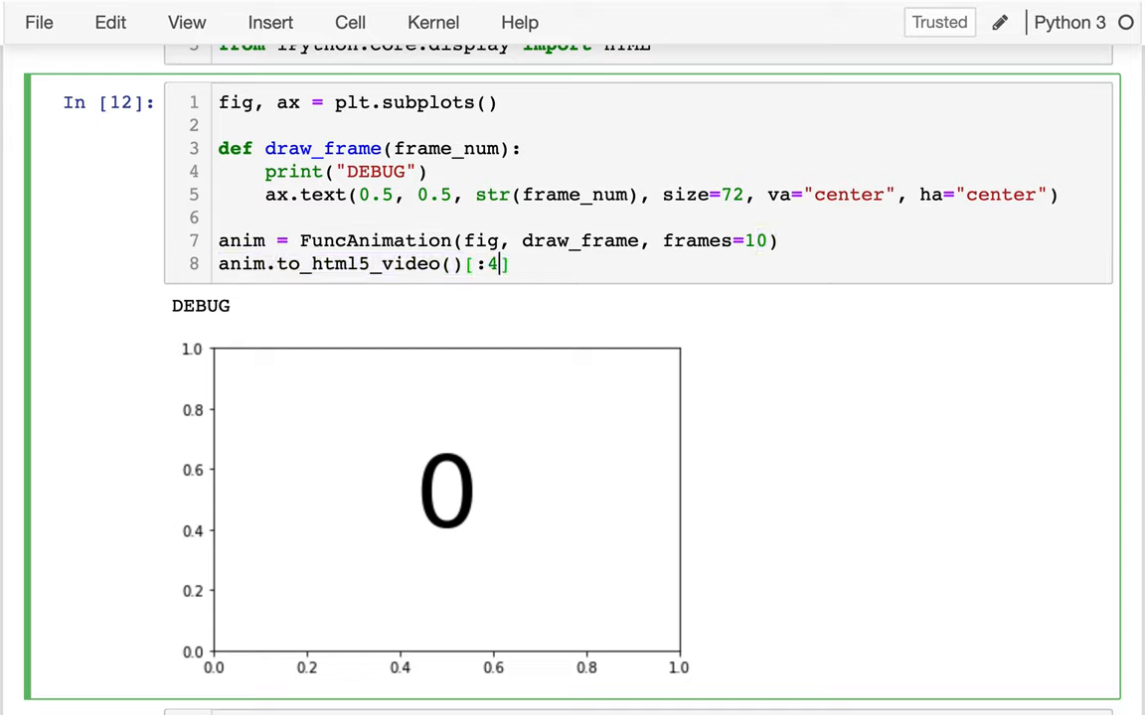
text(000)
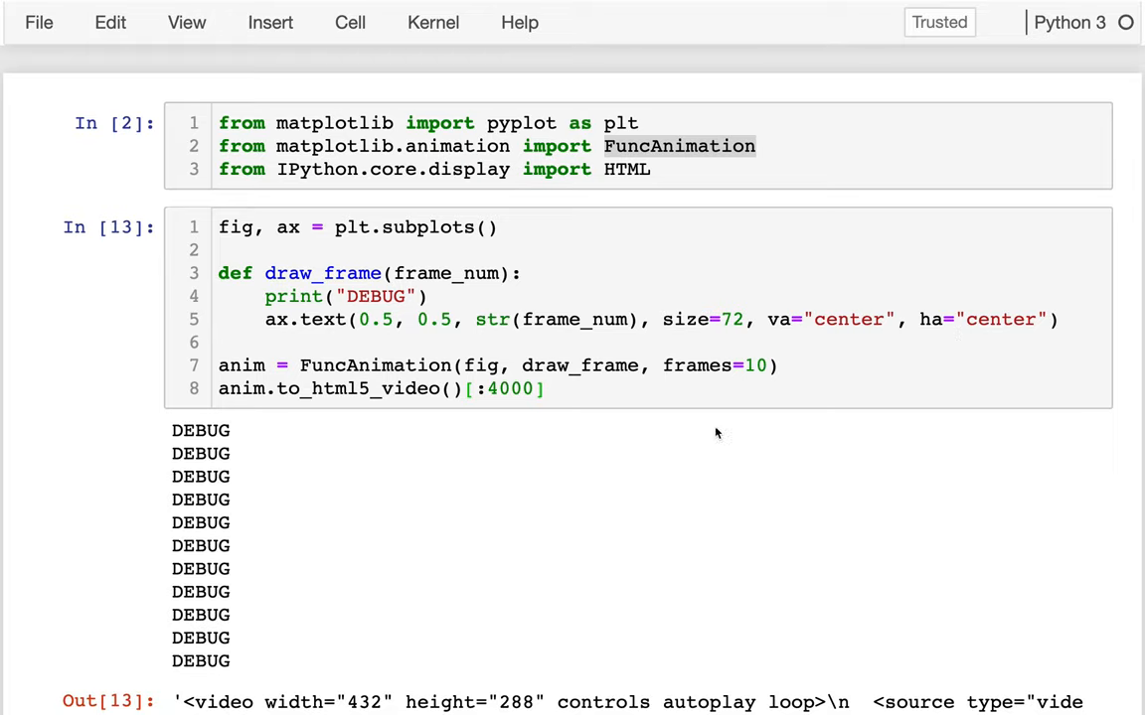
scroll(down, 3)
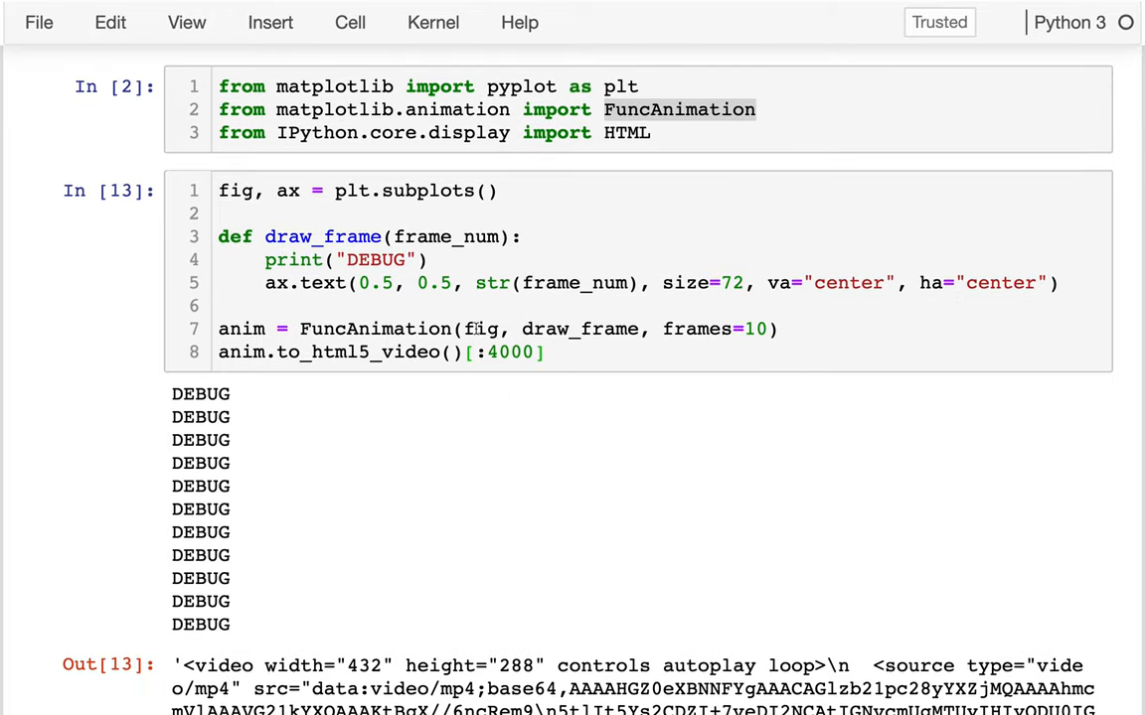
double_click(322, 236)
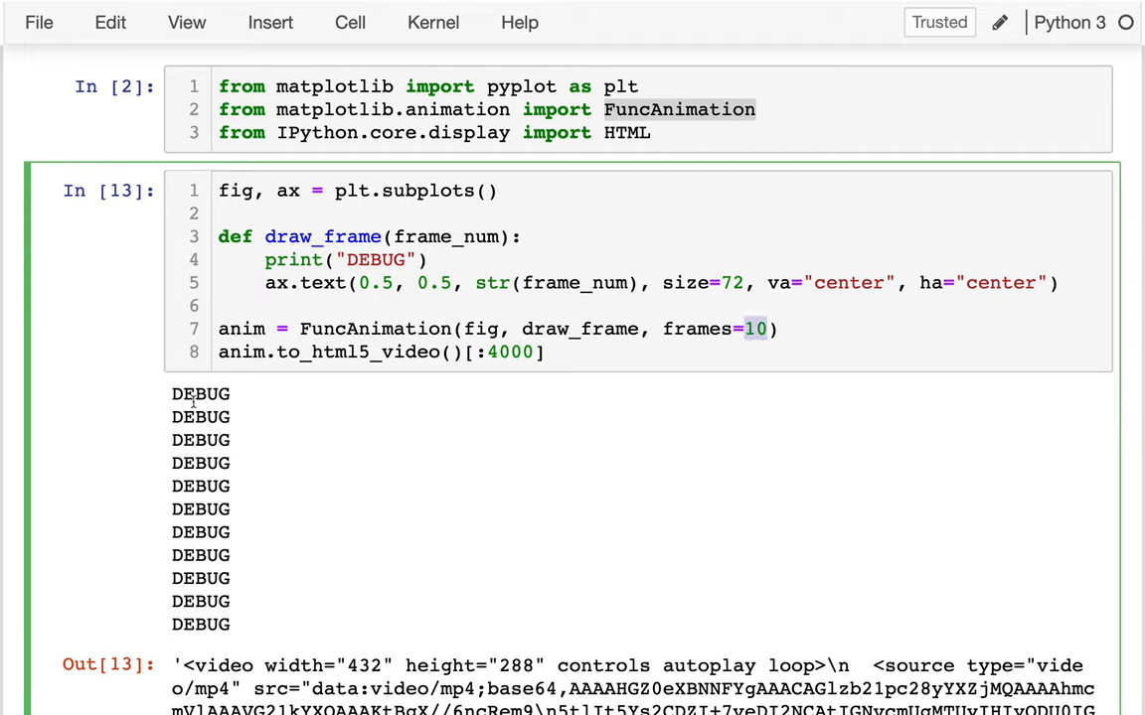
drag(199, 394, 199, 462)
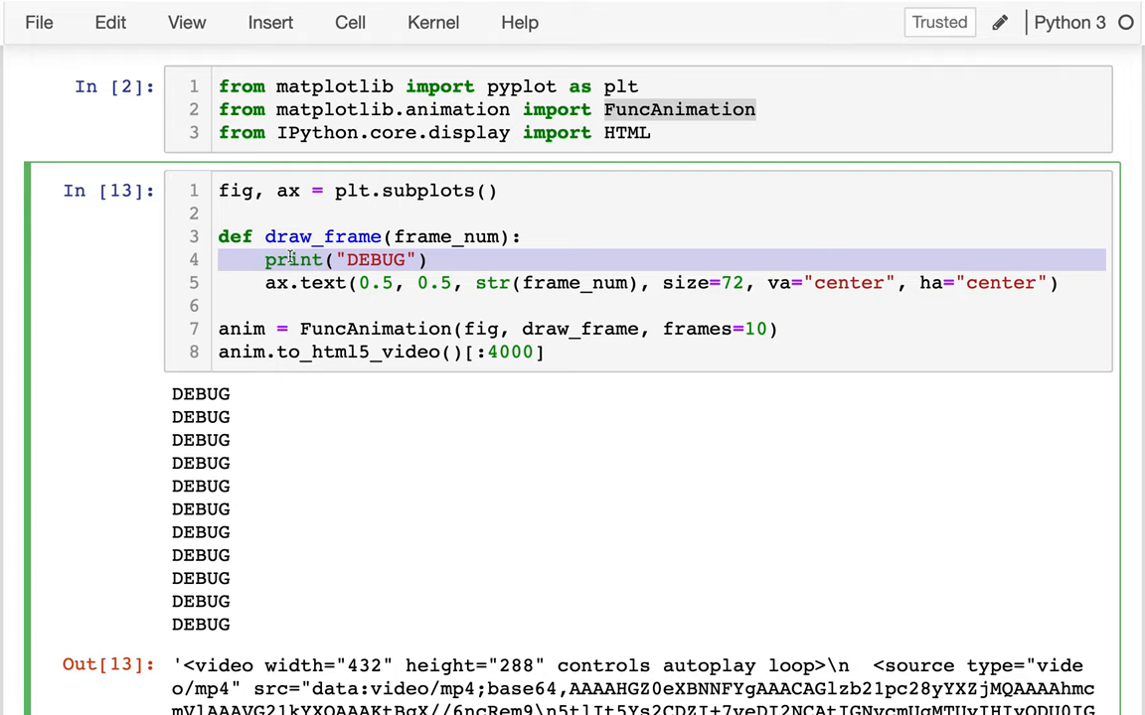
scroll(down, 3)
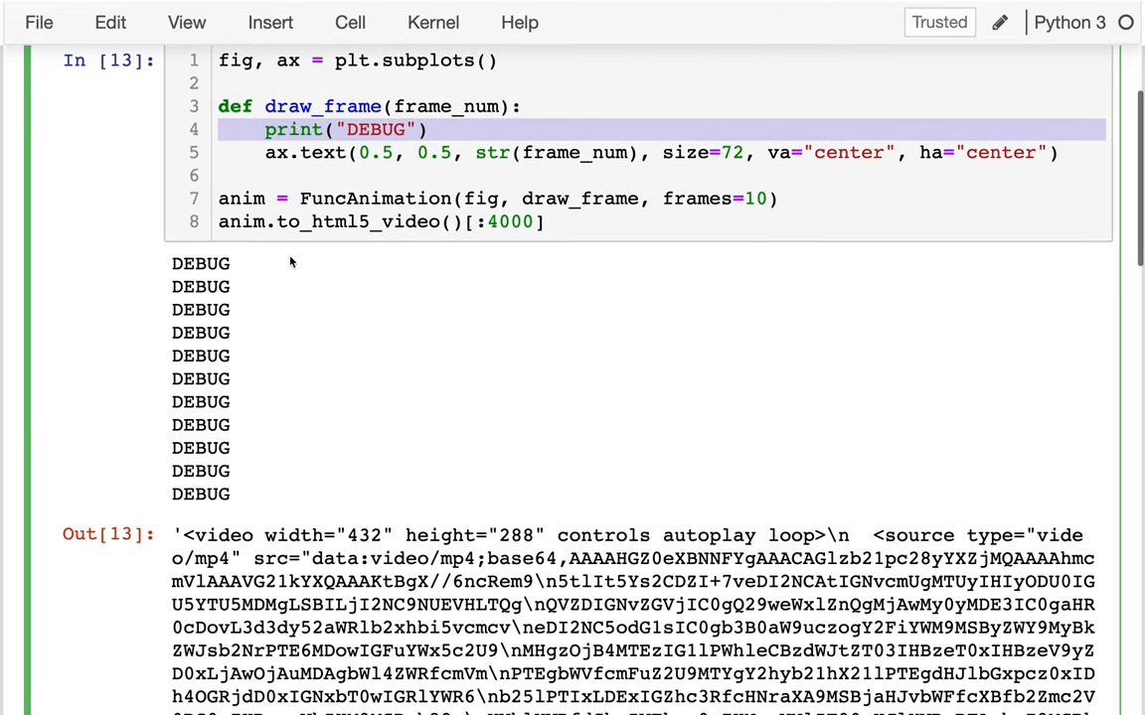
scroll(down, 3)
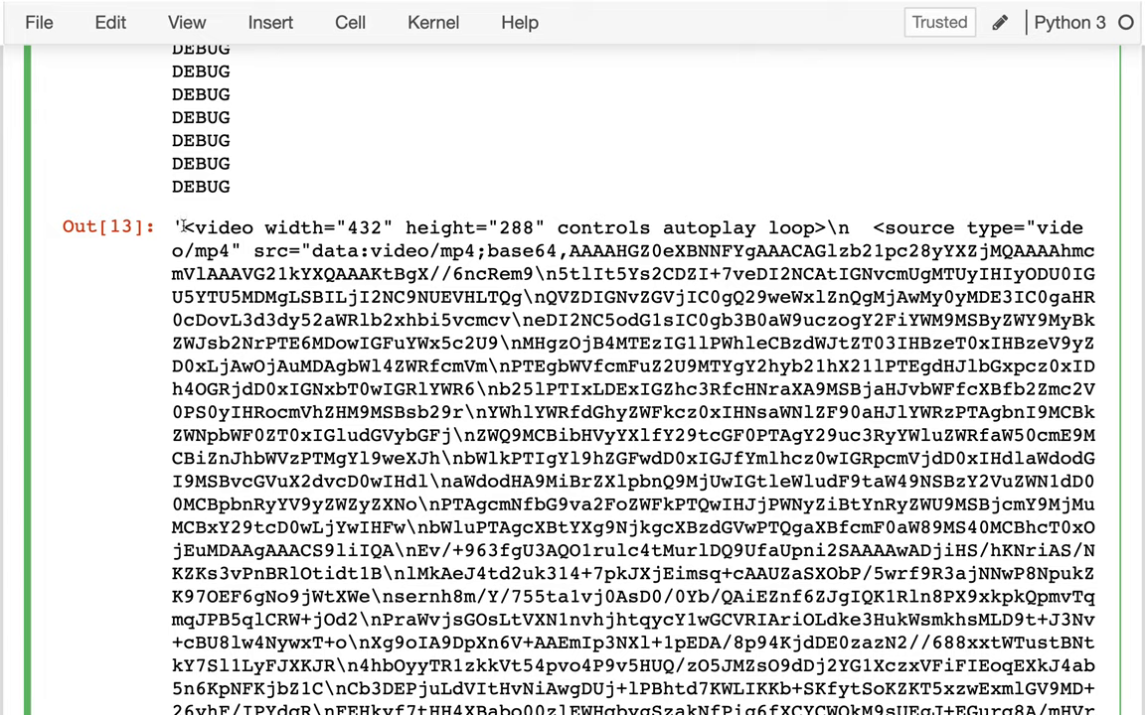
double_click(227, 227)
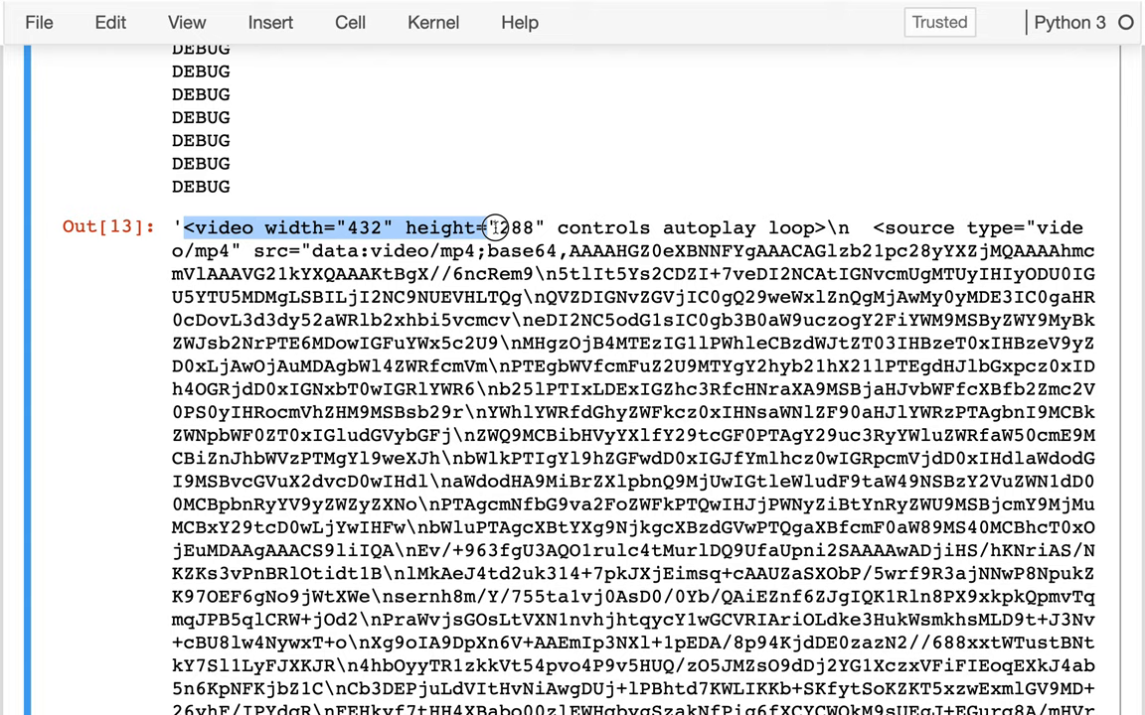
drag(487, 226, 544, 226)
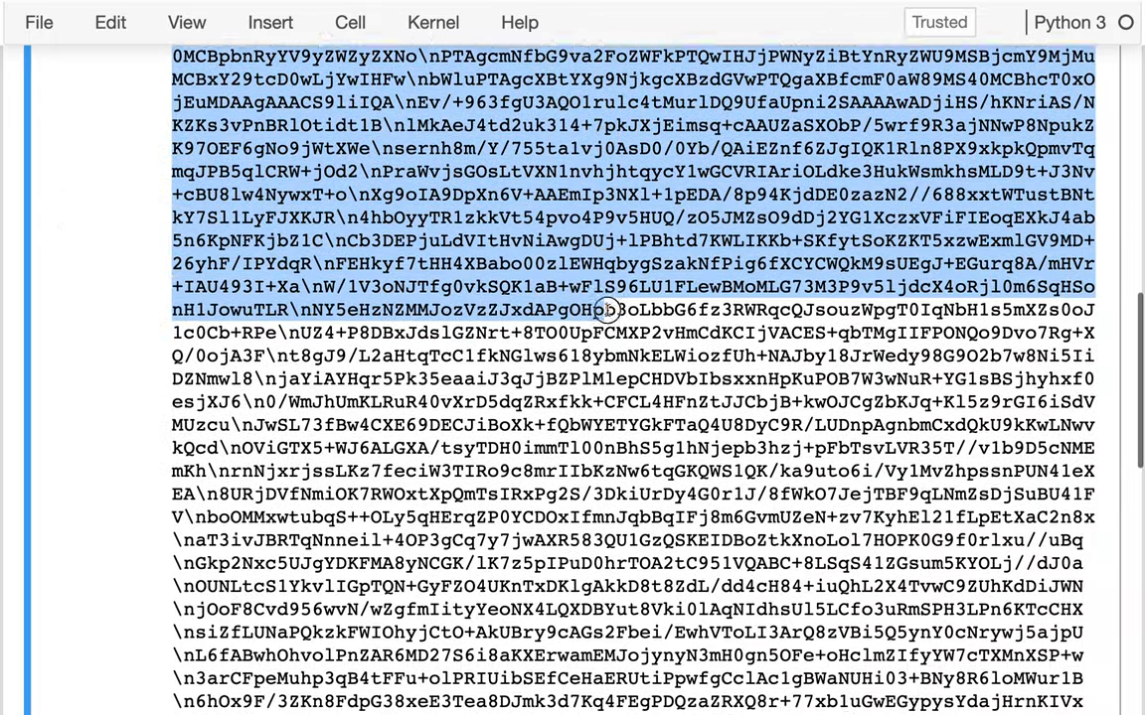
scroll(down, 3)
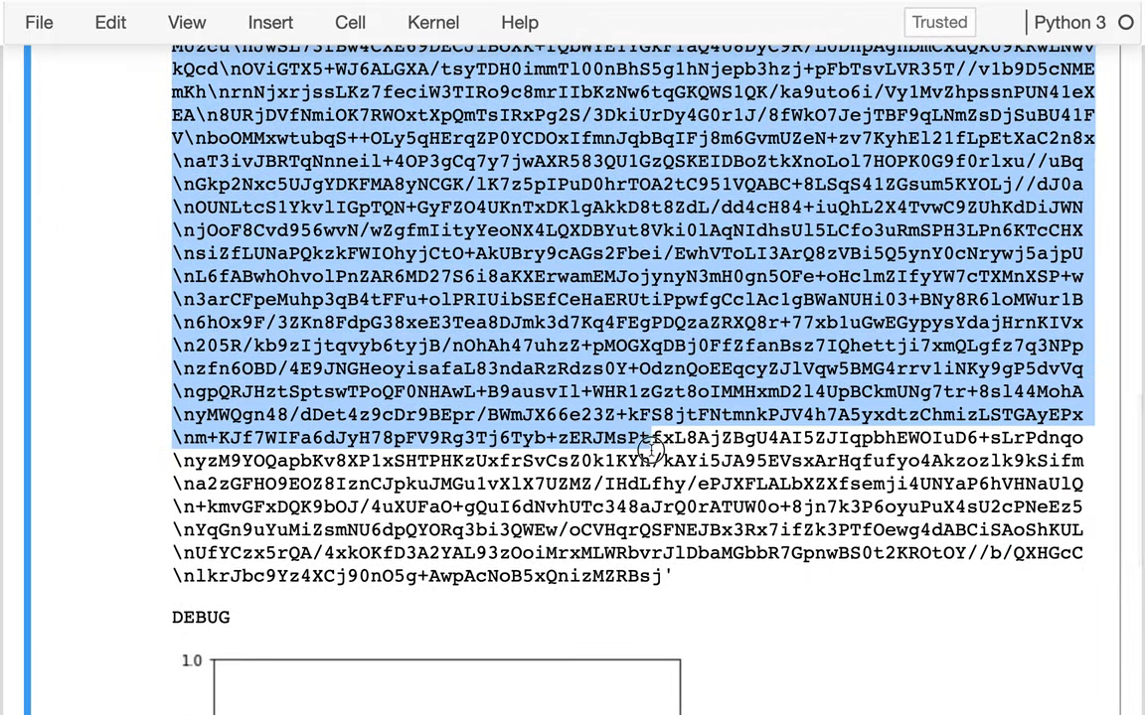
scroll(down, 3)
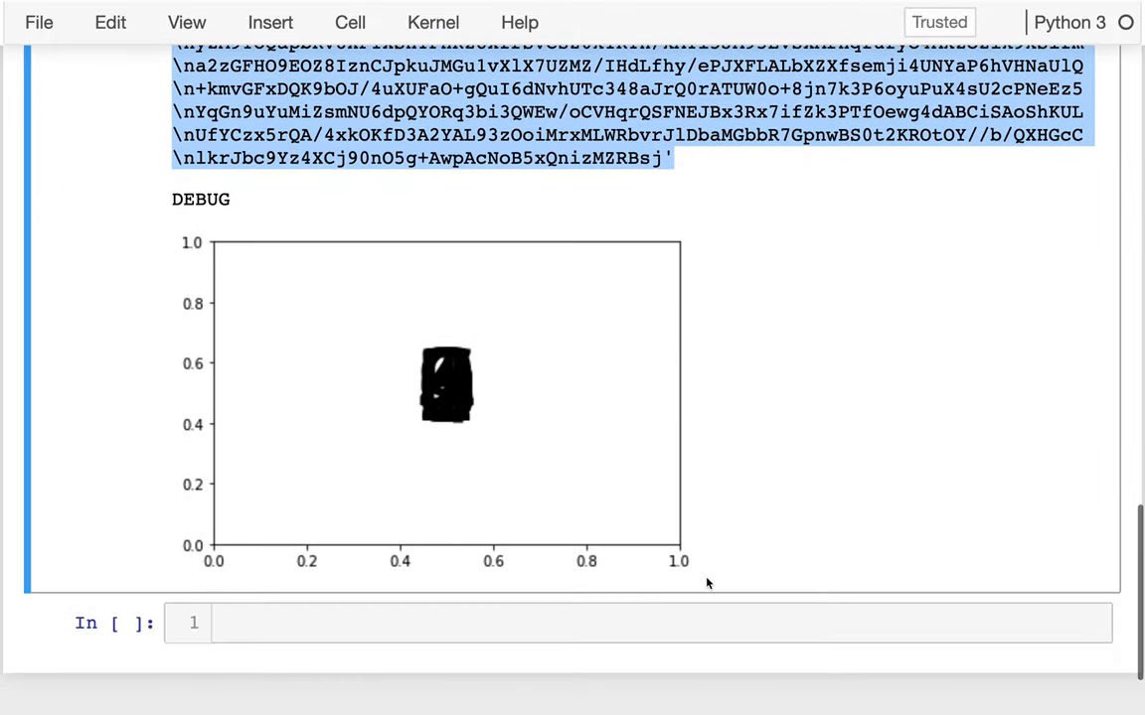
mouse_move(439, 357)
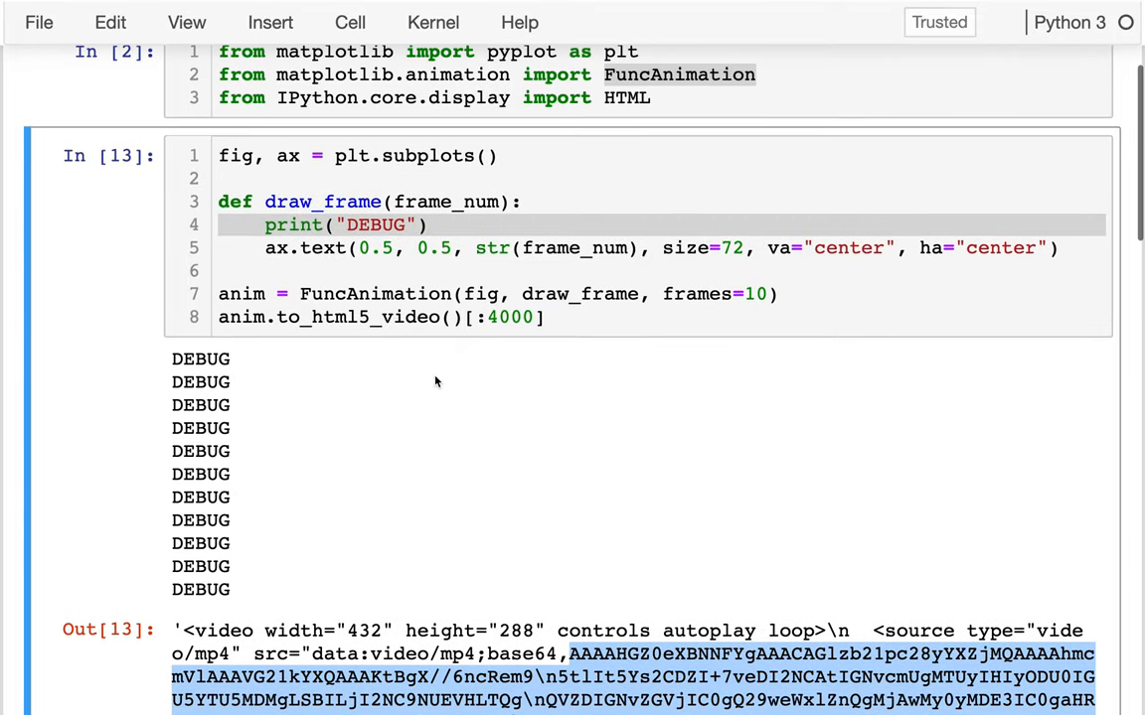
scroll(down, 3)
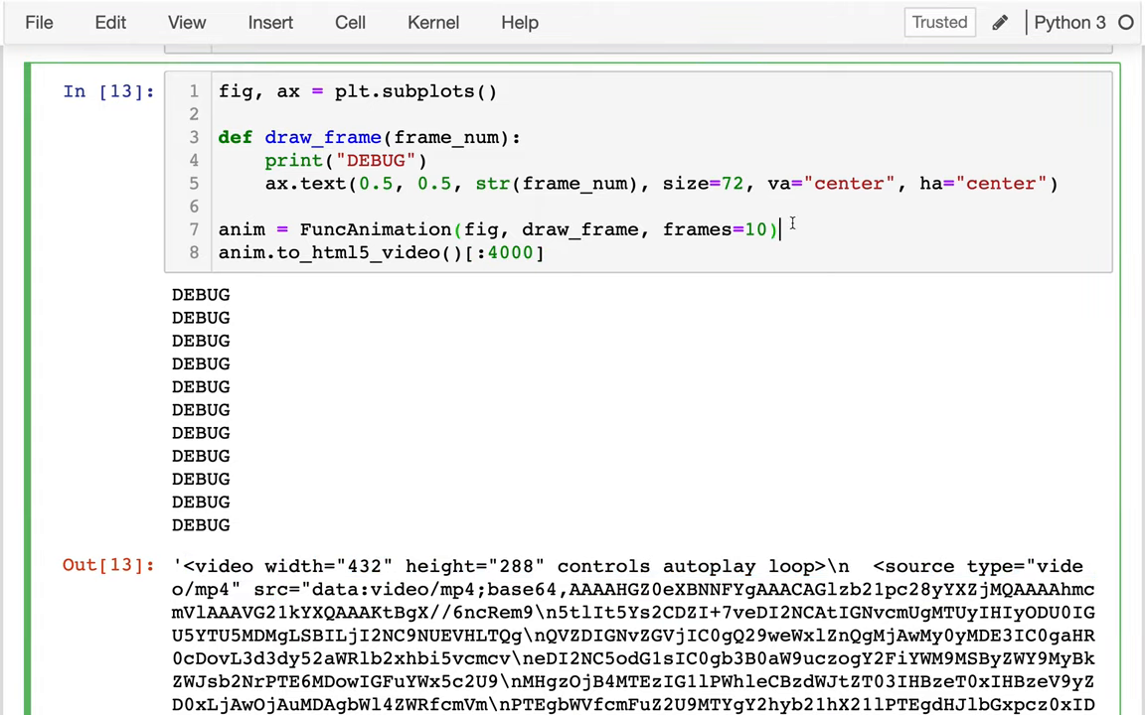
Add a with open("out.html", "w") line and an HTML("<h1>") call to render markup inline
key(Enter)
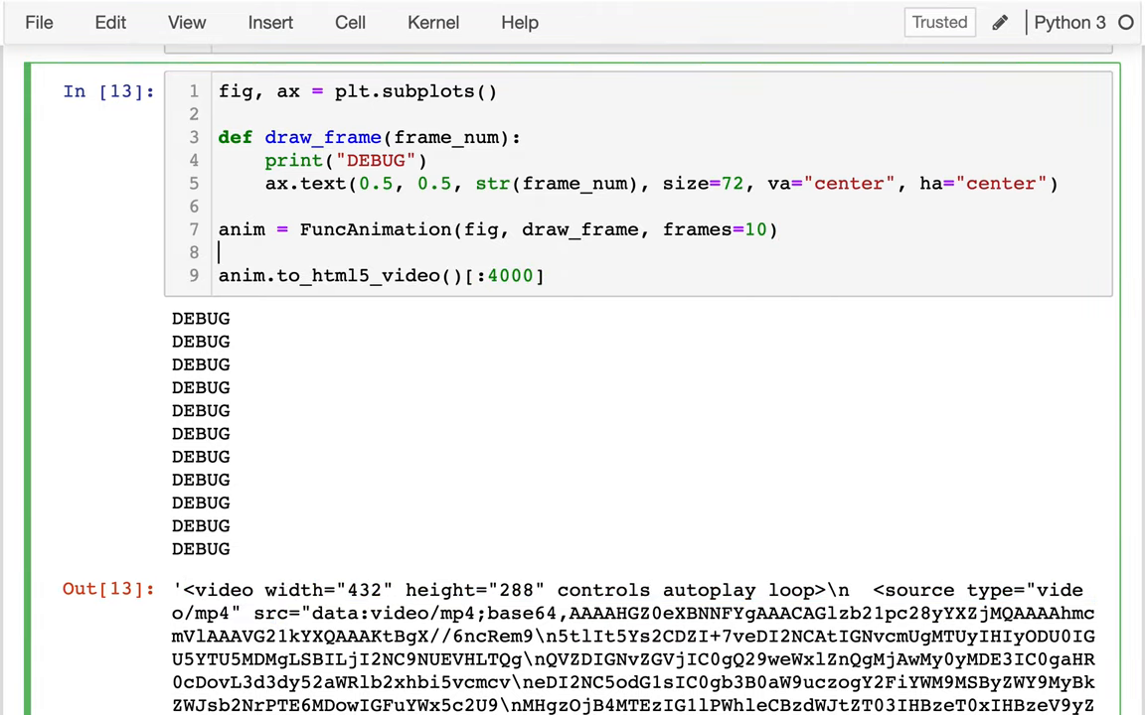
text(with o)
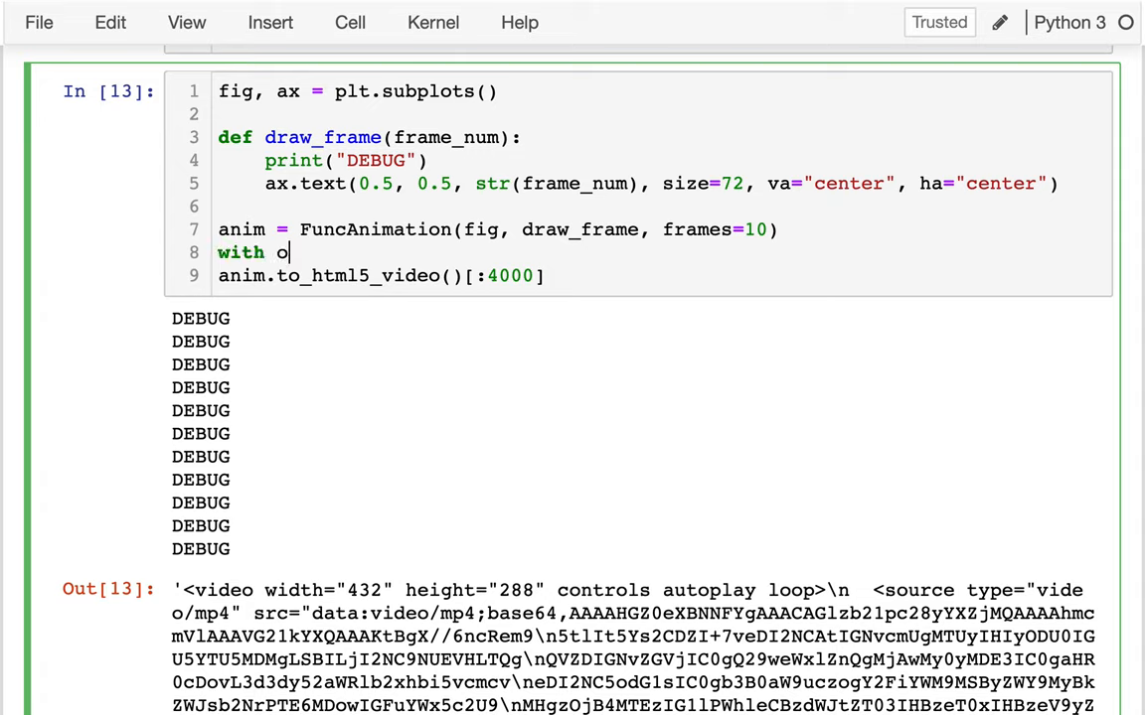
text(pen(out.html)
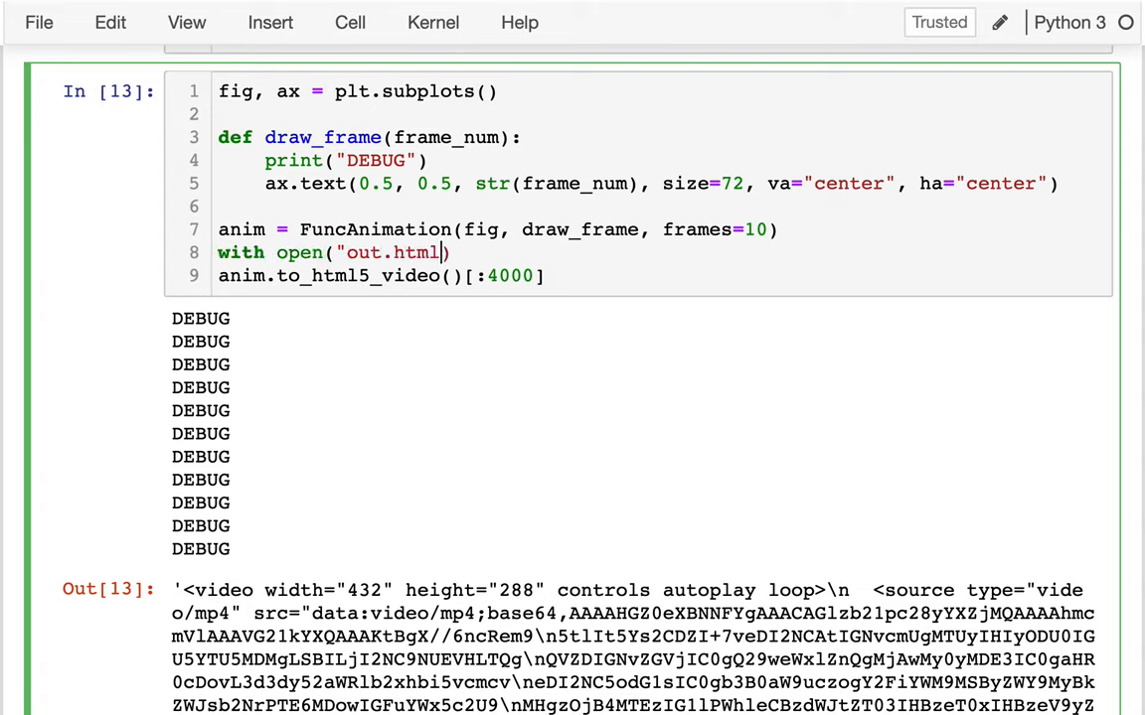
text(, "w"))
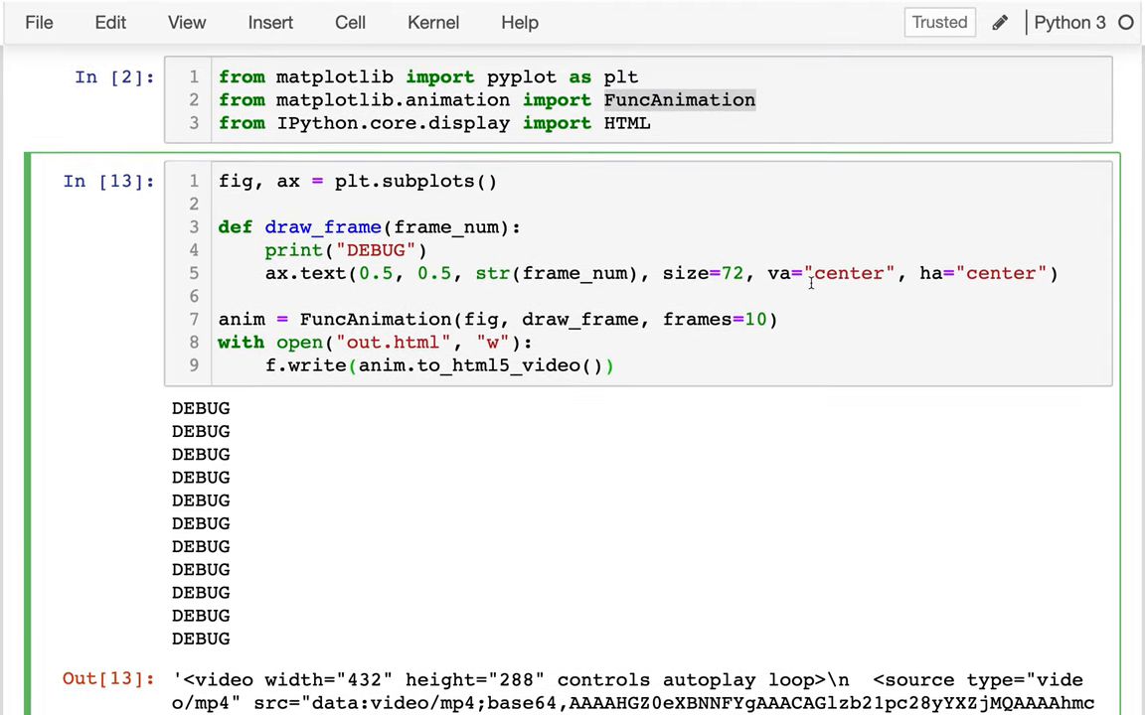
mouse_move(632, 133)
text(#)
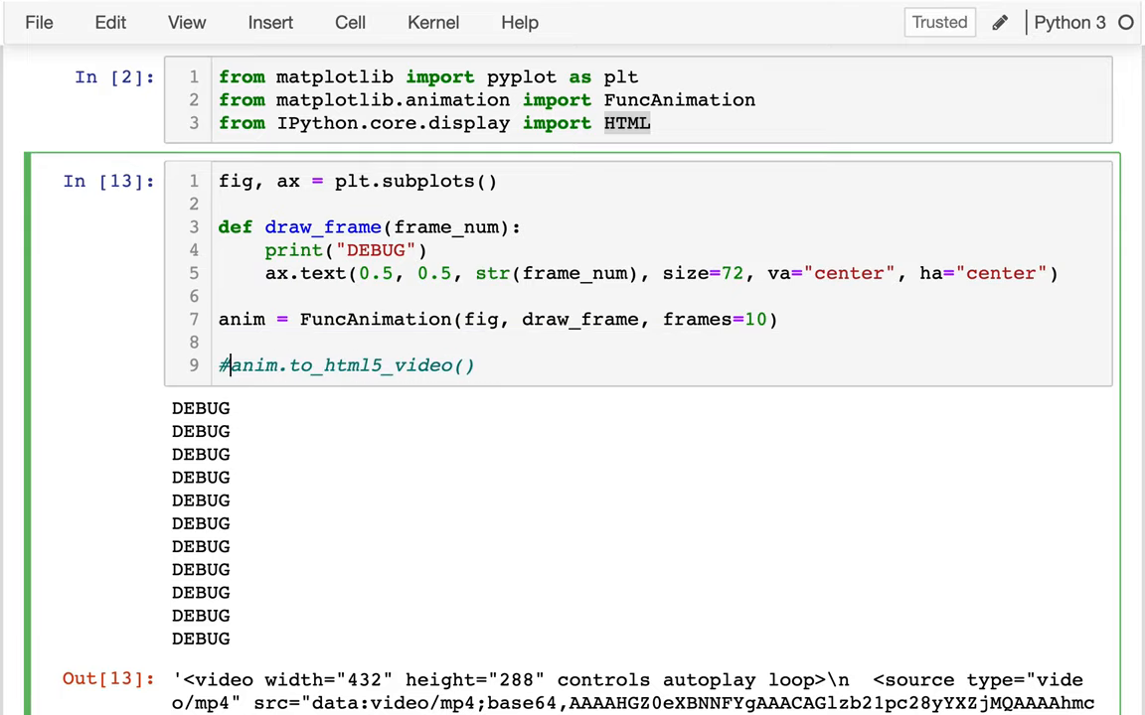
text(HTML())
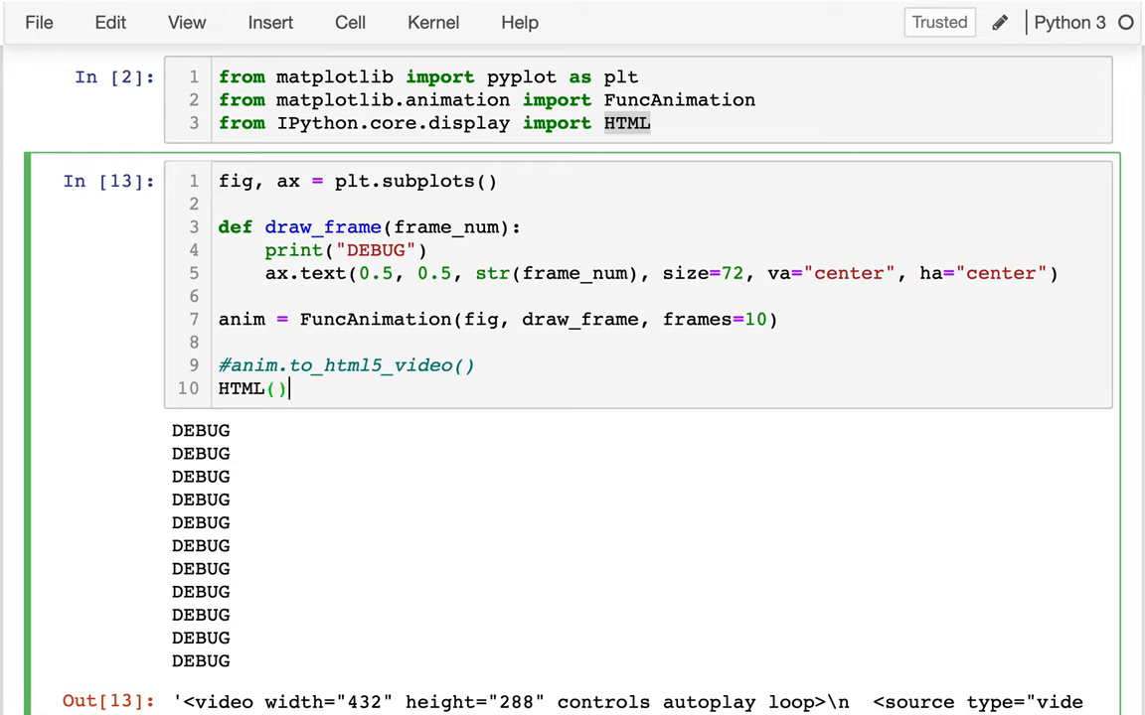
text("<h1>)
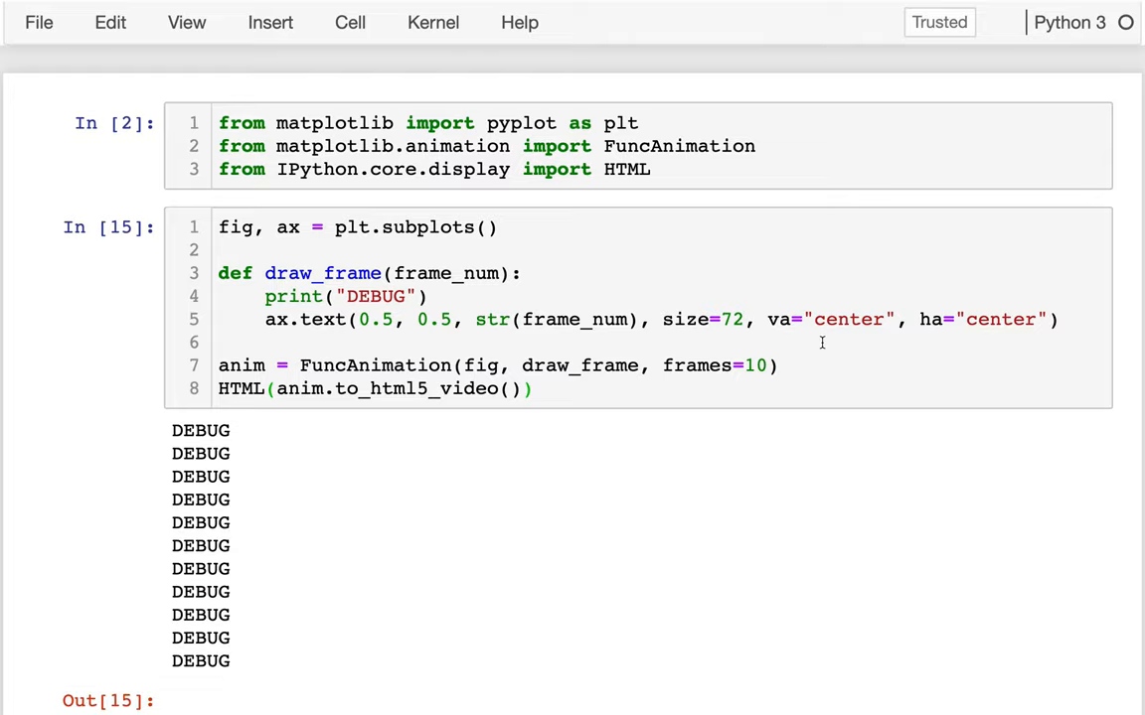
Pause the Out[15] counting video mid-playback and look over the extra static figure below it
scroll(down, 3)
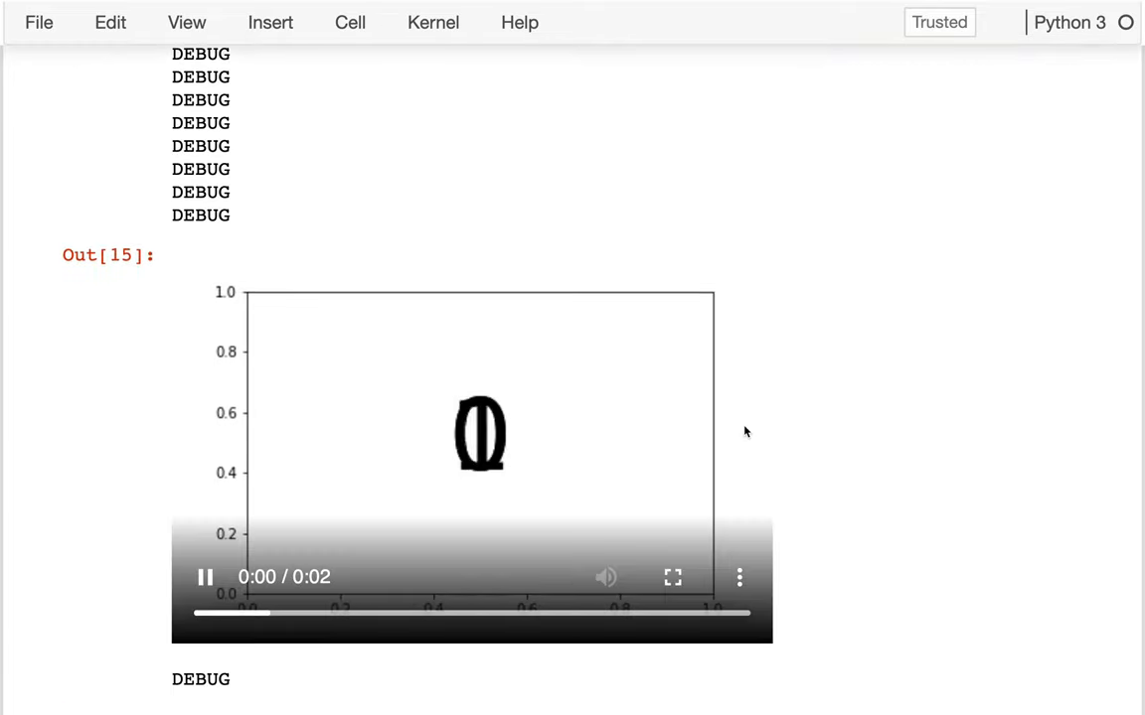
click(736, 577)
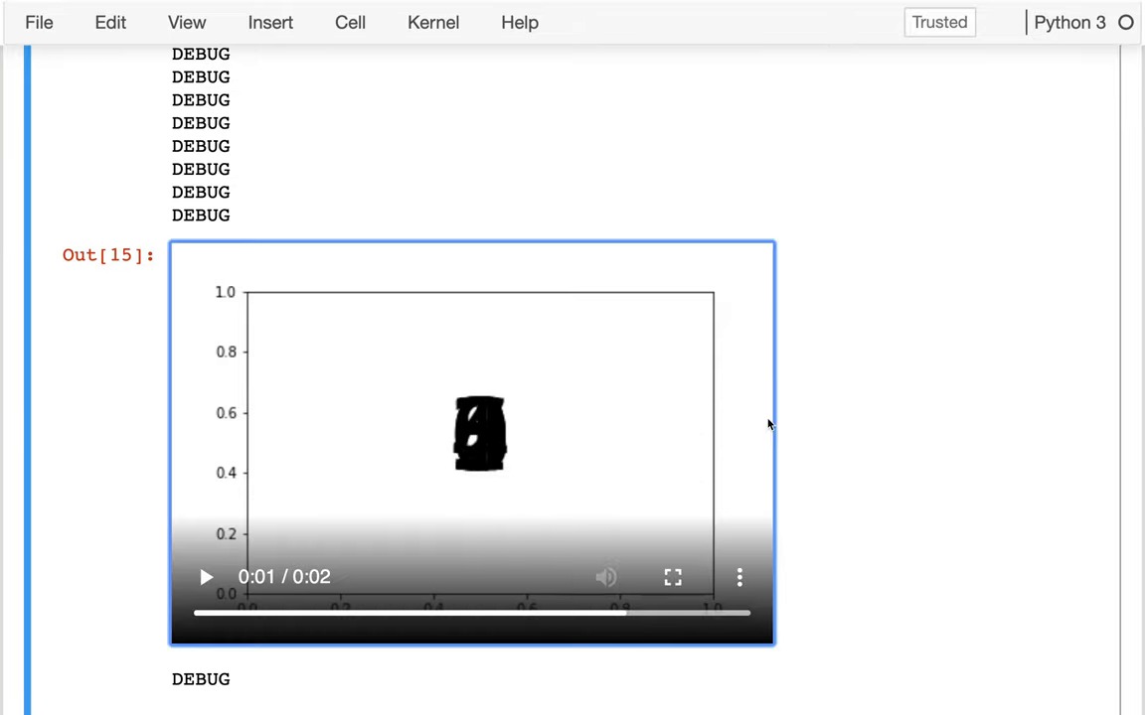
scroll(down, 3)
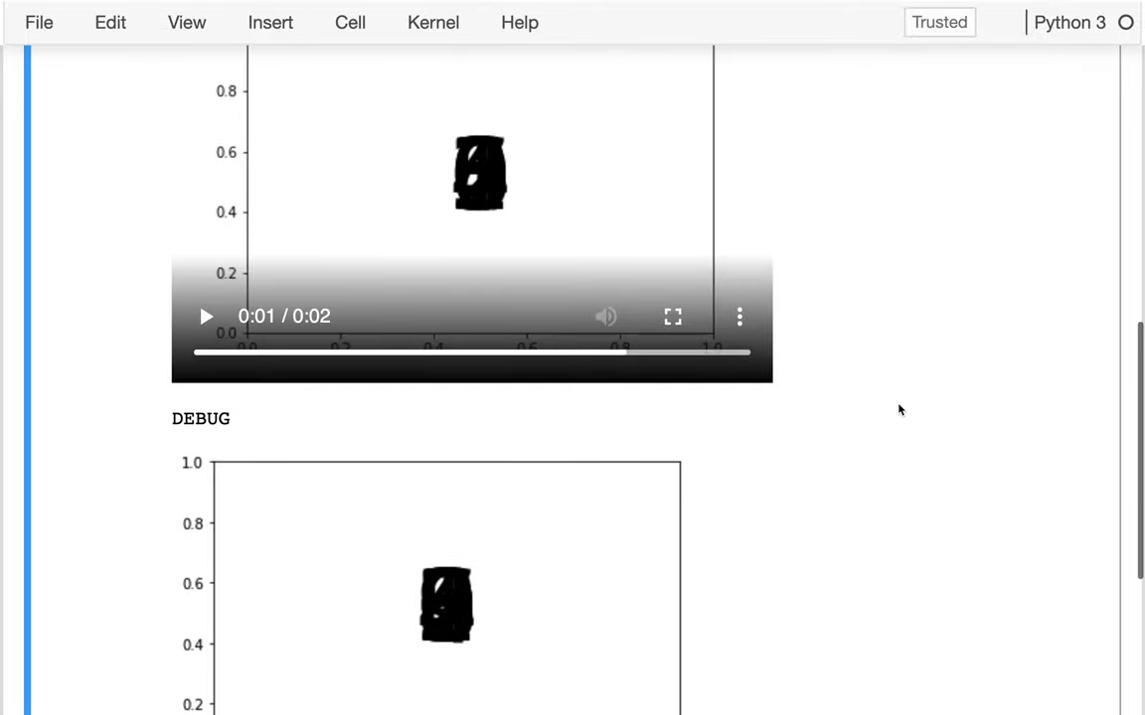
mouse_move(524, 247)
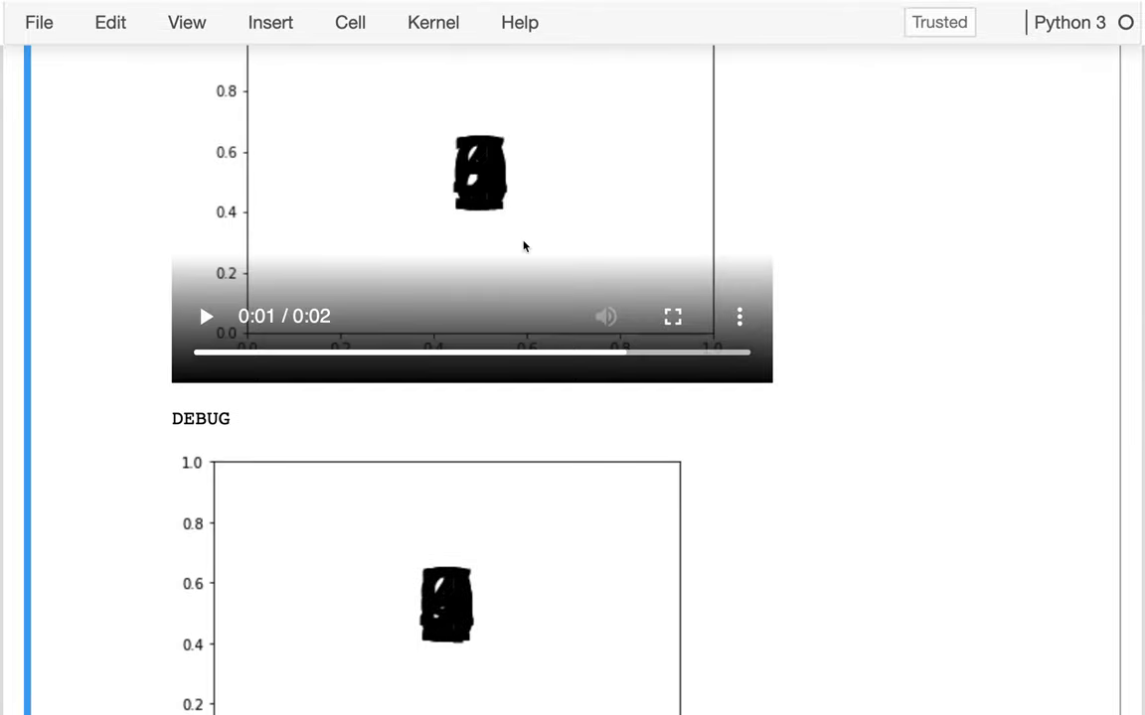
mouse_move(415, 254)
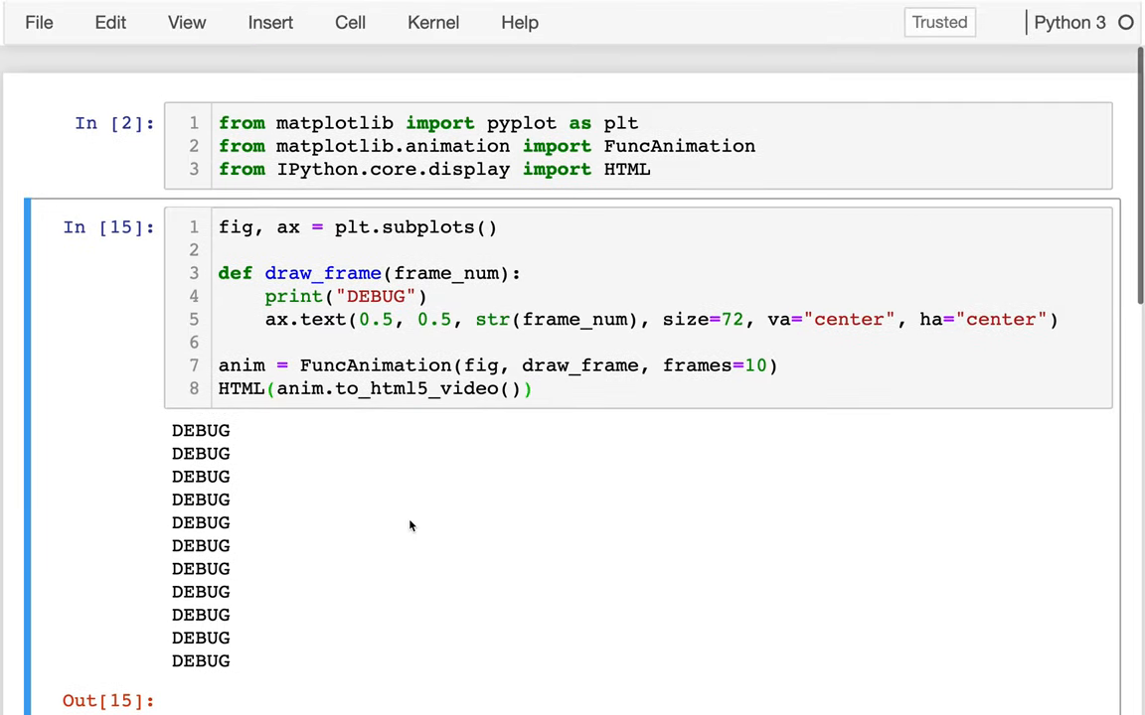
mouse_move(342, 270)
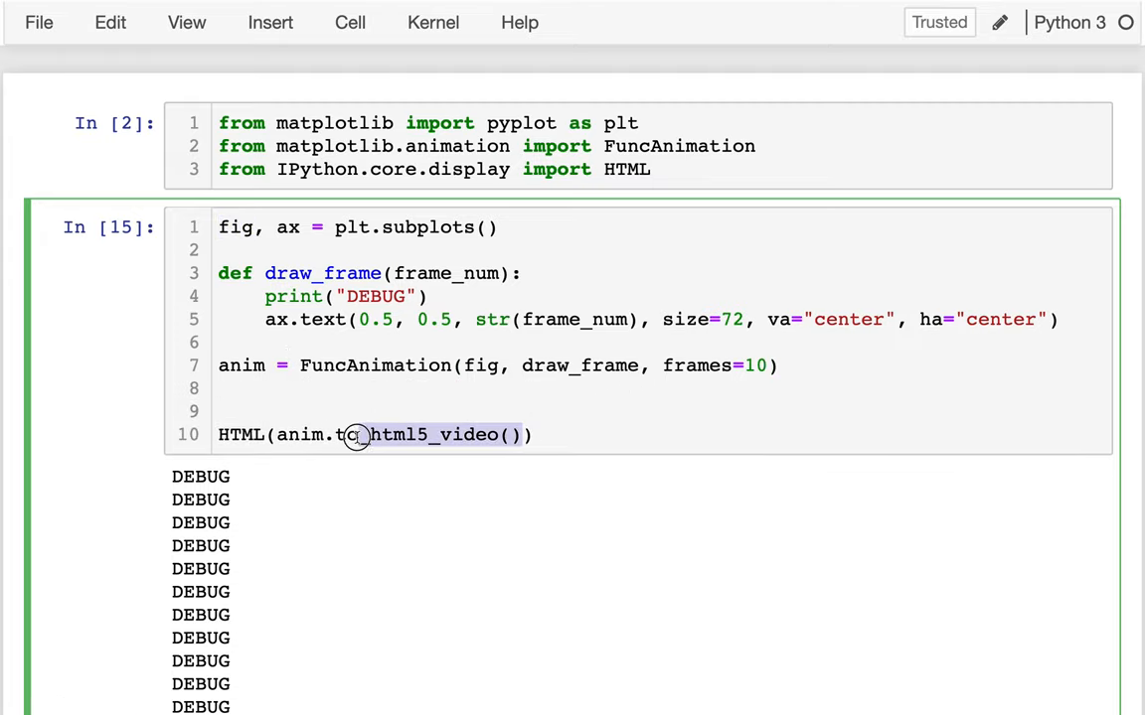
Store the video as html = anim.to_html5_video() and return HTML(html)
key(Delete)
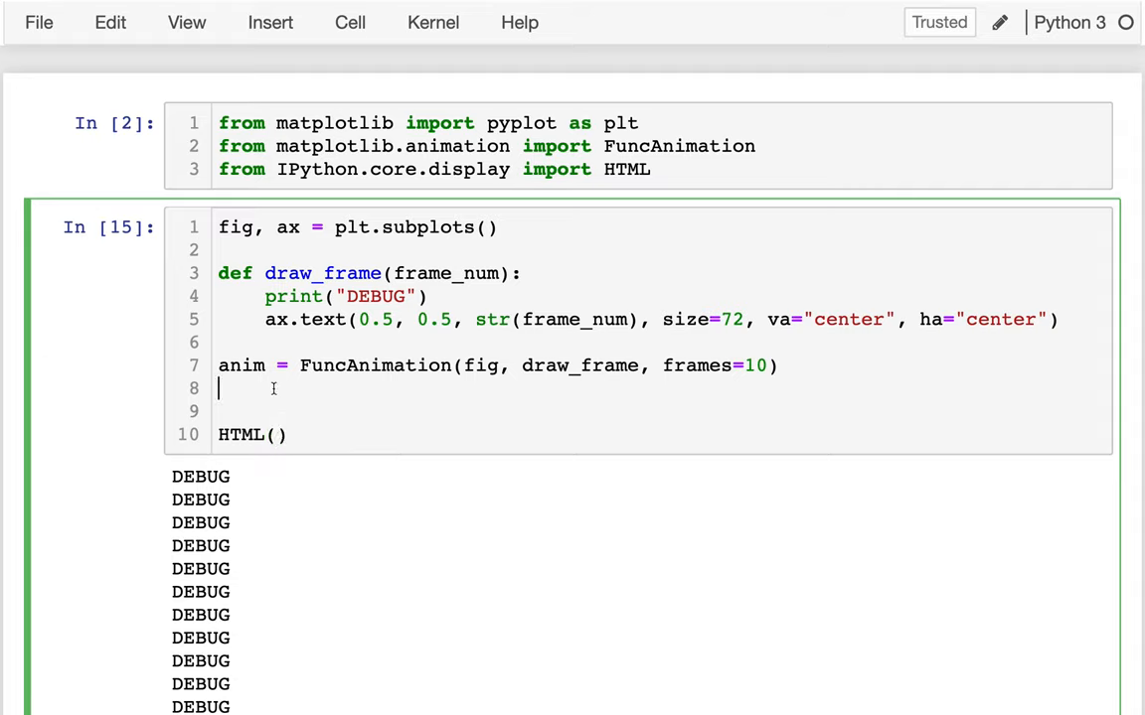
text(html = anim.to_html5_video())
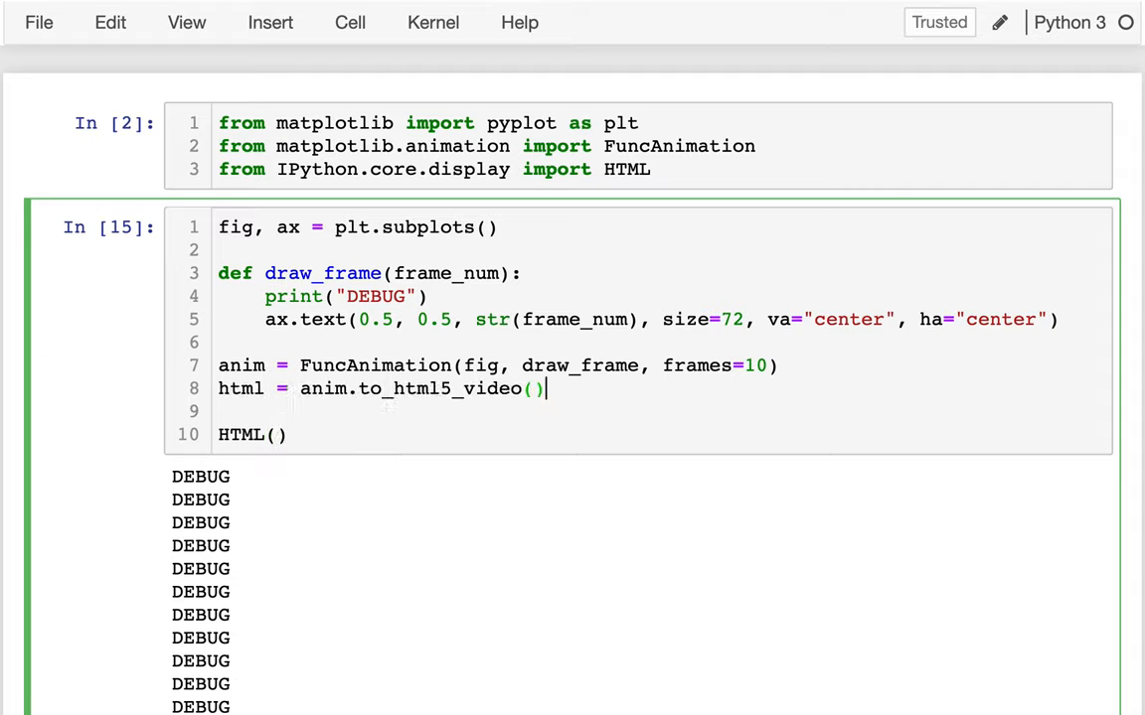
text(html)
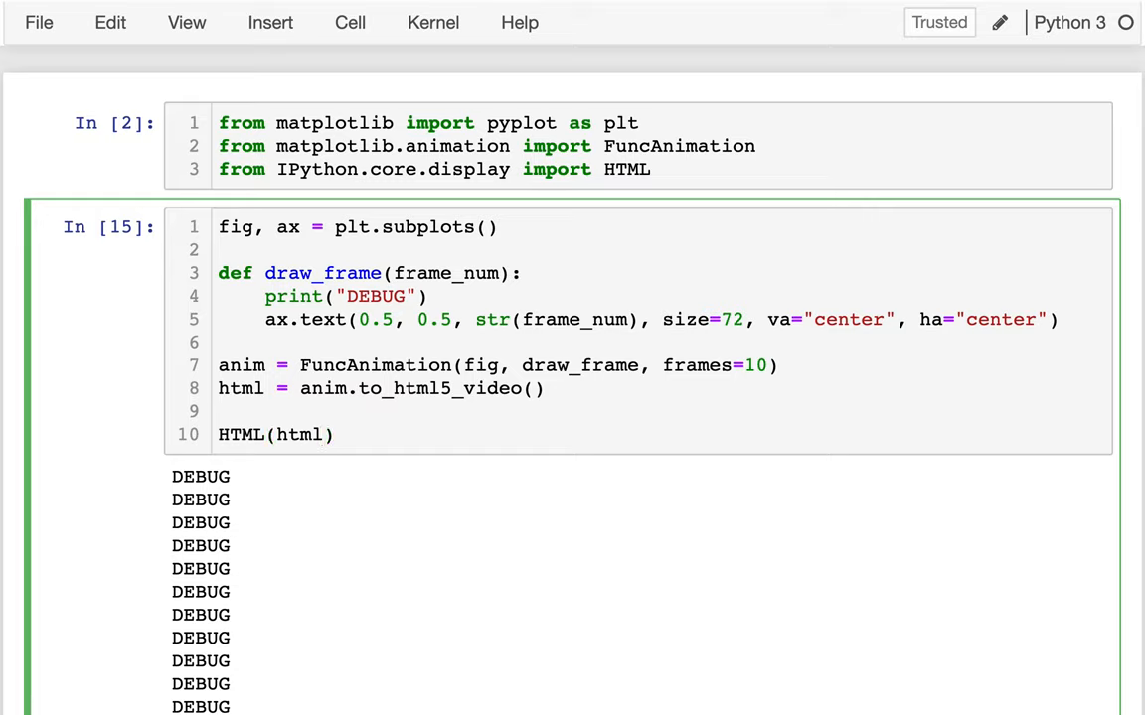
Add plt.close(fig) before the HTML call so the static figure is closed
text(fig)
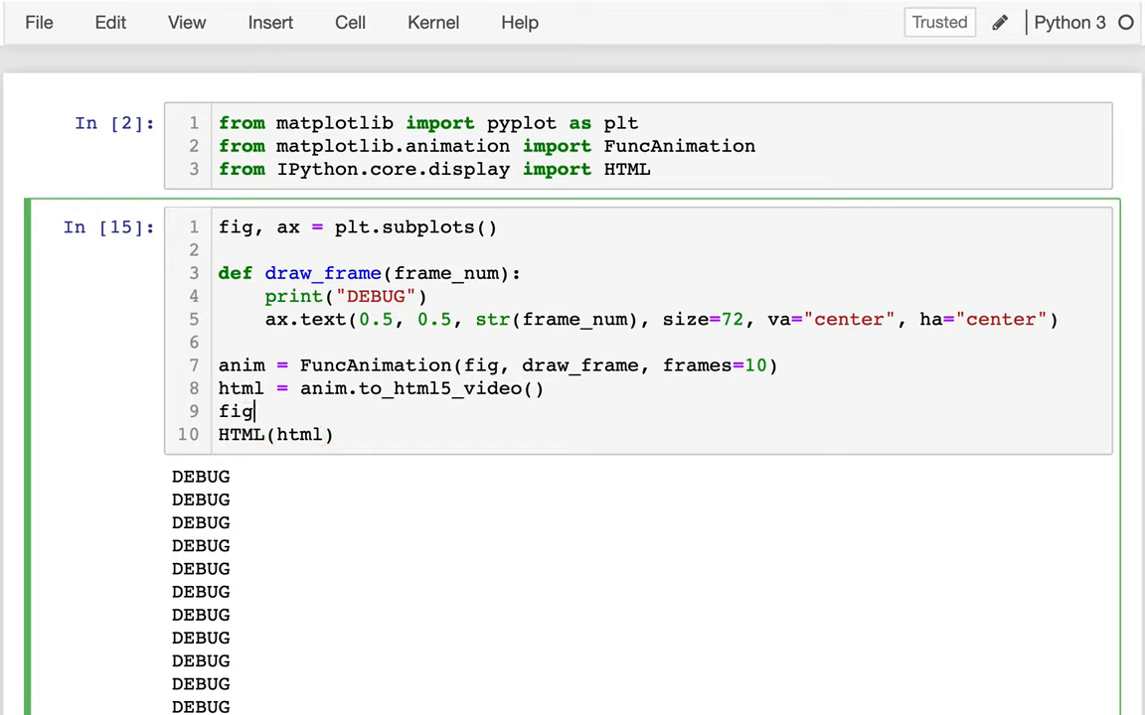
text(.close())
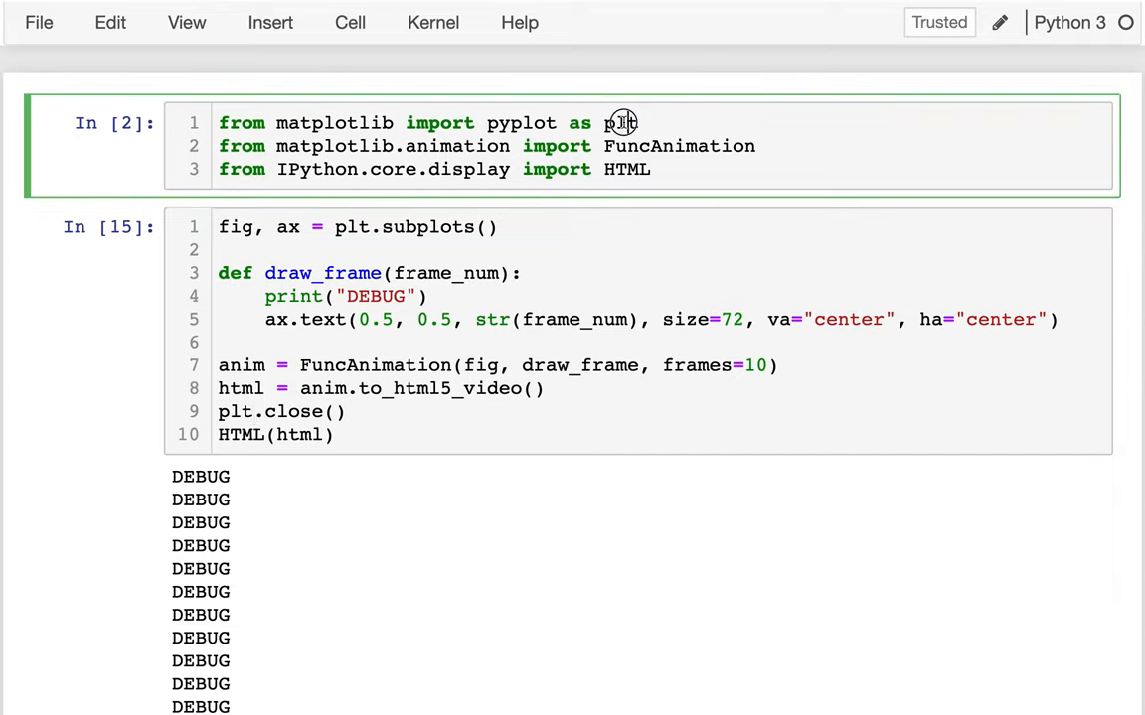
click(336, 412)
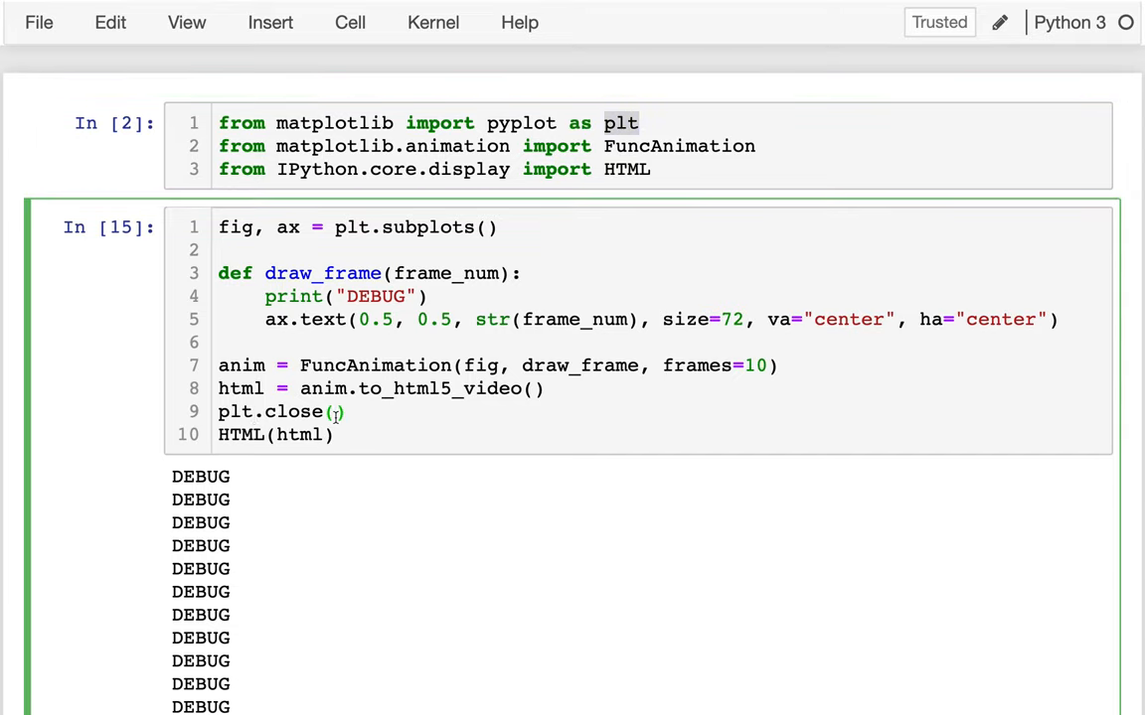
text(fig)
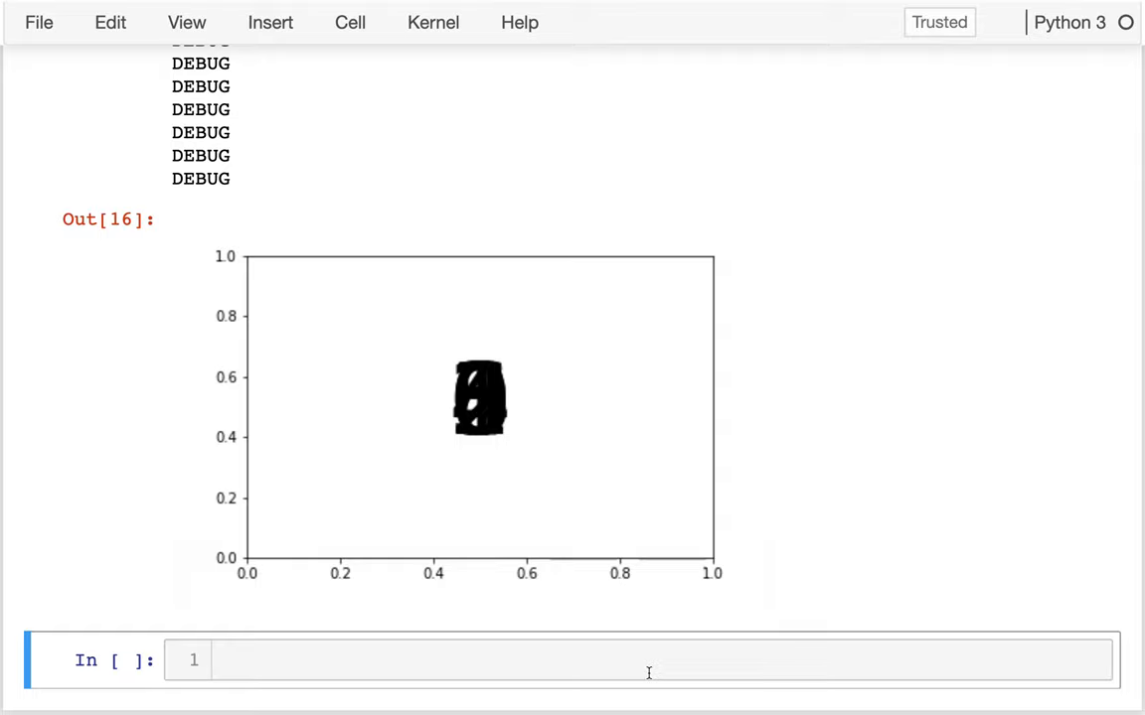
Rerun the animation cell with plt.close(fig) and save the notebook
scroll(up, 3)
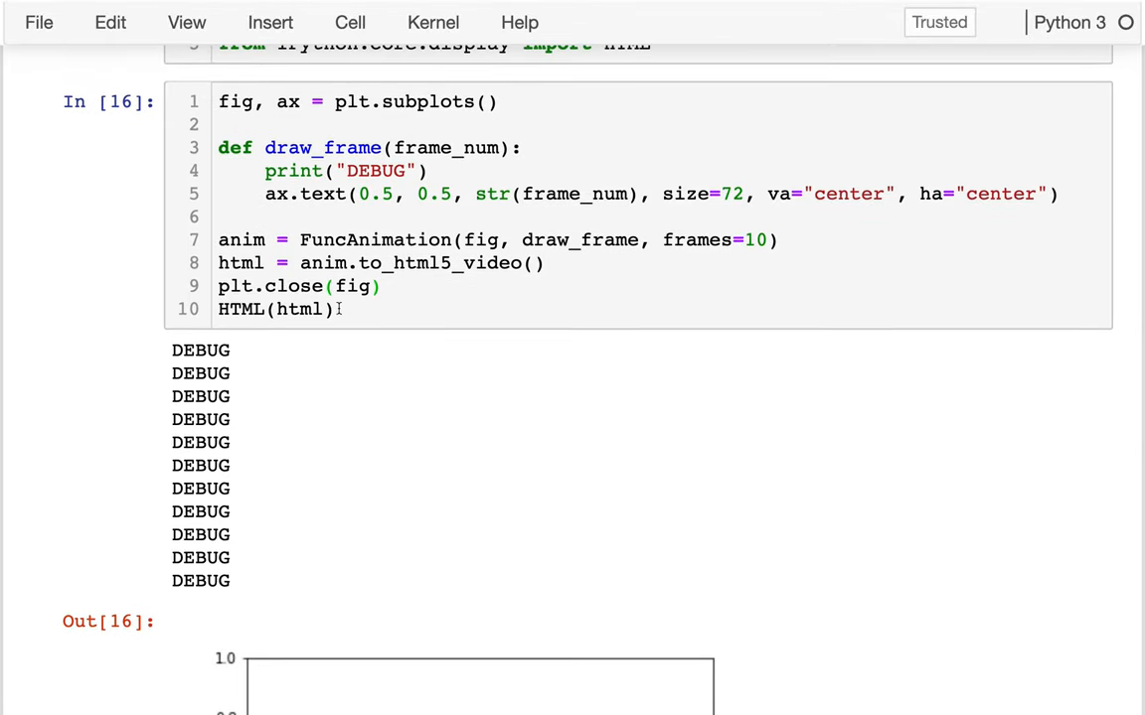
click(328, 286)
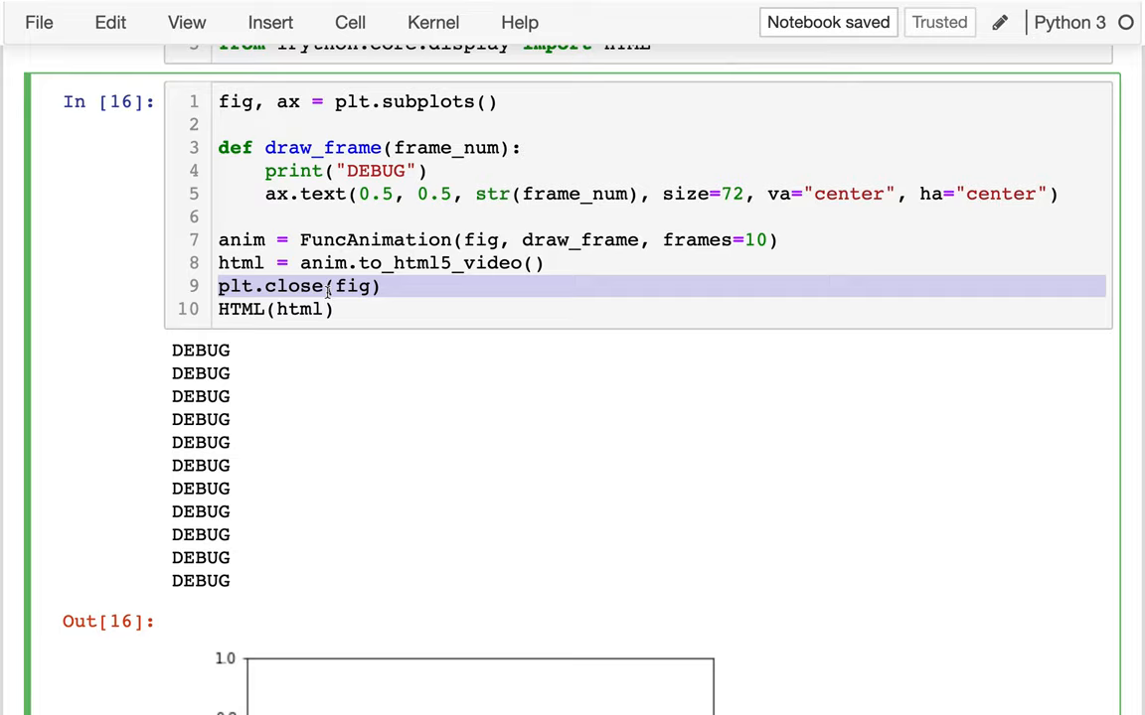
scroll(down, 3)
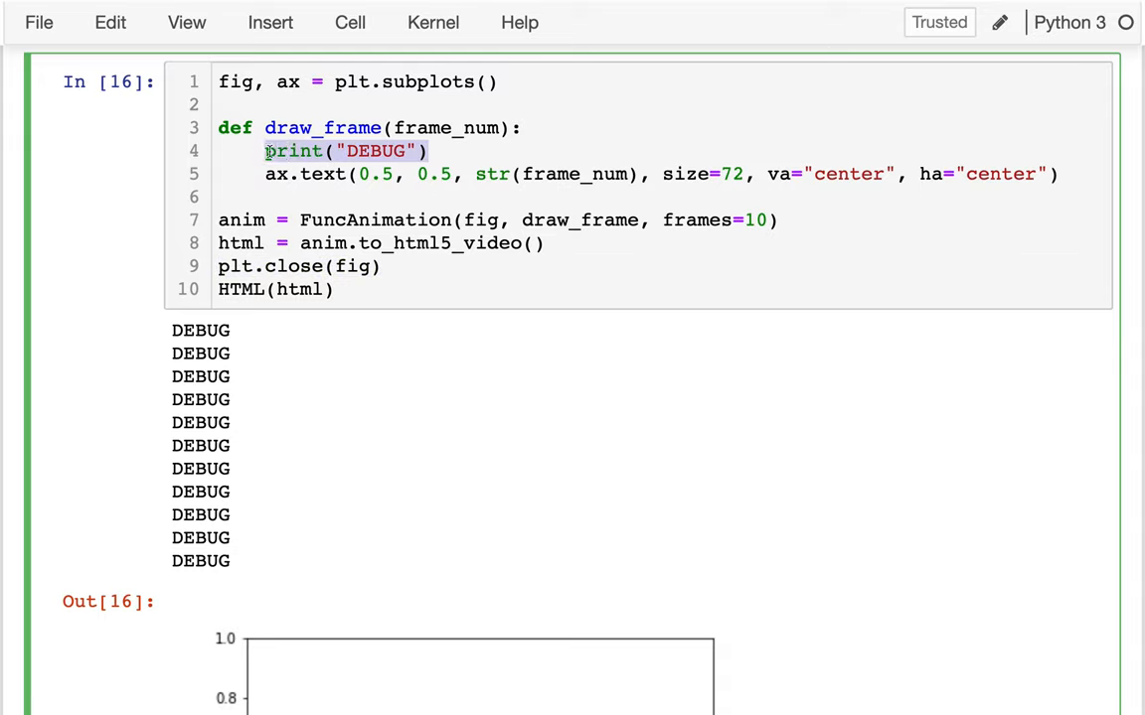
Replace the DEBUG print in draw_frame with ax.cla() and rerun for one number per frame
text(a)
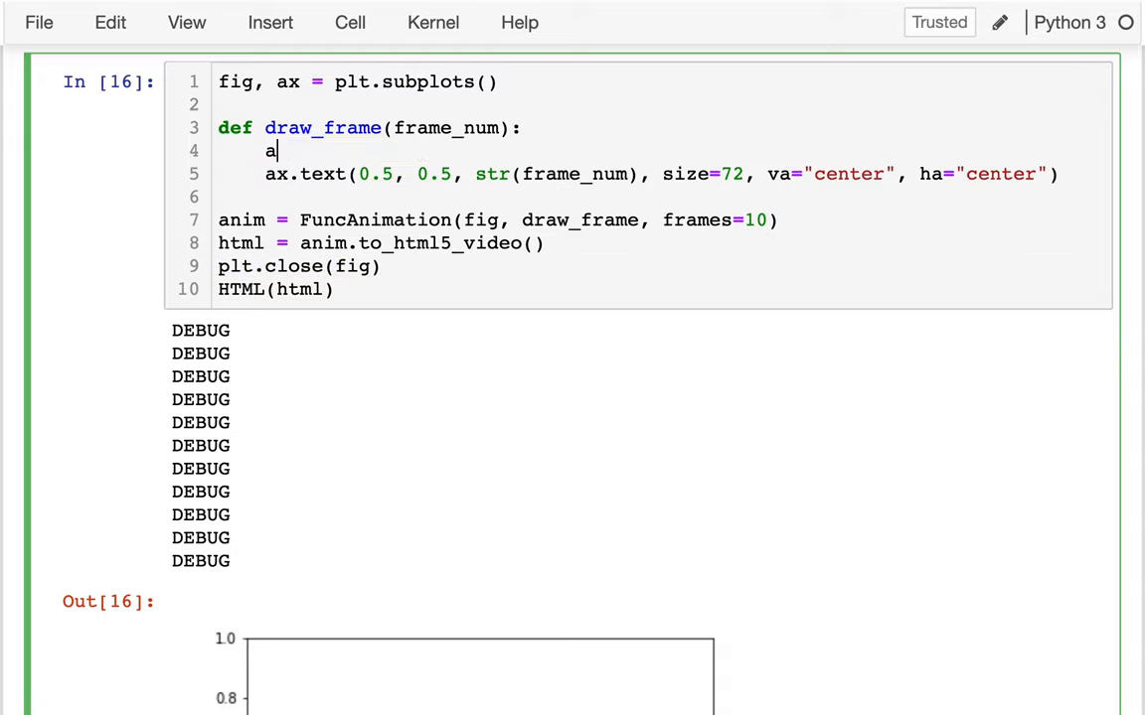
text(x.cla)
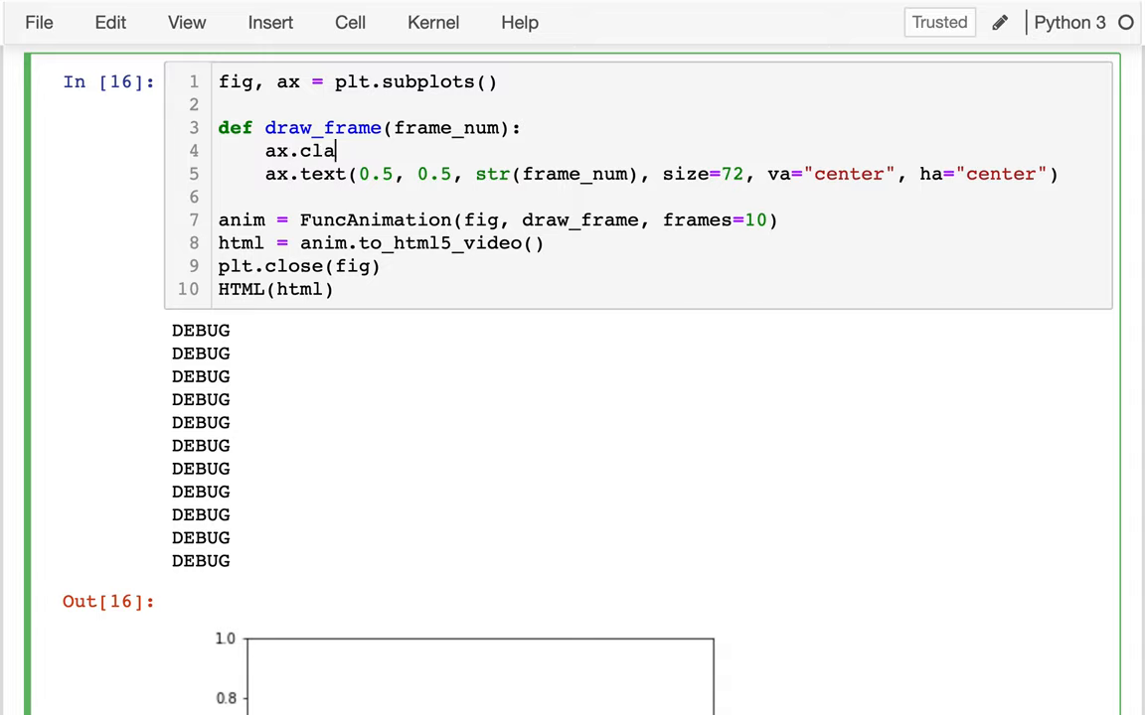
text(())
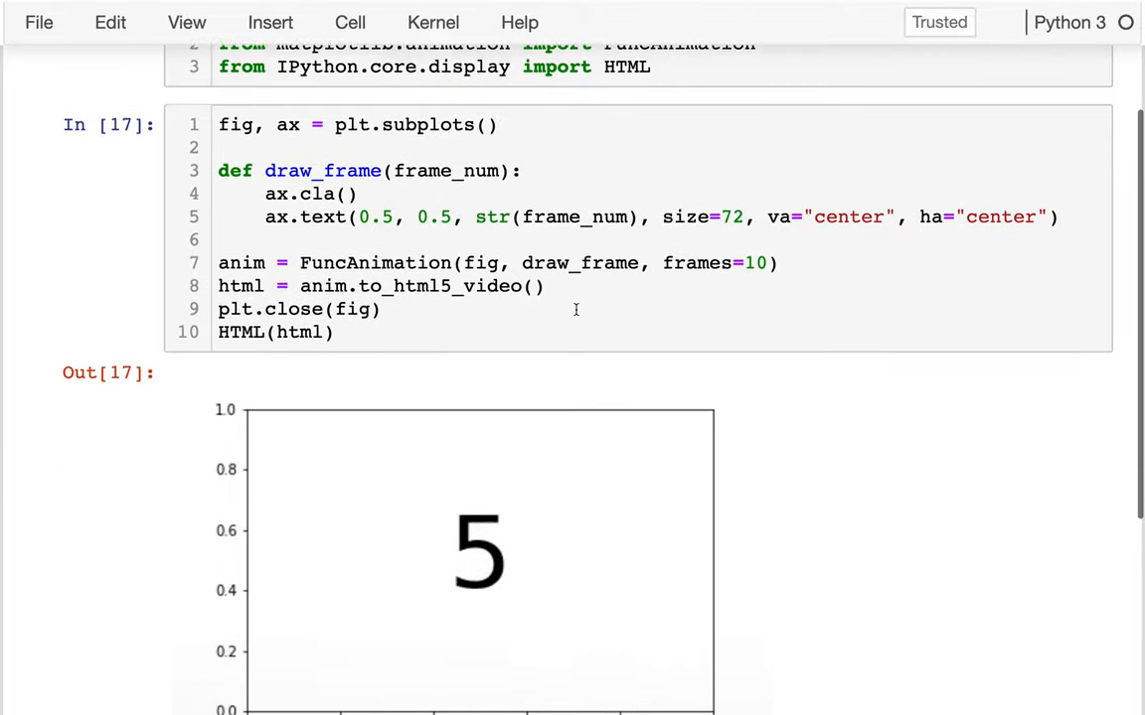
scroll(down, 3)
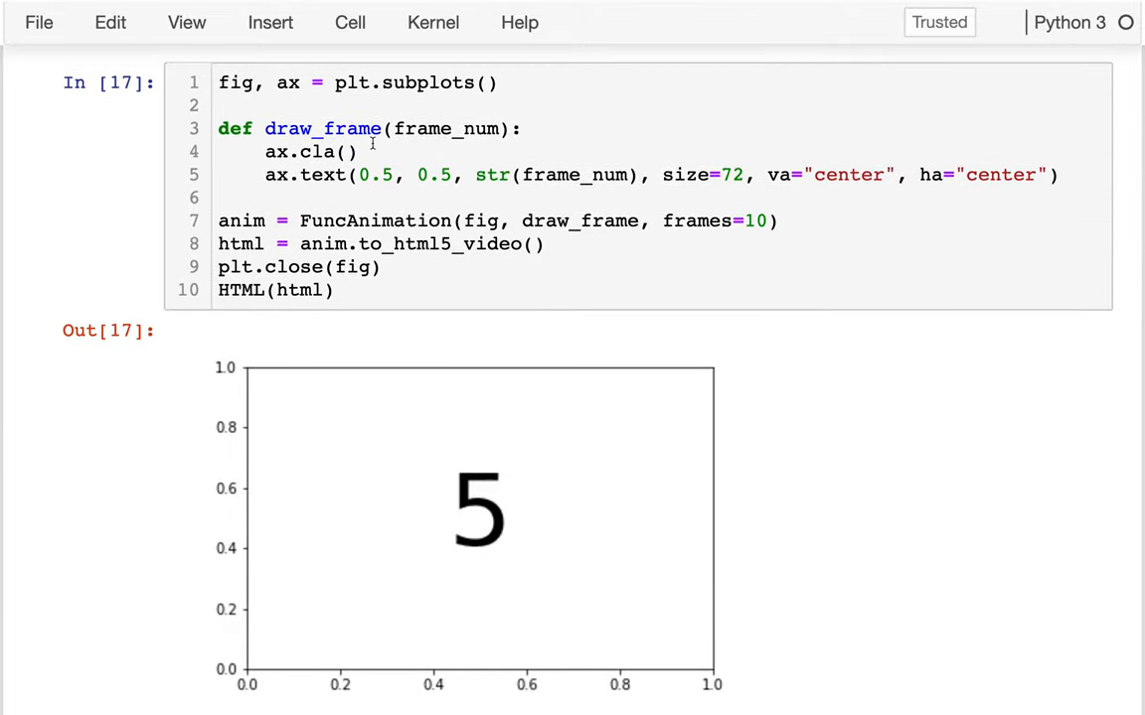
Label ax.cla() as option 1, remove it, and under '# option 2' create txt = ax.text(...) once with empty text
text(# option 1)
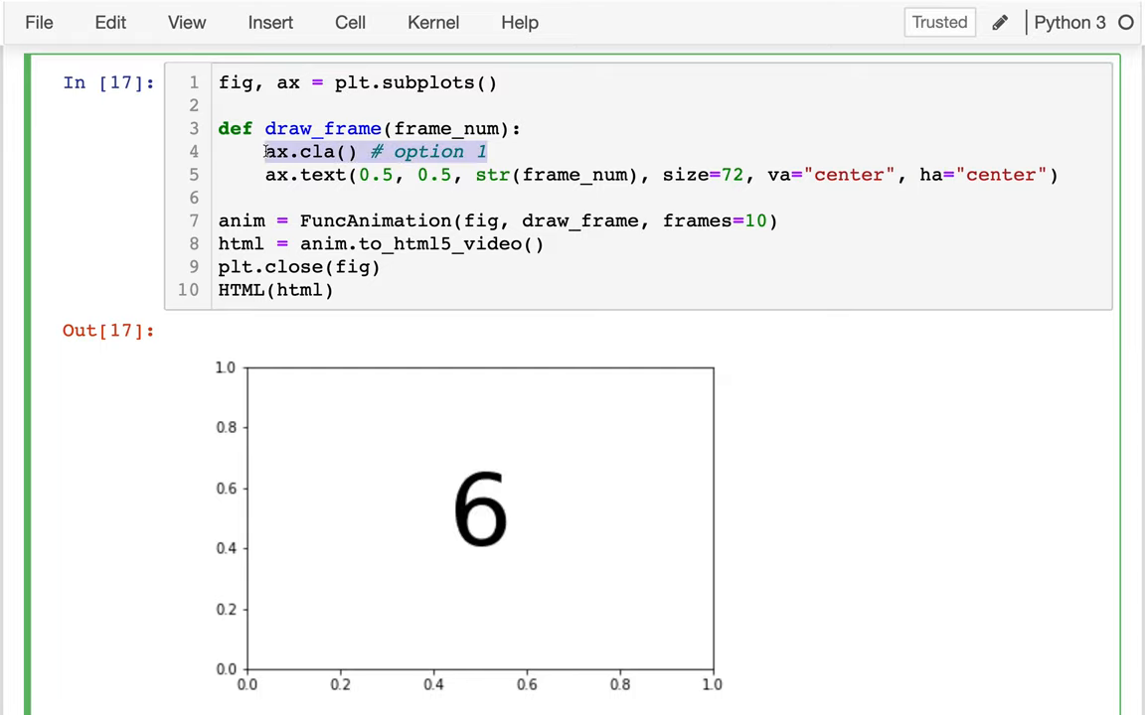
key(Delete)
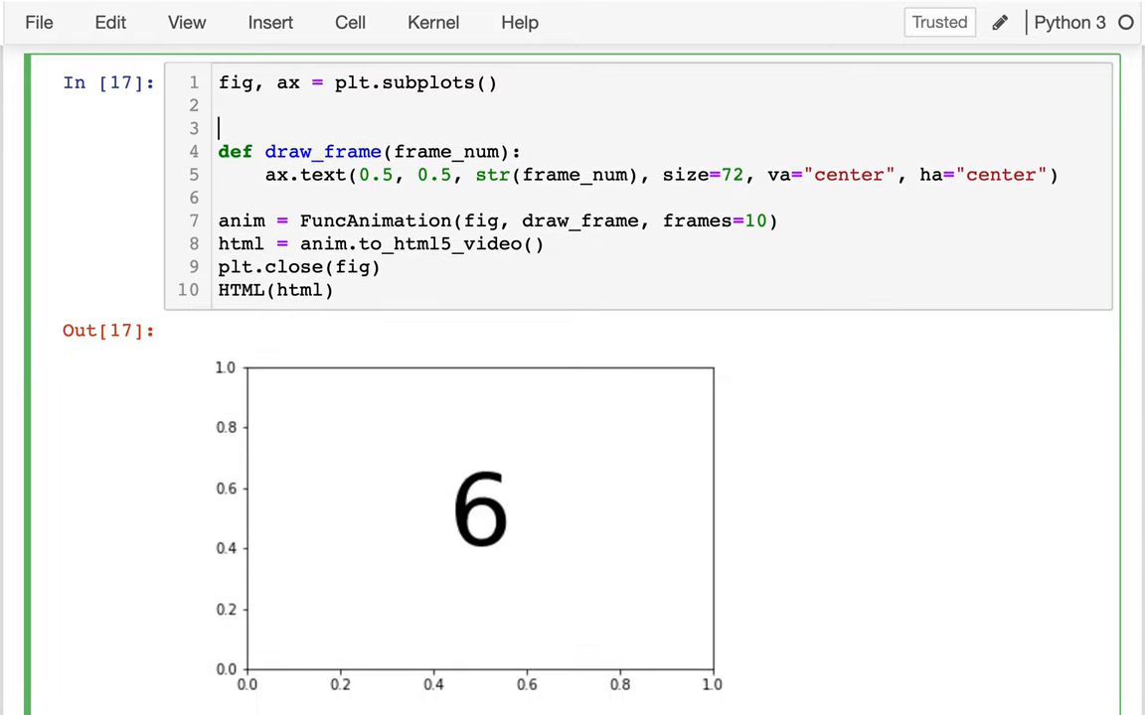
text(# option 2)
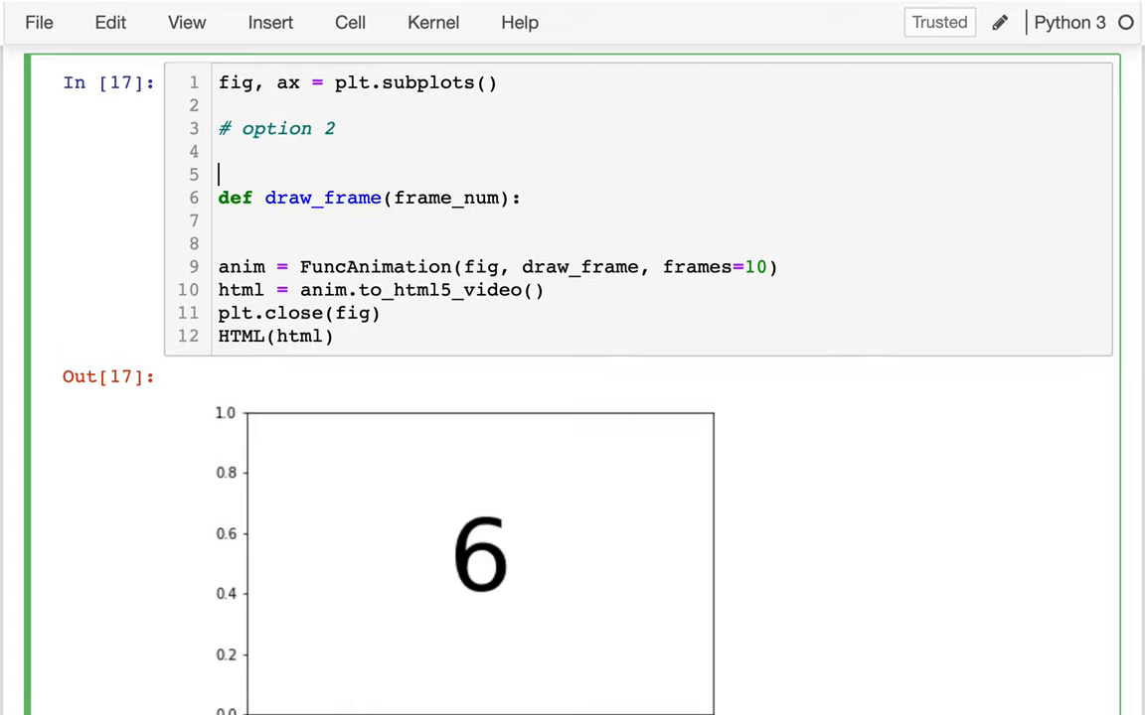
text(ax.text(0.5, 0.5, str(frame_num), size=72, va="center", ha="center"))
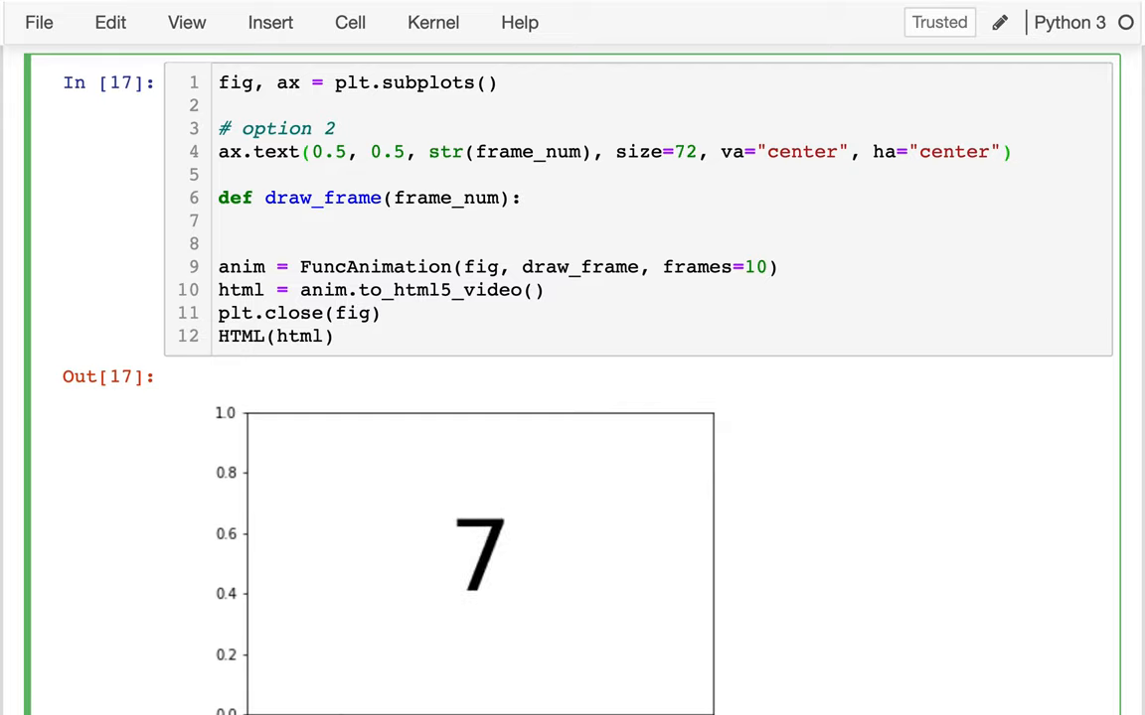
click(219, 151)
text(txt = )
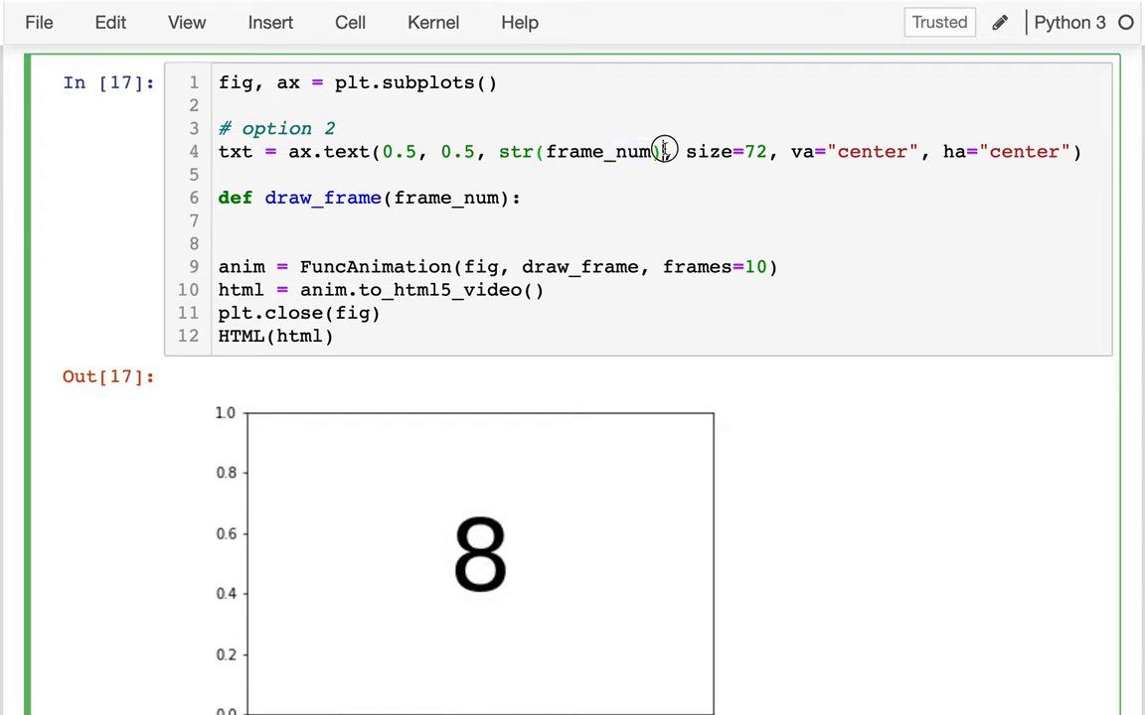
text("")
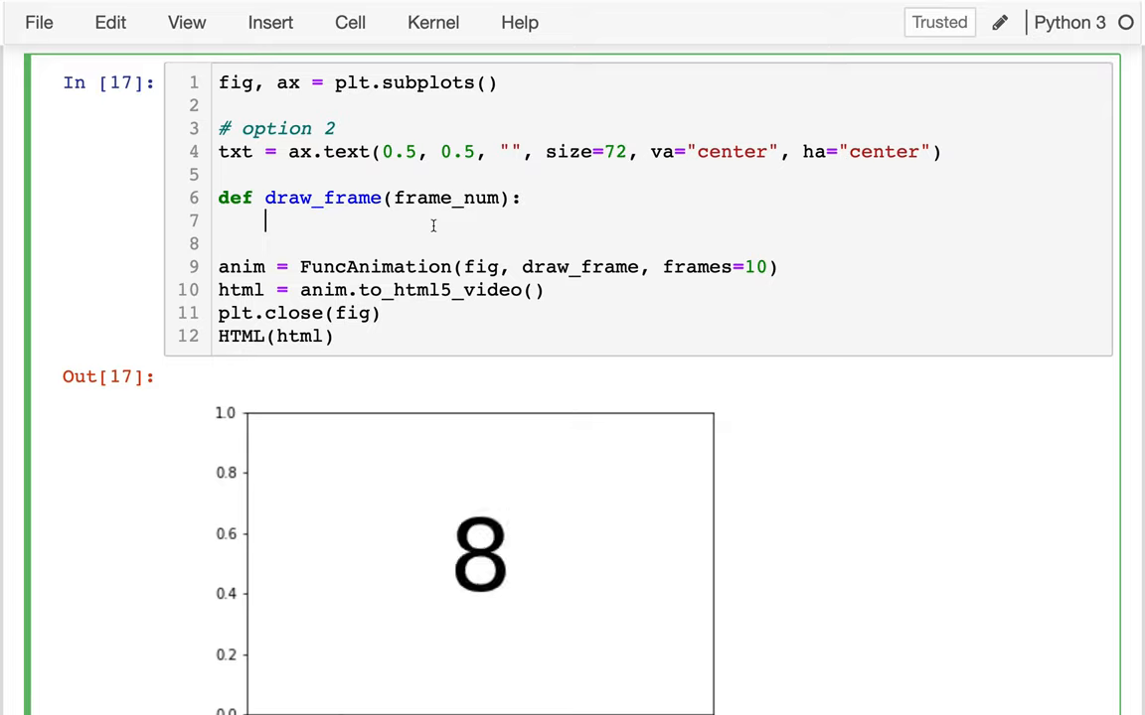
Make draw_frame update the text with txt.set_text(str(frame_num))
double_click(235, 151)
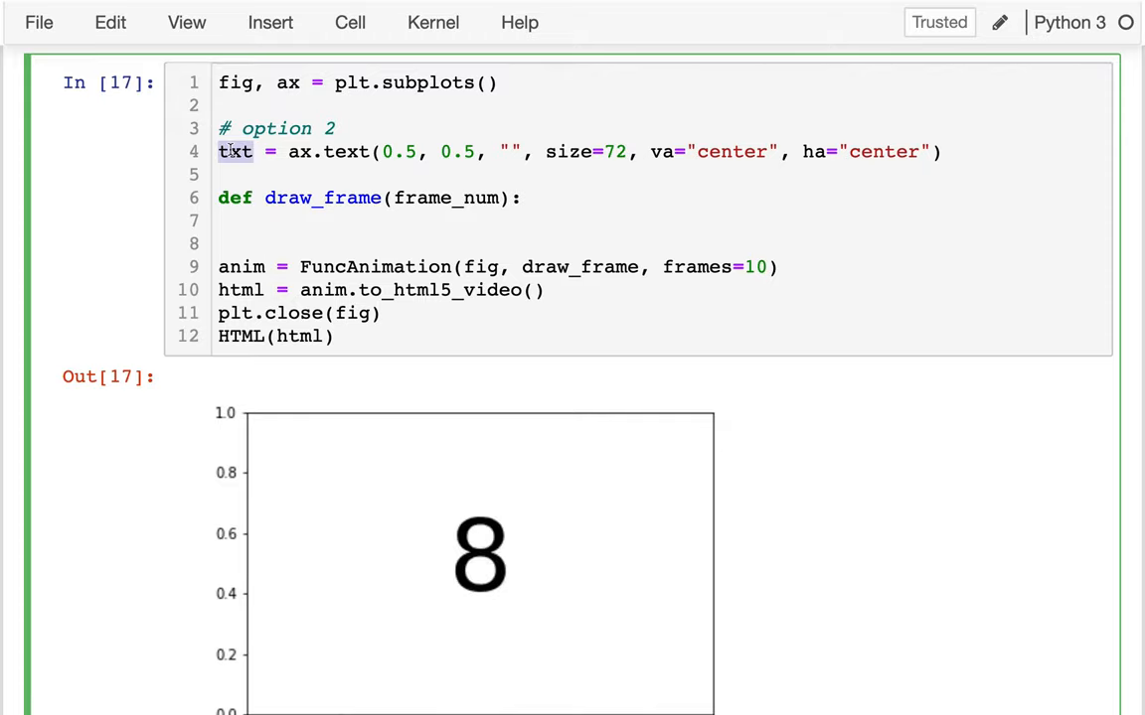
click(477, 556)
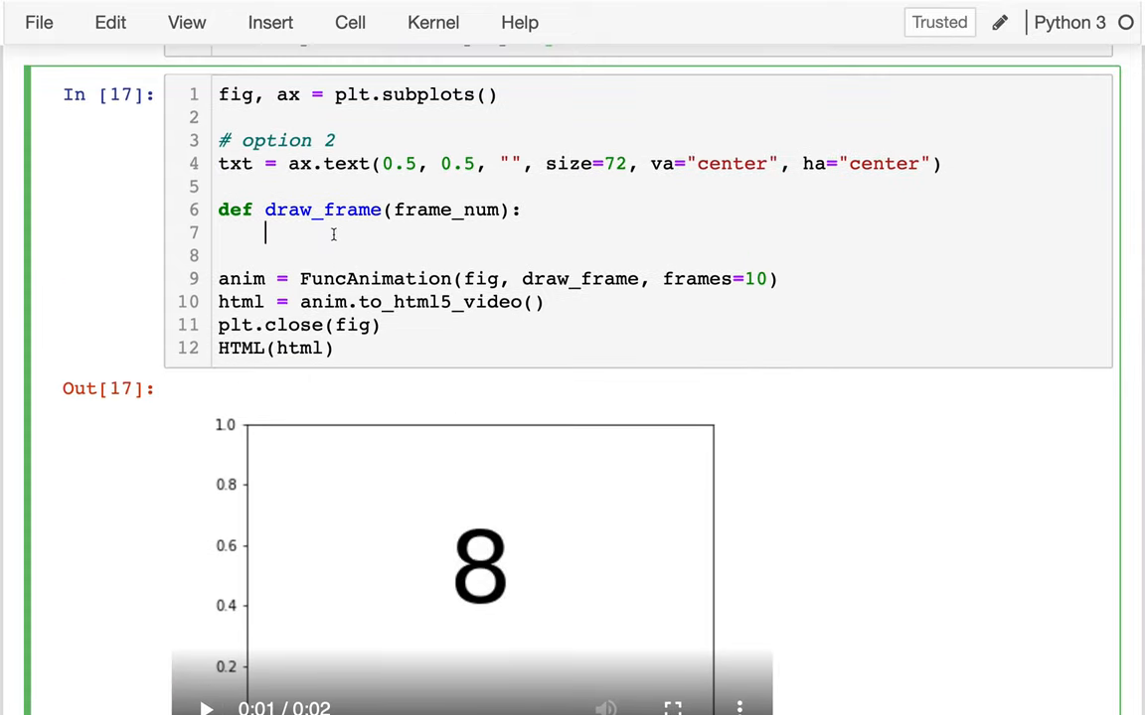
text(txt.)
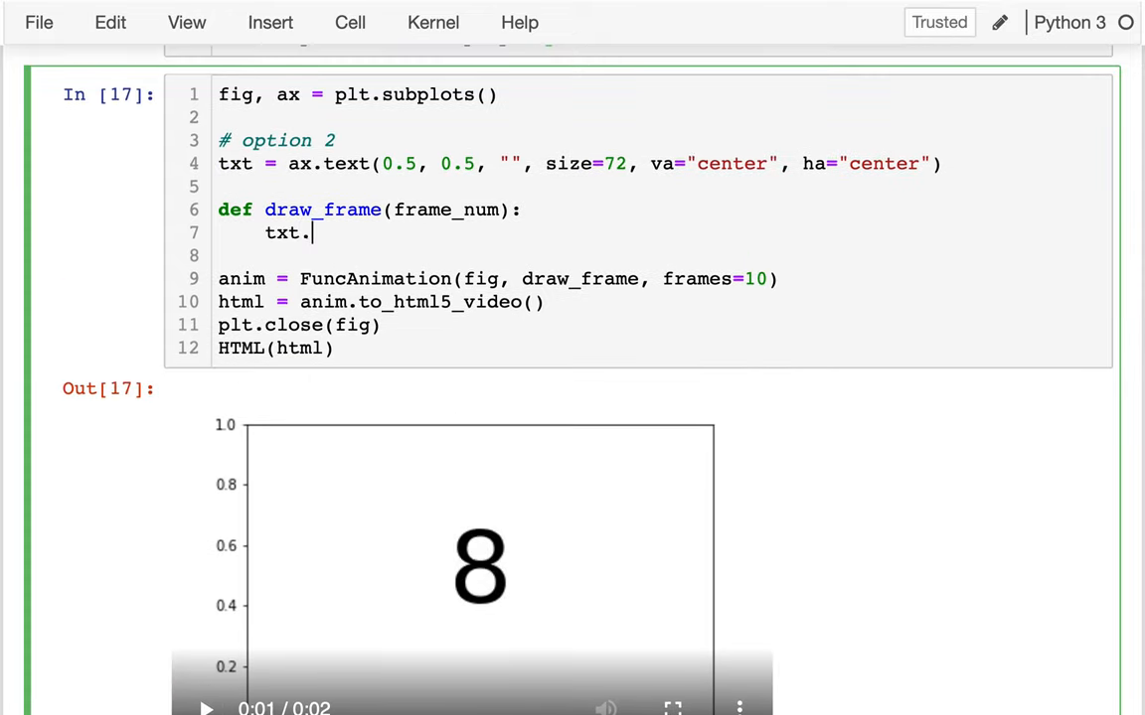
text(set_te)
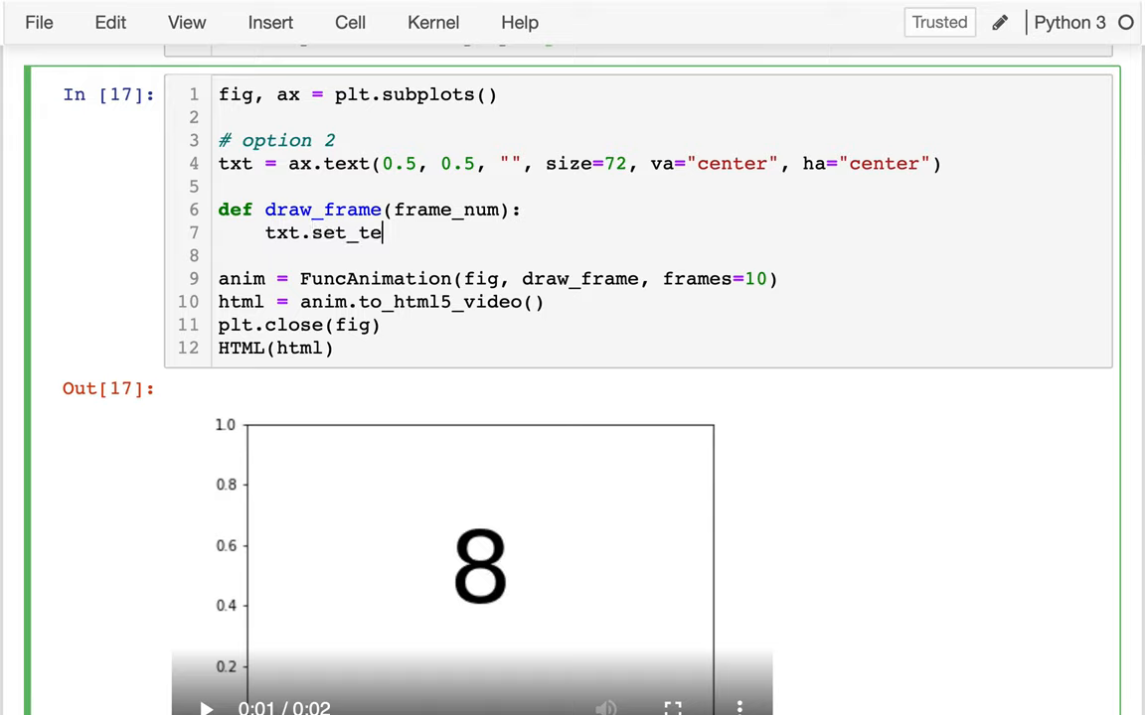
text(xt())
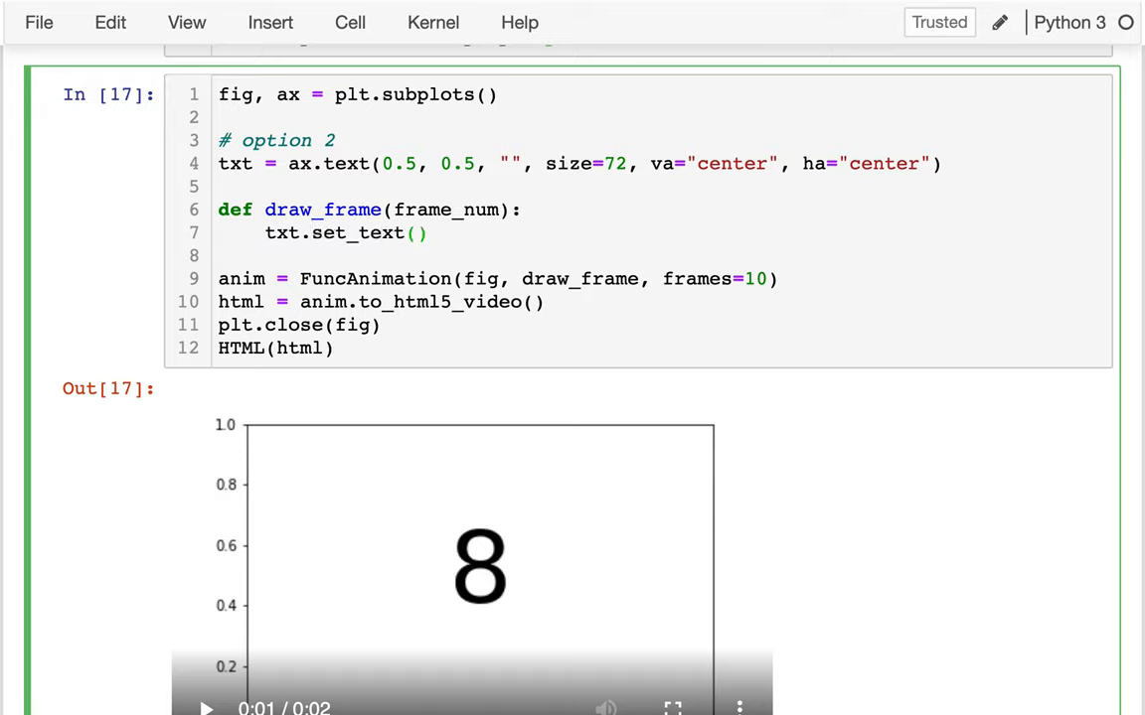
text(str(frame_num)
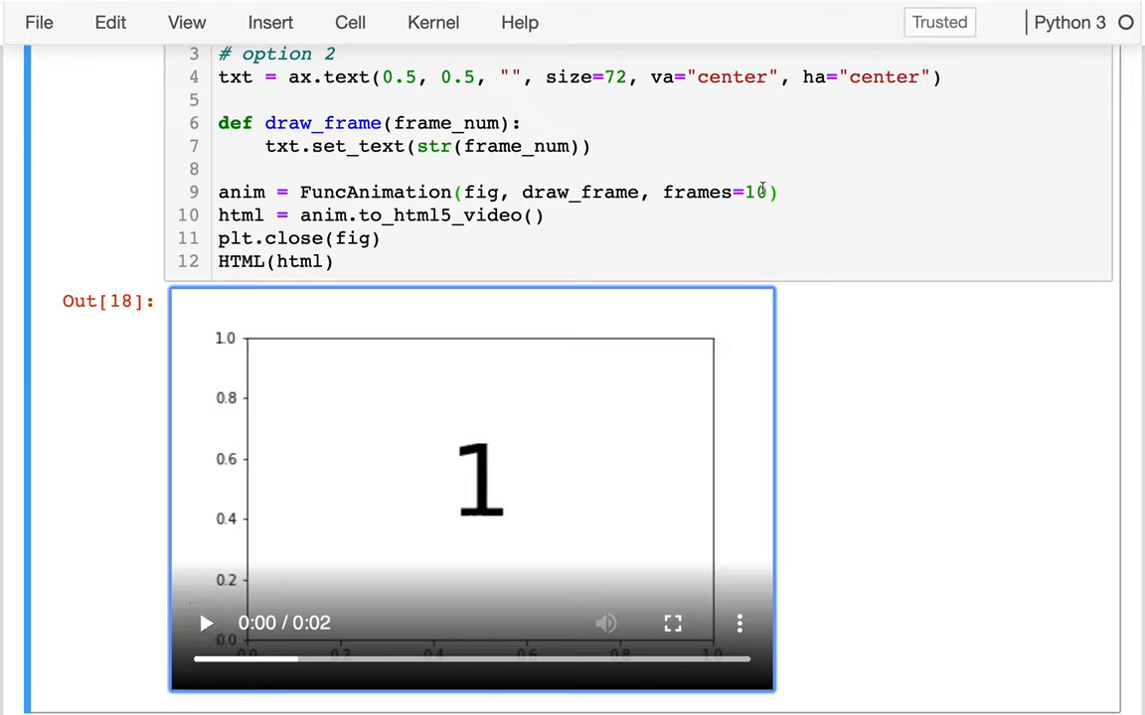
Add interval=1000 with a '# 1 second interval' comment to the FuncAnimation call
text(, interval)
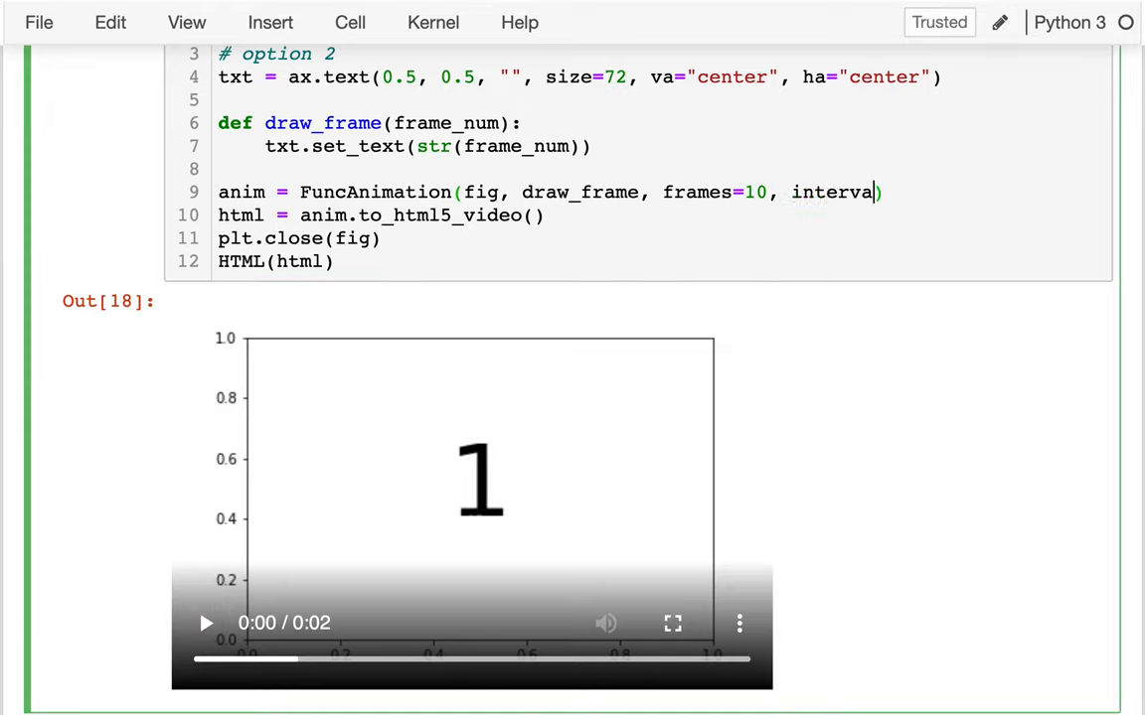
text(=)
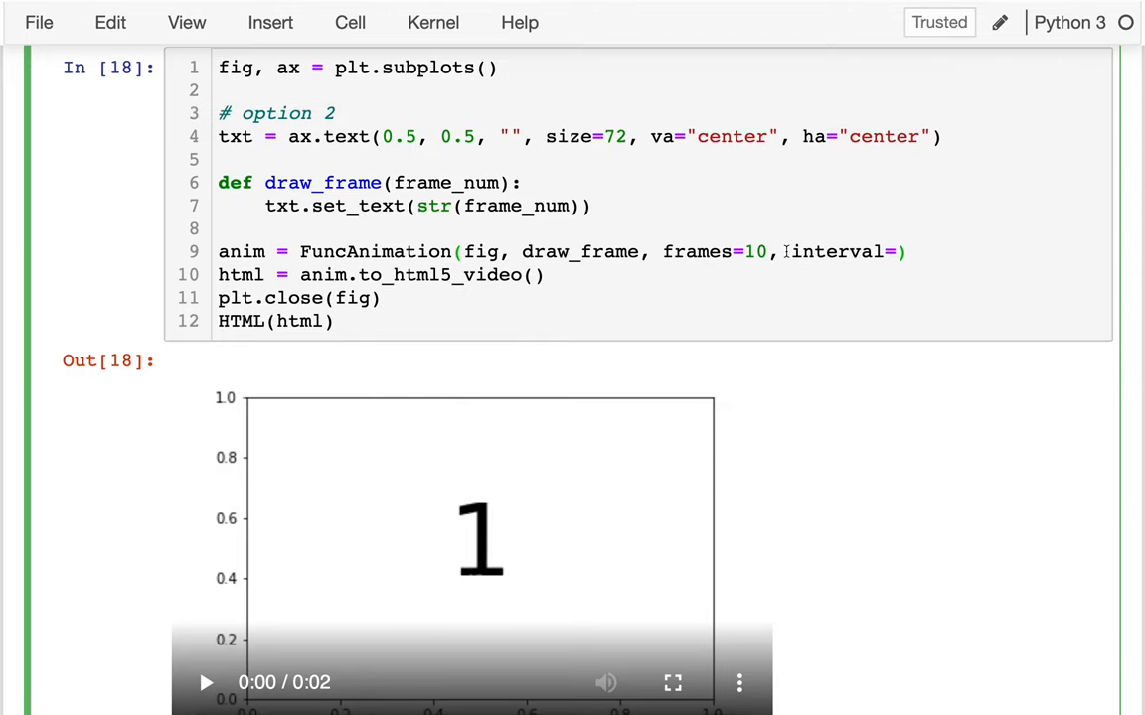
double_click(839, 250)
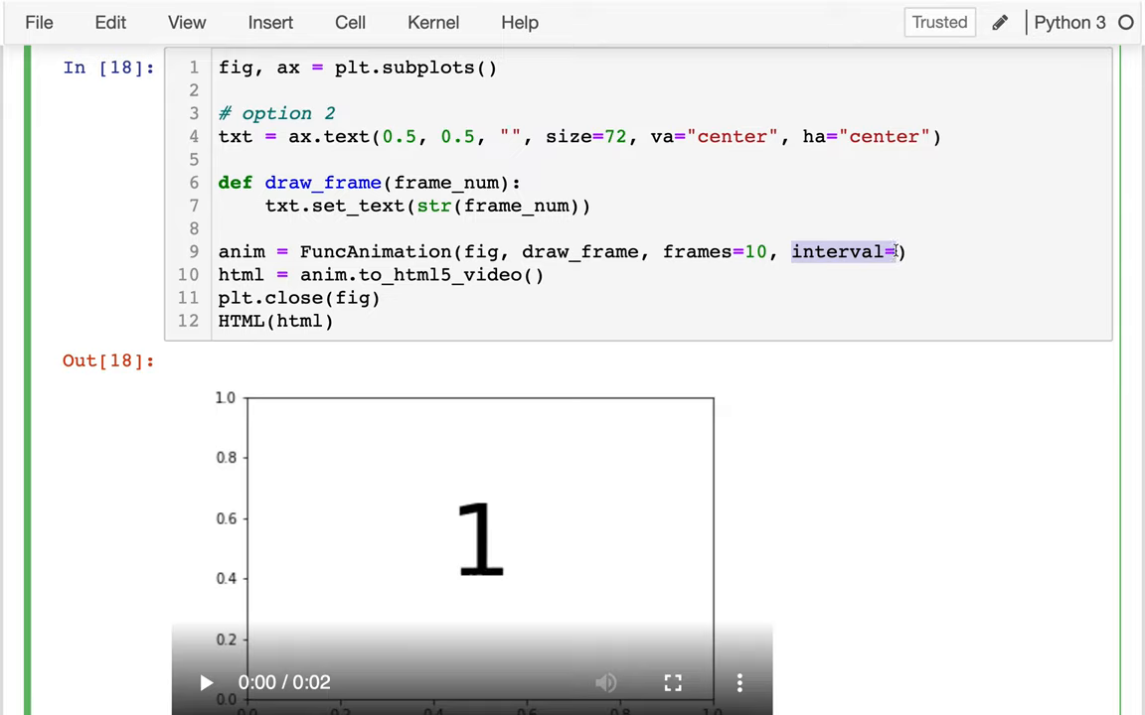
text(MIL)
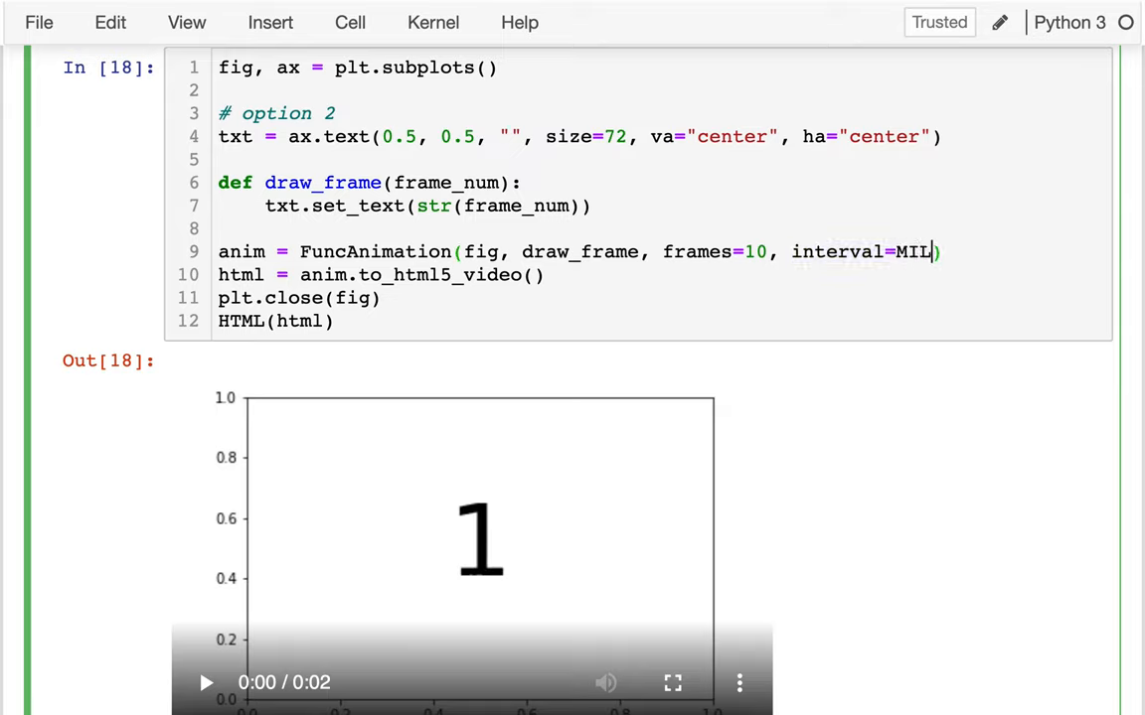
text(LISECONDS)
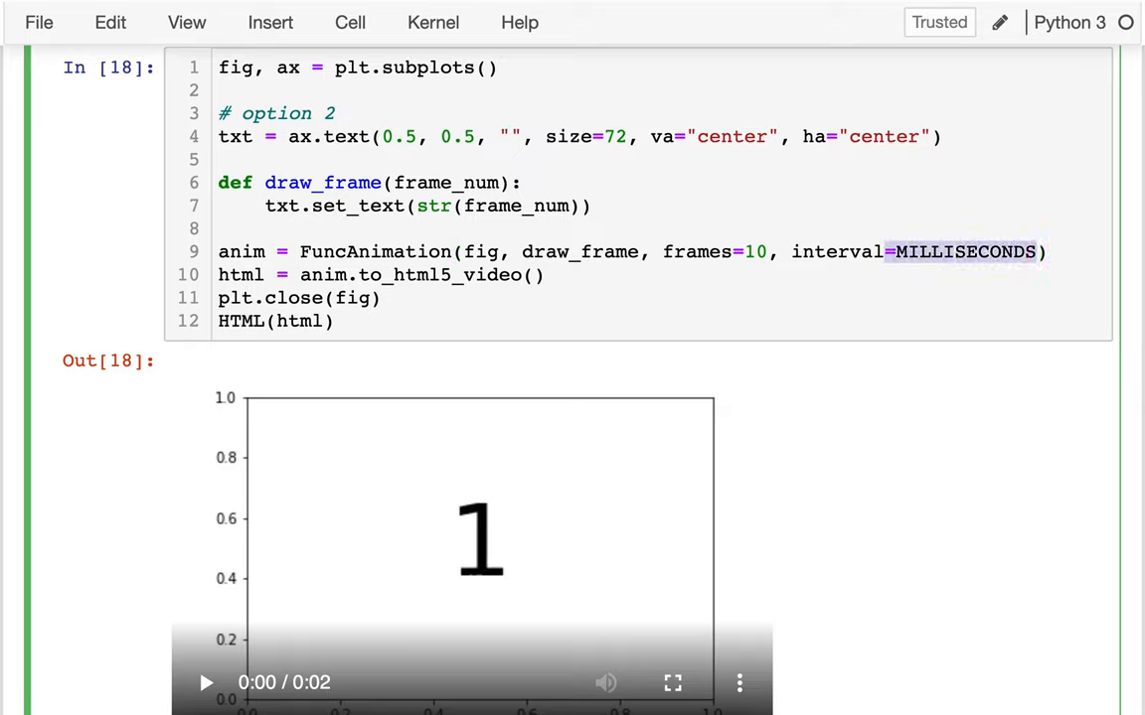
text(1000)
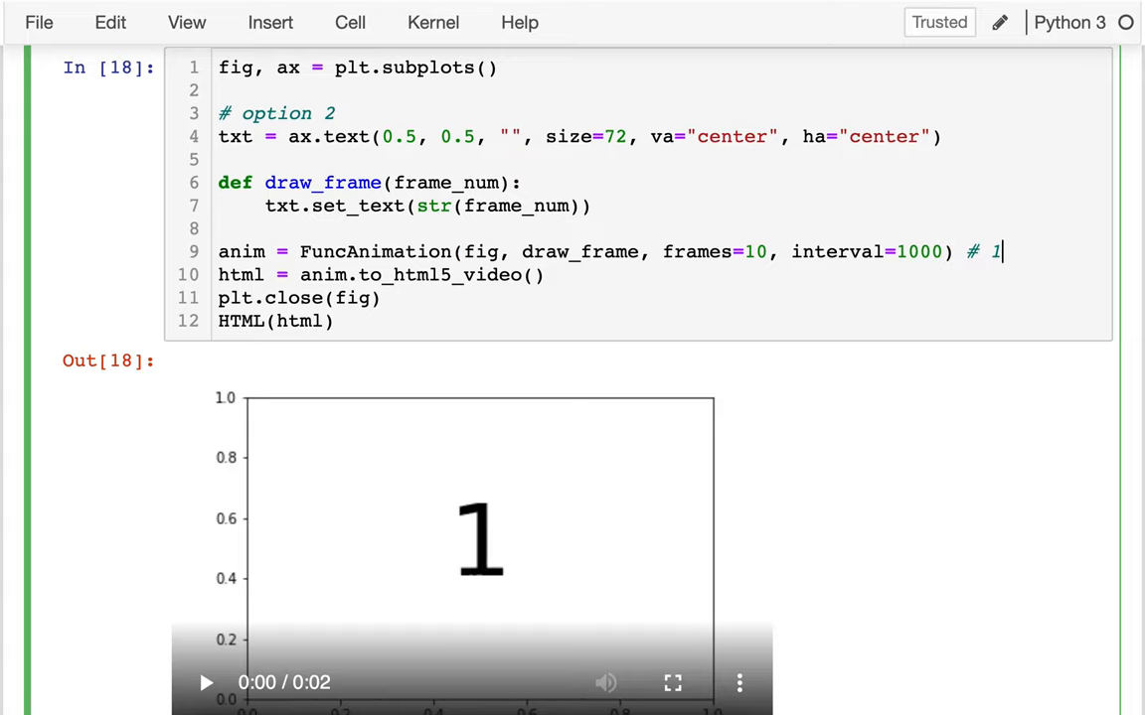
text(second interval)
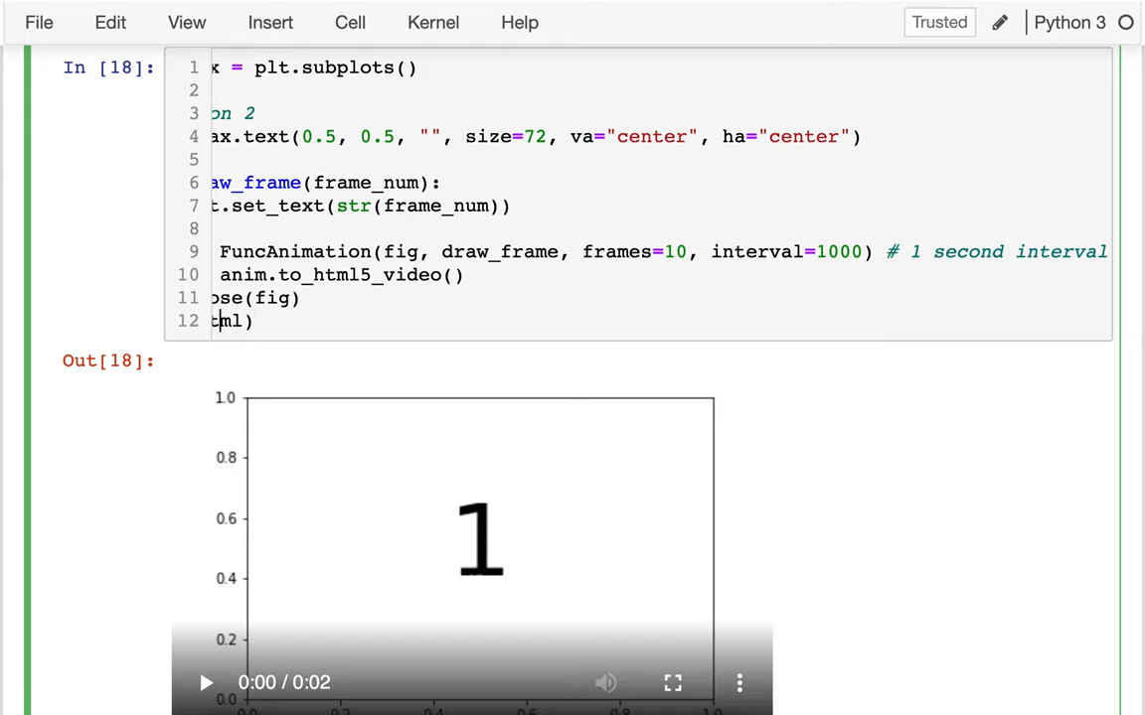
Rerun the cell and play the resulting ten-second counting video
scroll(left, 3)
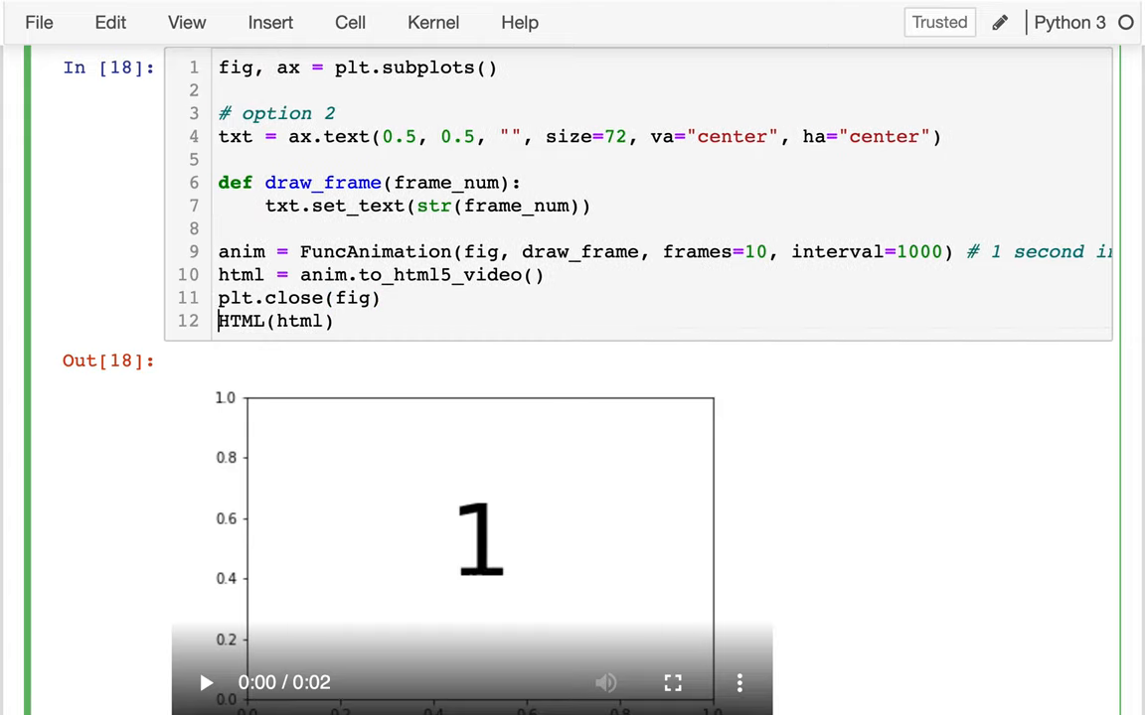
click(206, 684)
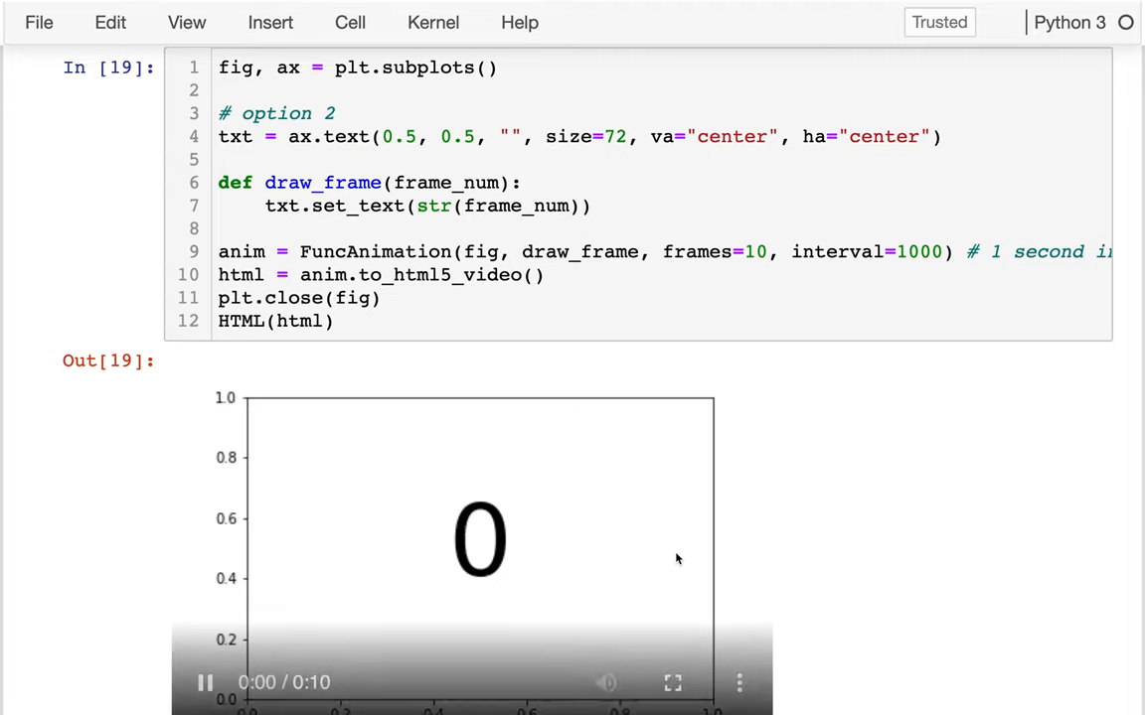